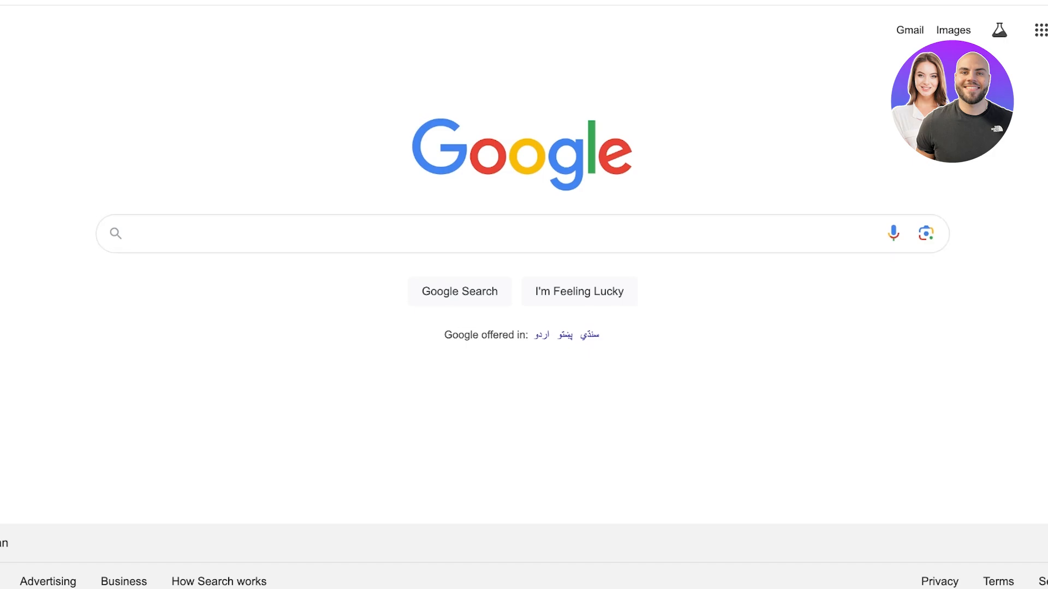
Launch Google Docs from the Google apps grid on the Search page
{"action": "left_click", "coordinate": [467, 233]}
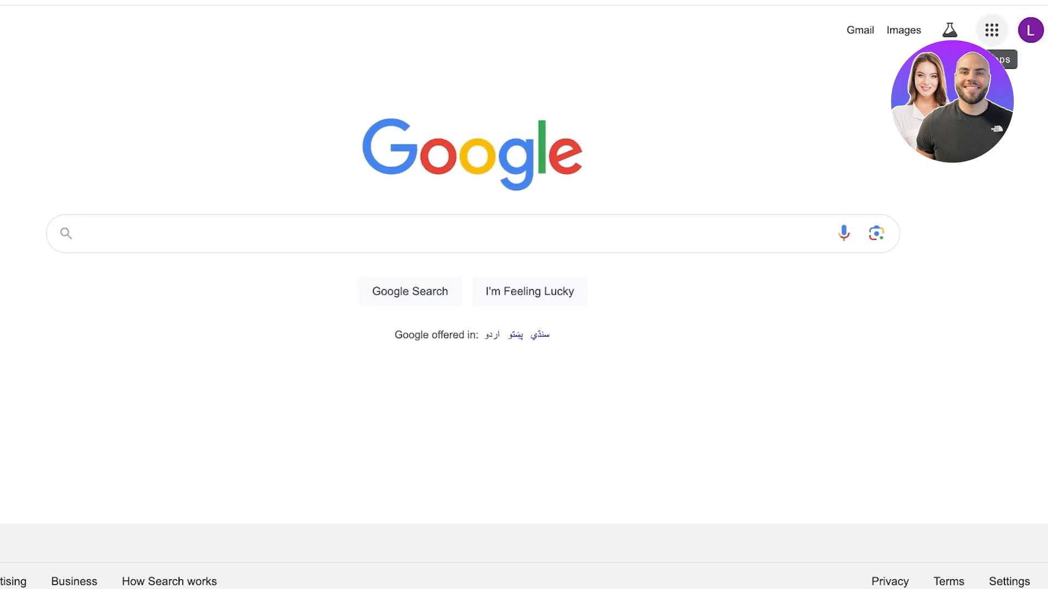
{"action": "left_click", "coordinate": [991, 30]}
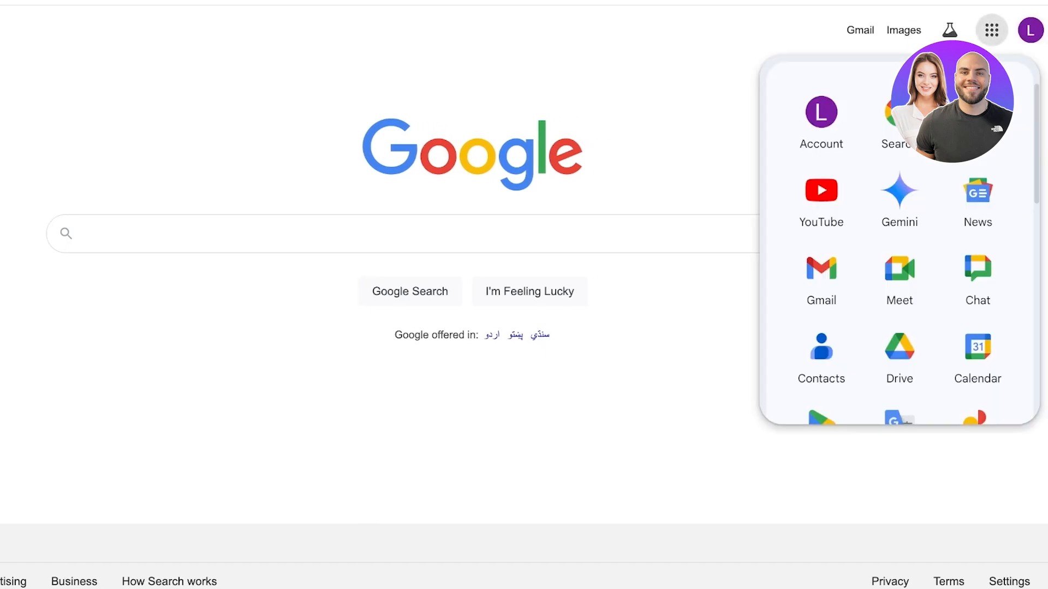
{"action": "scroll", "scroll_direction": "down", "scroll_amount": 3}
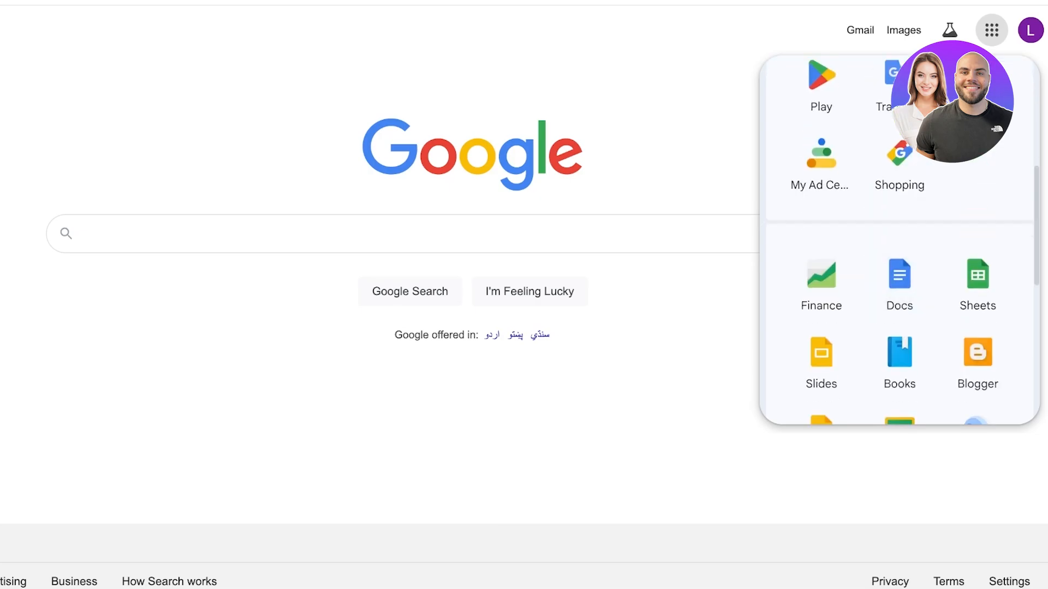
{"action": "left_click", "coordinate": [898, 284]}
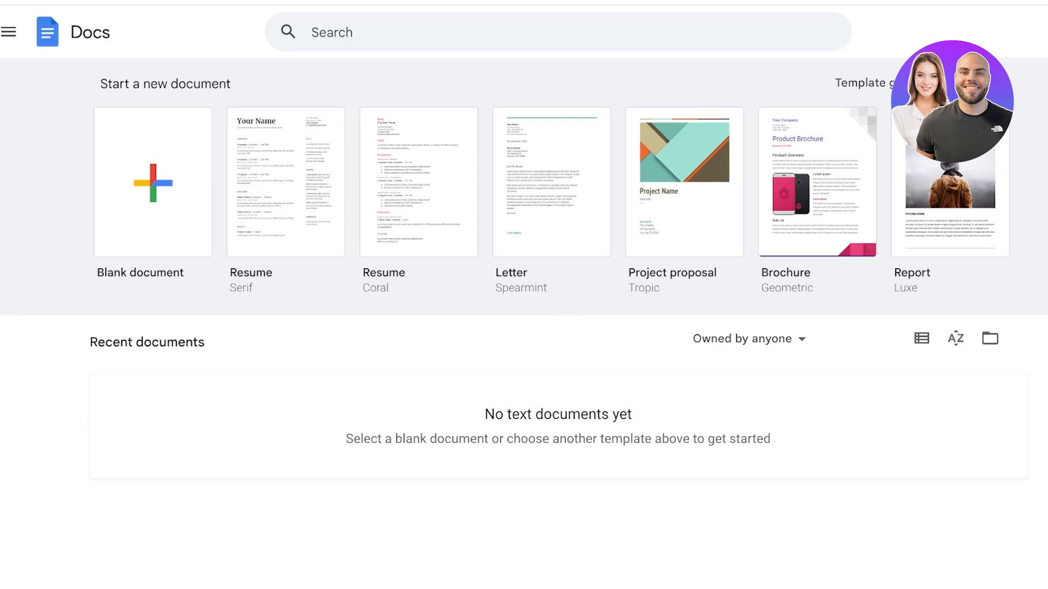
Open the Template gallery from the Docs start page after toggling the navigation panel
{"action": "left_click", "coordinate": [9, 32]}
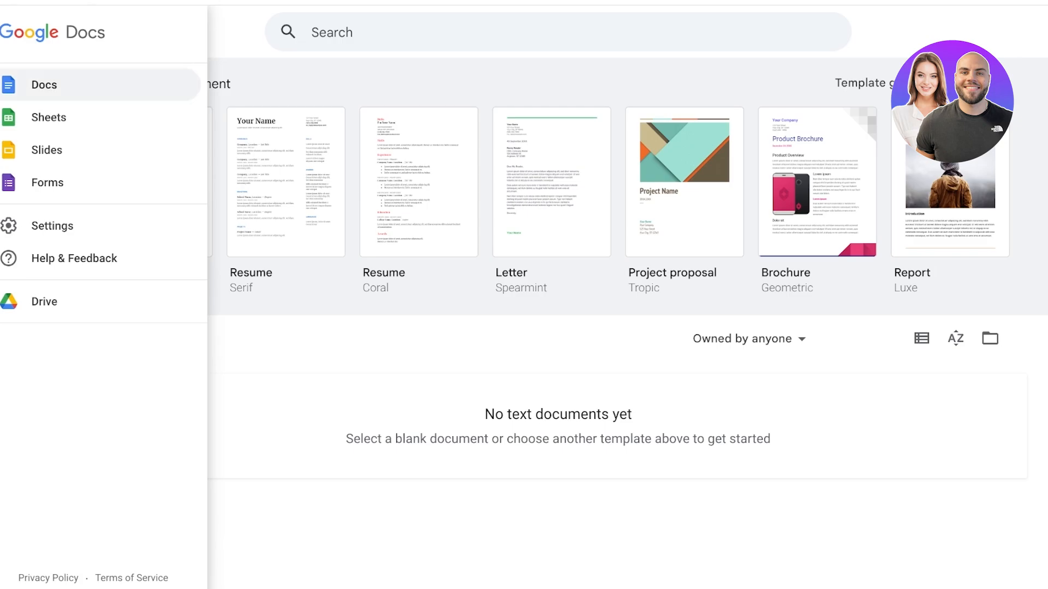
{"action": "mouse_move", "coordinate": [47, 150]}
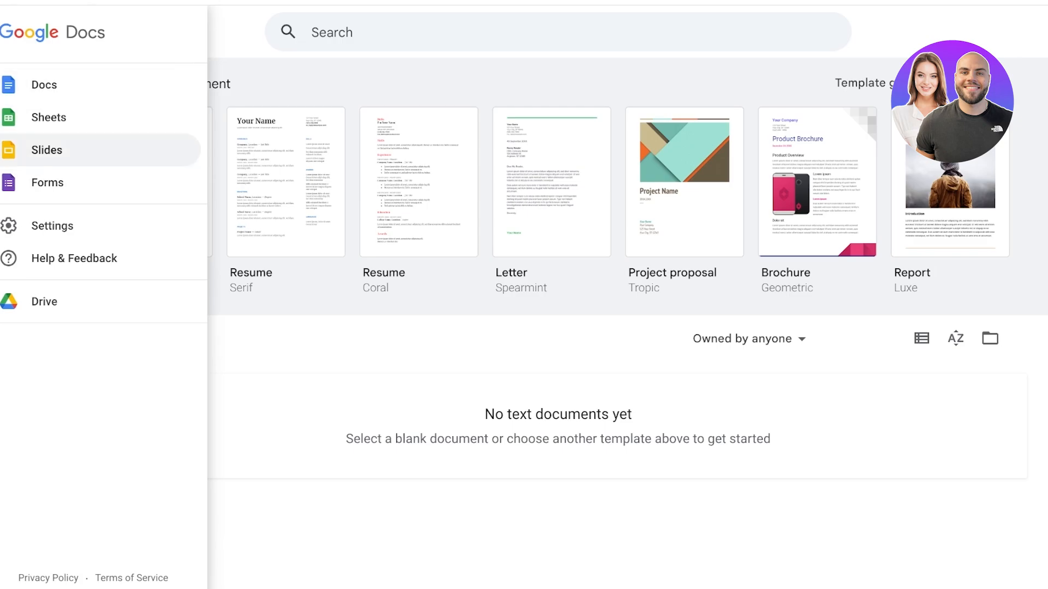
{"action": "left_click", "coordinate": [9, 30]}
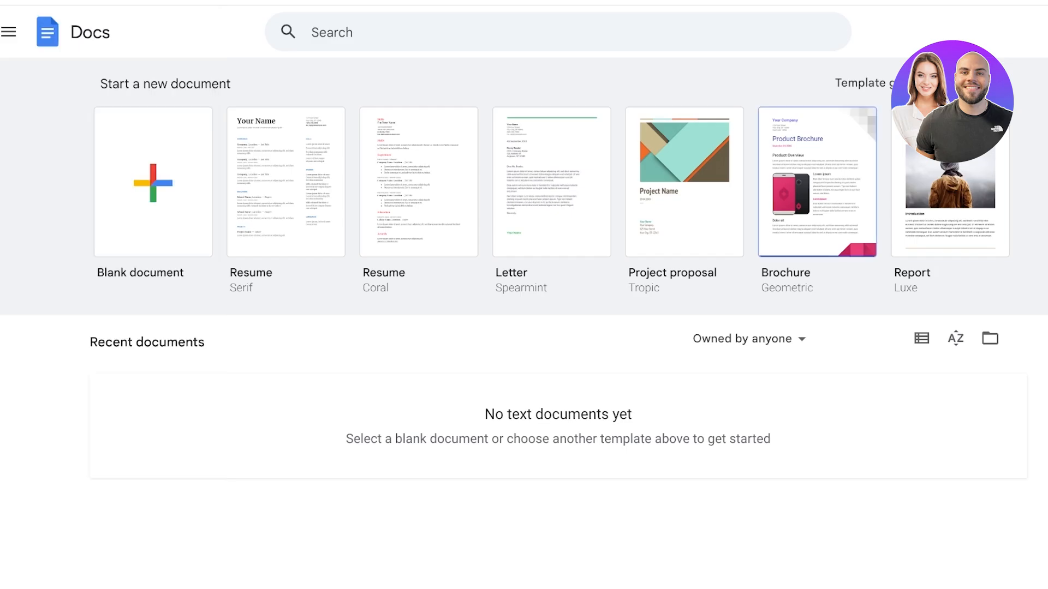
{"action": "left_click", "coordinate": [865, 83]}
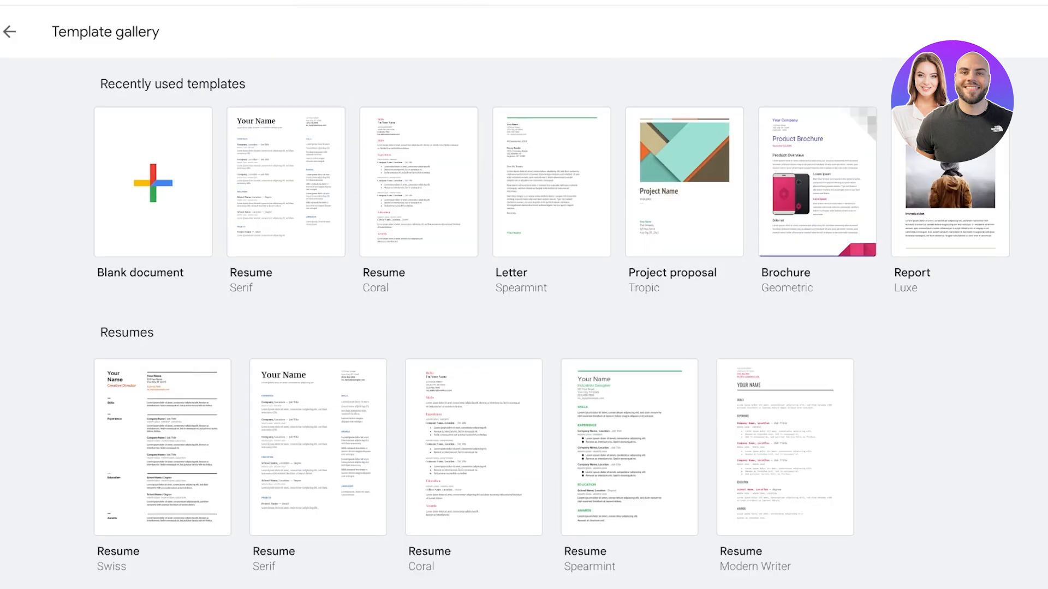
Browse the letters, personal, work, HR and education templates, then return to the start page
{"action": "scroll", "scroll_direction": "down", "scroll_amount": 3}
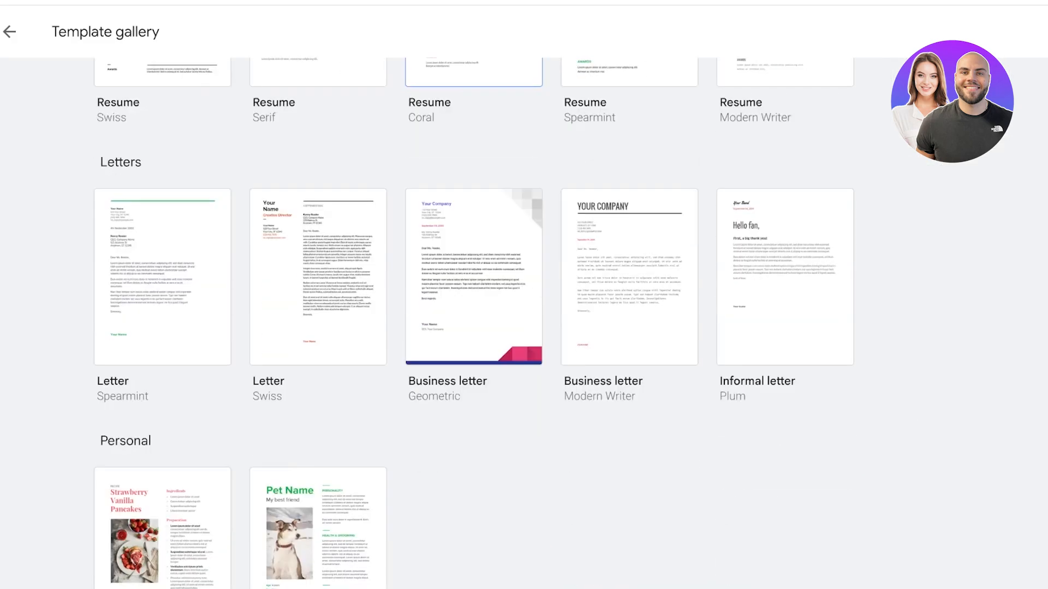
{"action": "scroll", "scroll_direction": "down", "scroll_amount": 3}
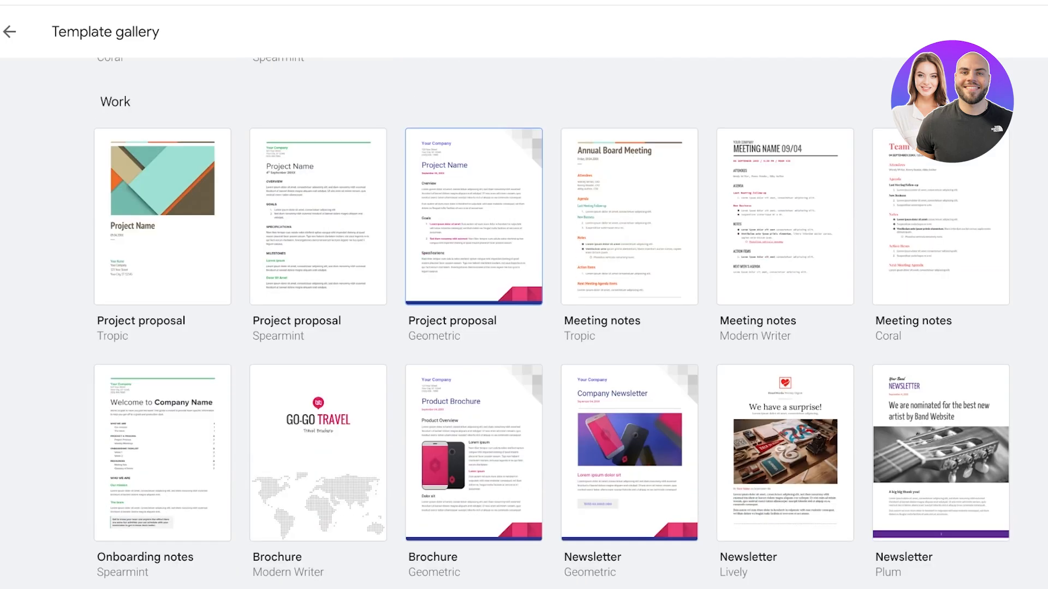
{"action": "scroll", "scroll_direction": "down", "scroll_amount": 3}
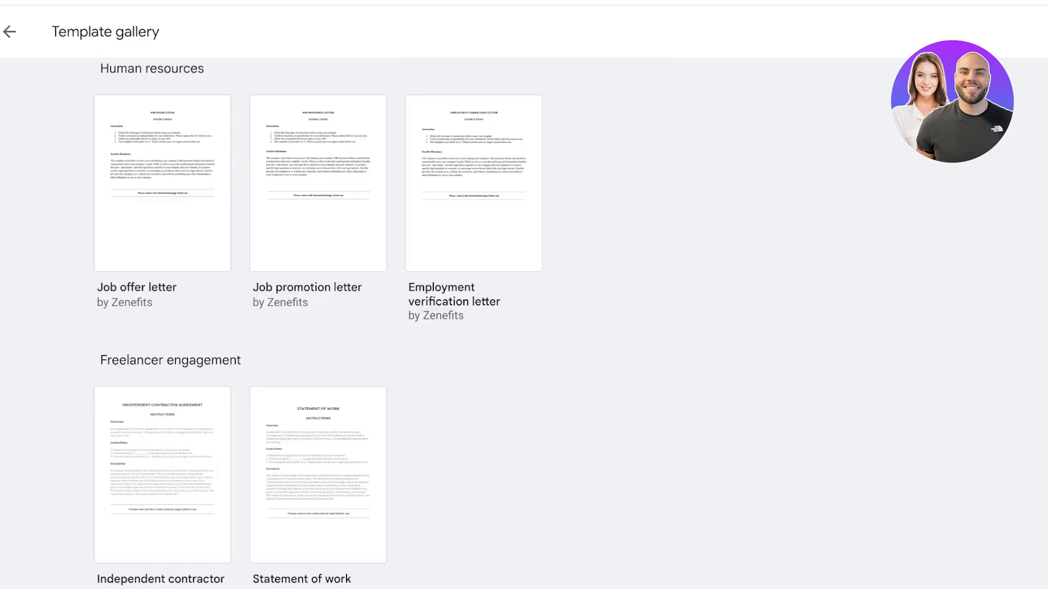
{"action": "scroll", "scroll_direction": "up", "scroll_amount": 3}
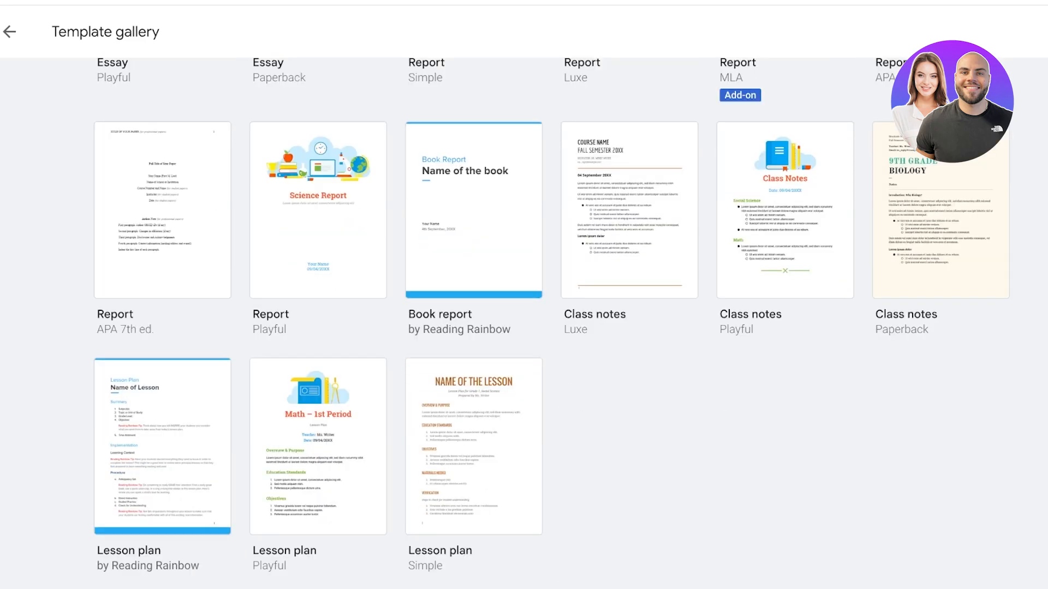
{"action": "scroll", "scroll_direction": "up", "scroll_amount": 3}
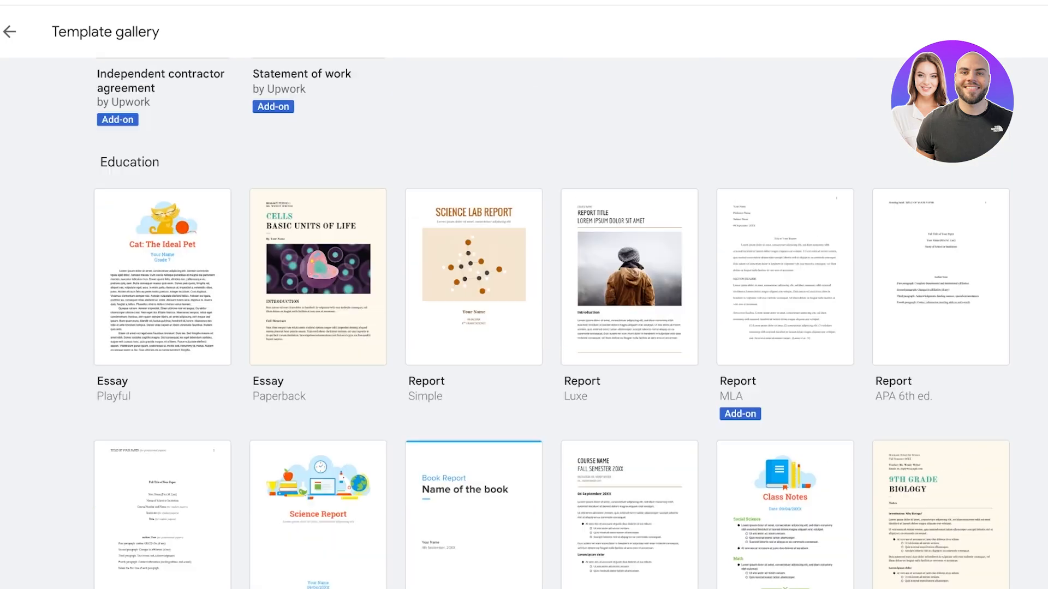
{"action": "scroll", "scroll_direction": "down", "scroll_amount": 3}
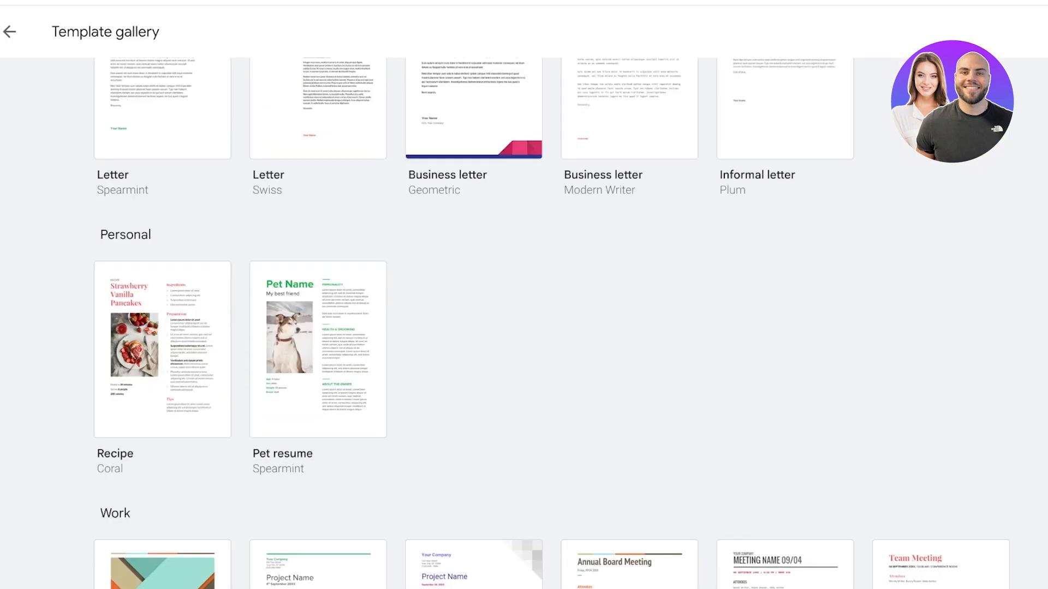
{"action": "scroll", "scroll_direction": "up", "scroll_amount": 3}
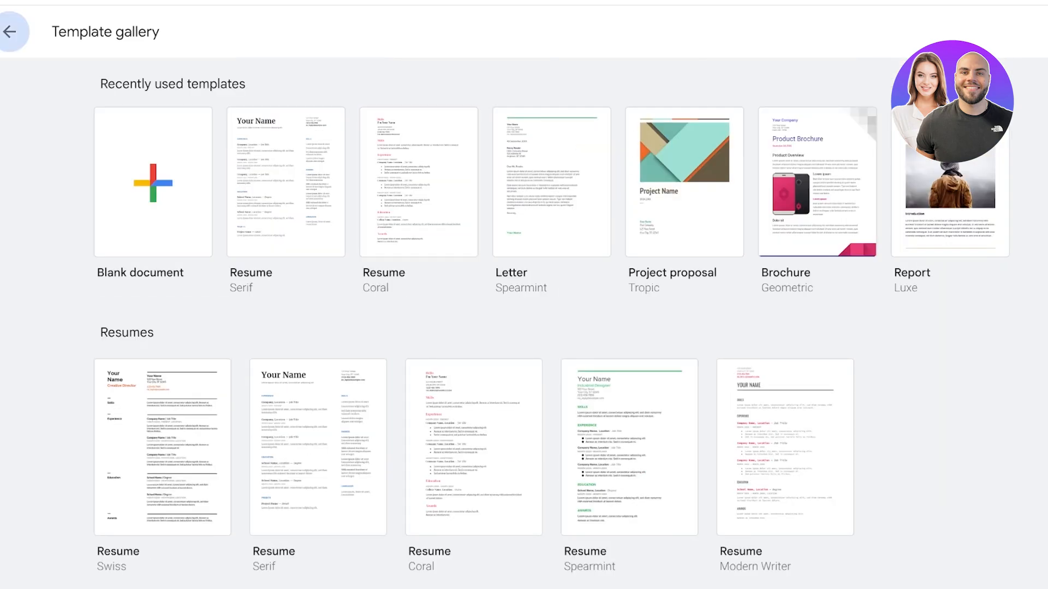
{"action": "left_click", "coordinate": [14, 31]}
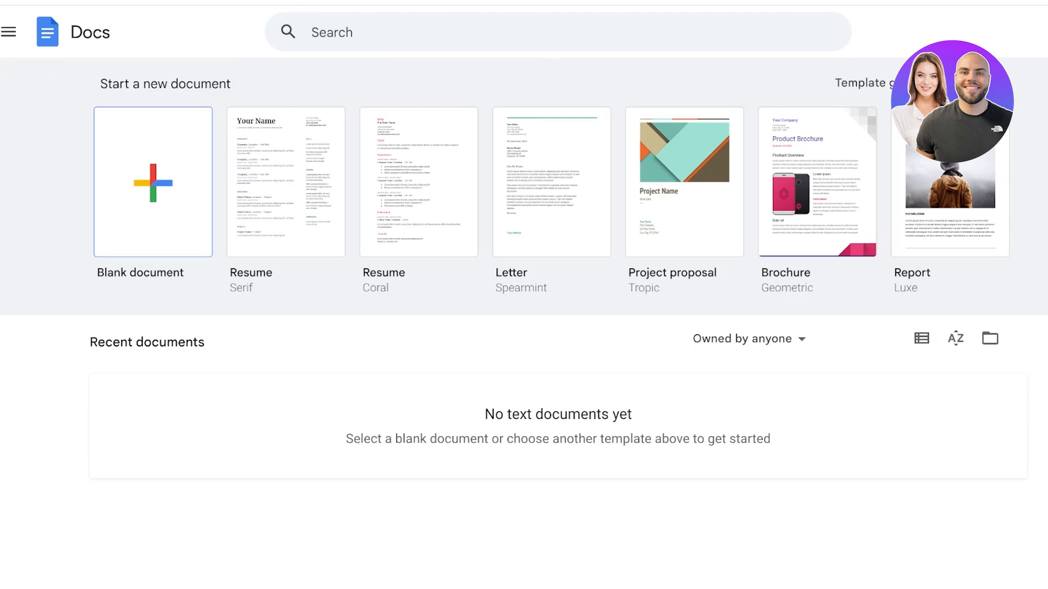
{"action": "left_click", "coordinate": [741, 339]}
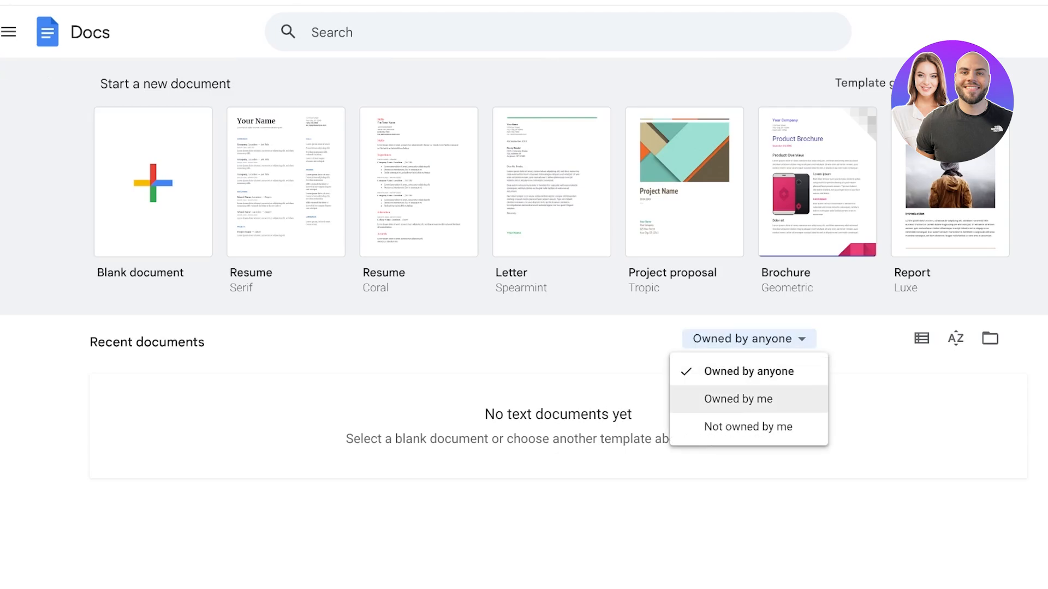
{"action": "left_click", "coordinate": [737, 399]}
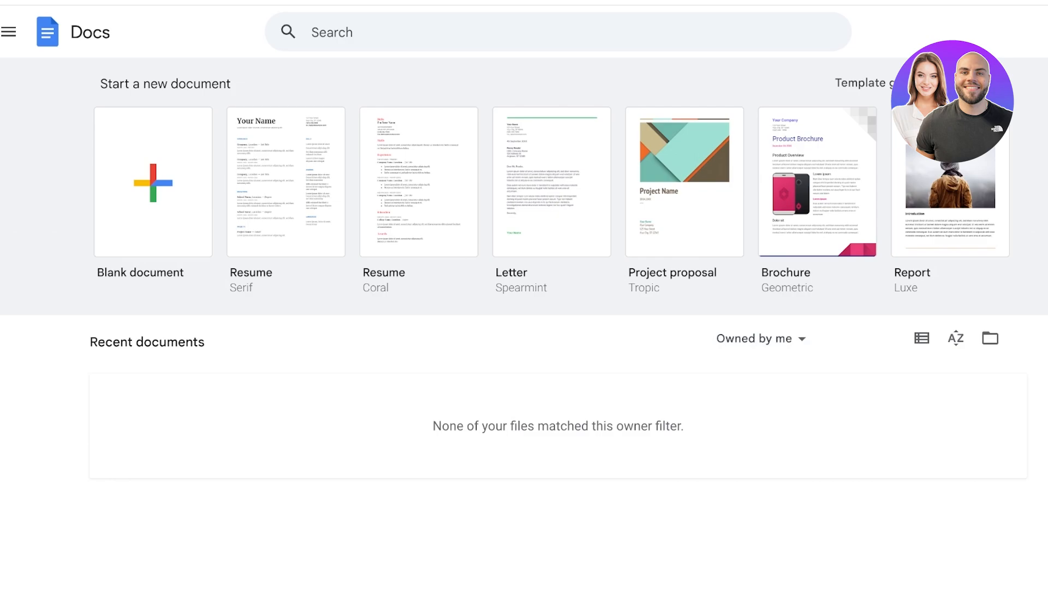
{"action": "left_click", "coordinate": [759, 338]}
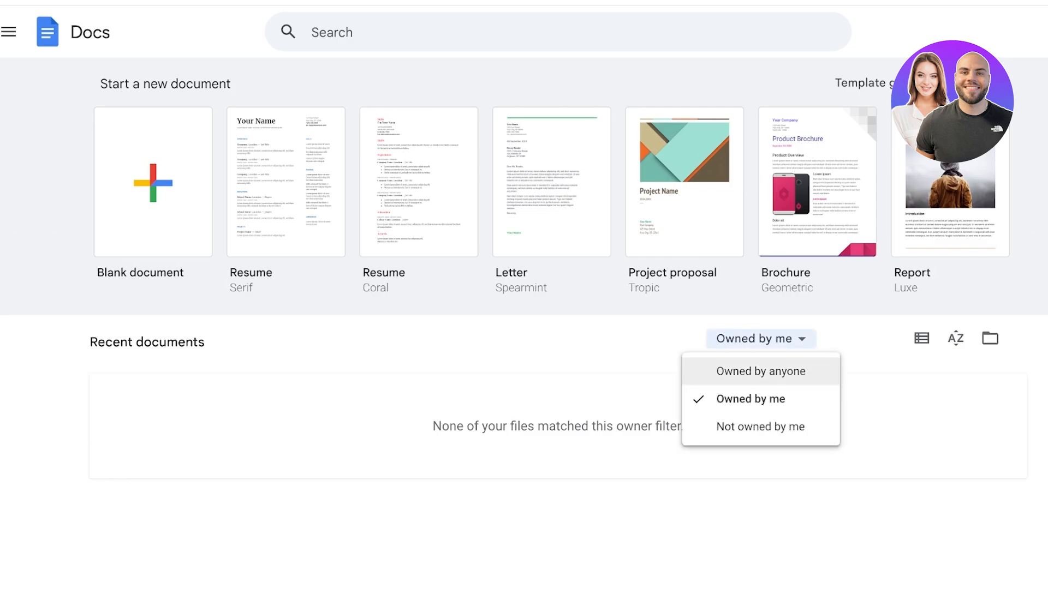
{"action": "left_click", "coordinate": [759, 371]}
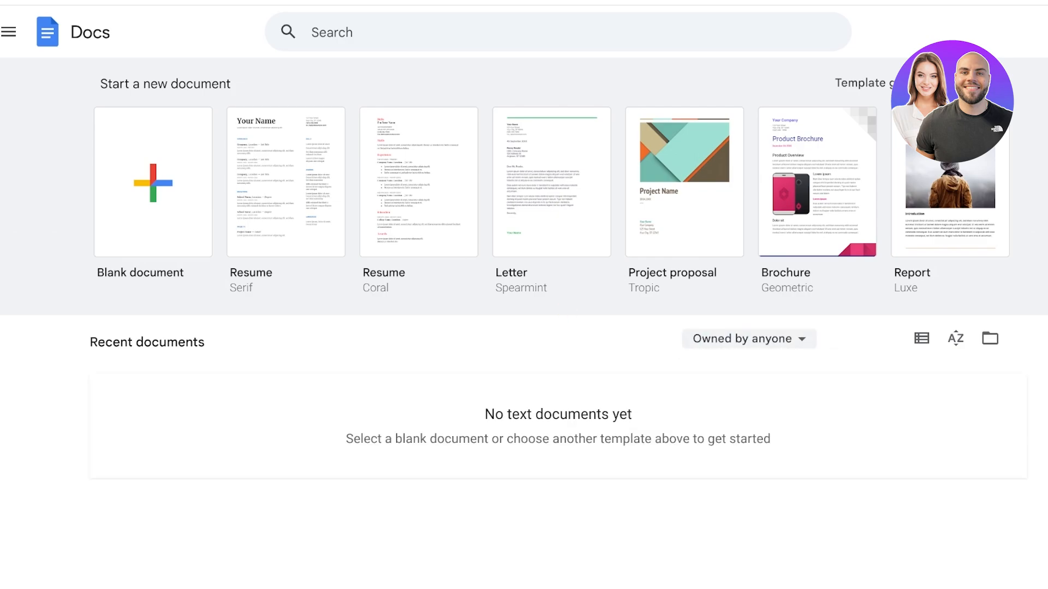
{"action": "left_click", "coordinate": [152, 182]}
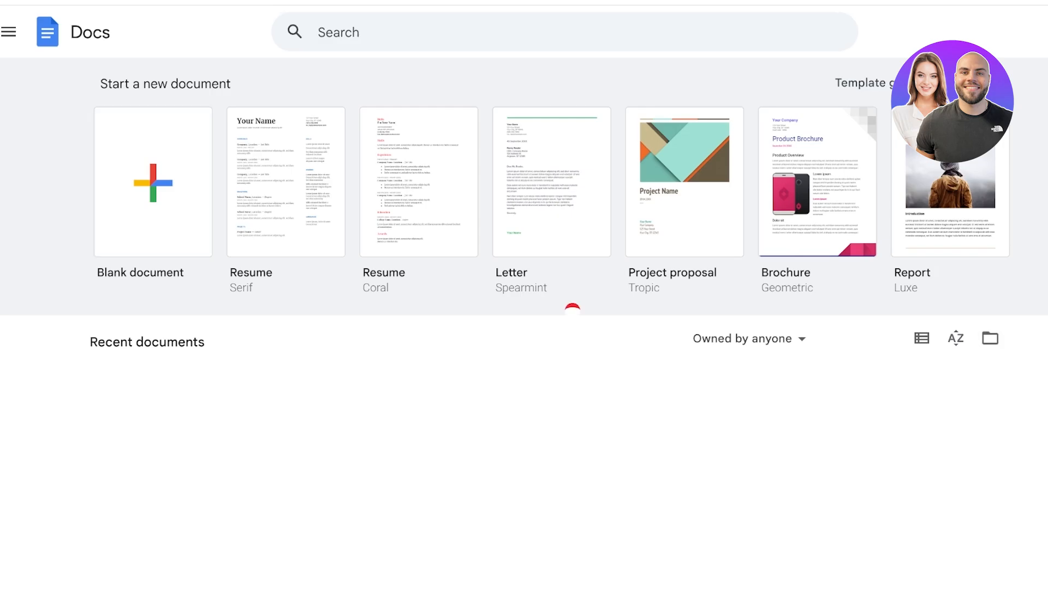
Create a blank document and rename it 'Sample Doc'
{"action": "left_click", "coordinate": [152, 182]}
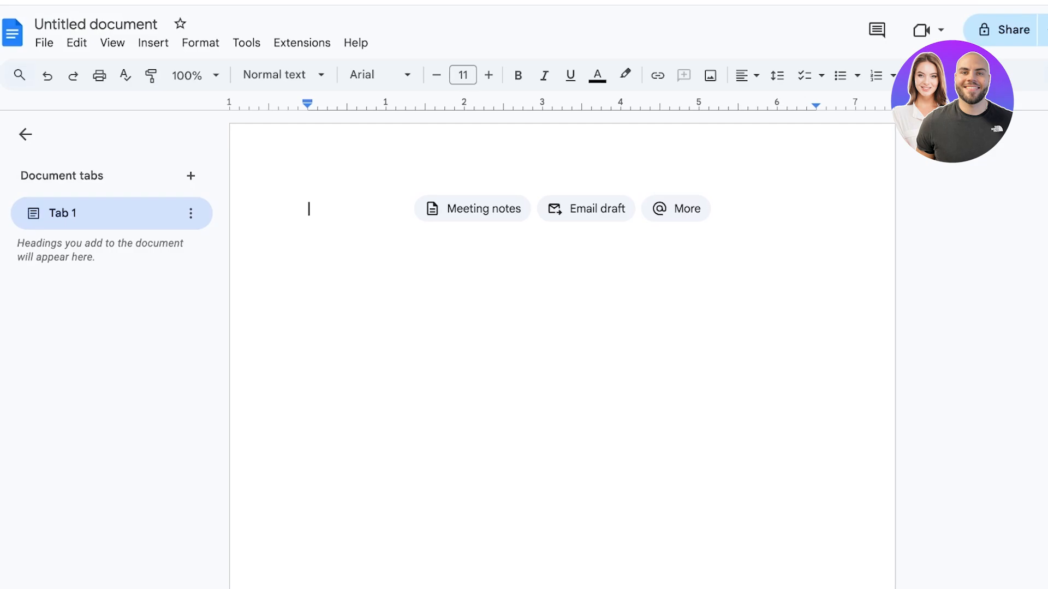
{"action": "left_click", "coordinate": [96, 24]}
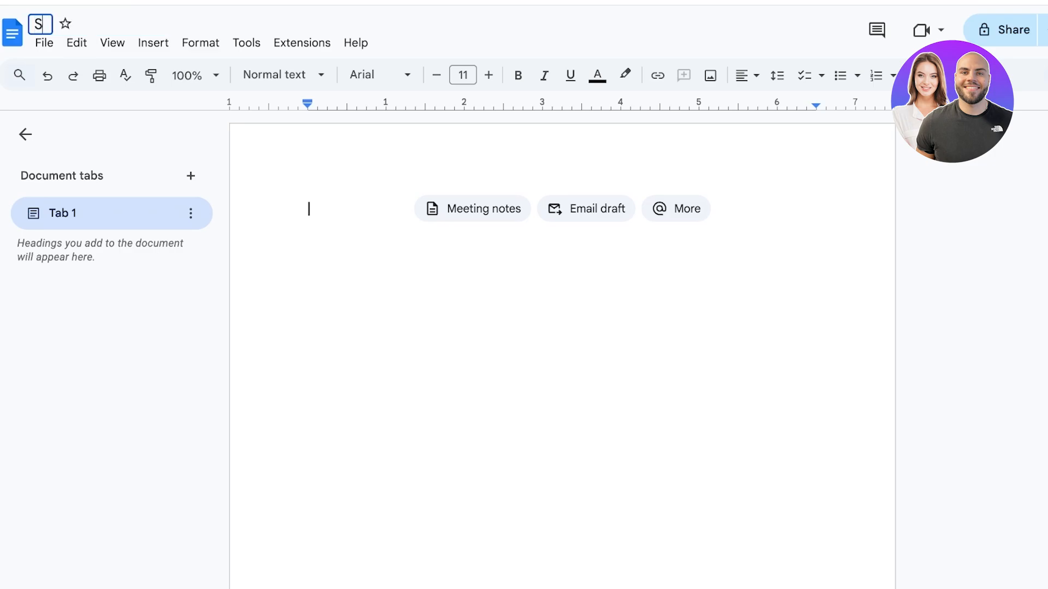
{"action": "type", "text": "Sample Doc"}
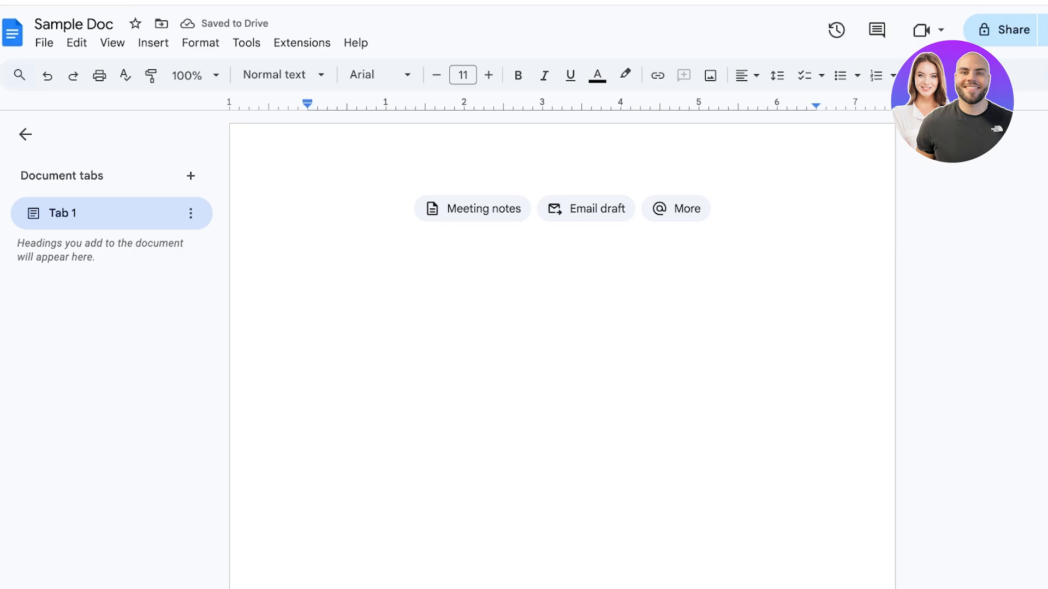
{"action": "left_click", "coordinate": [308, 209]}
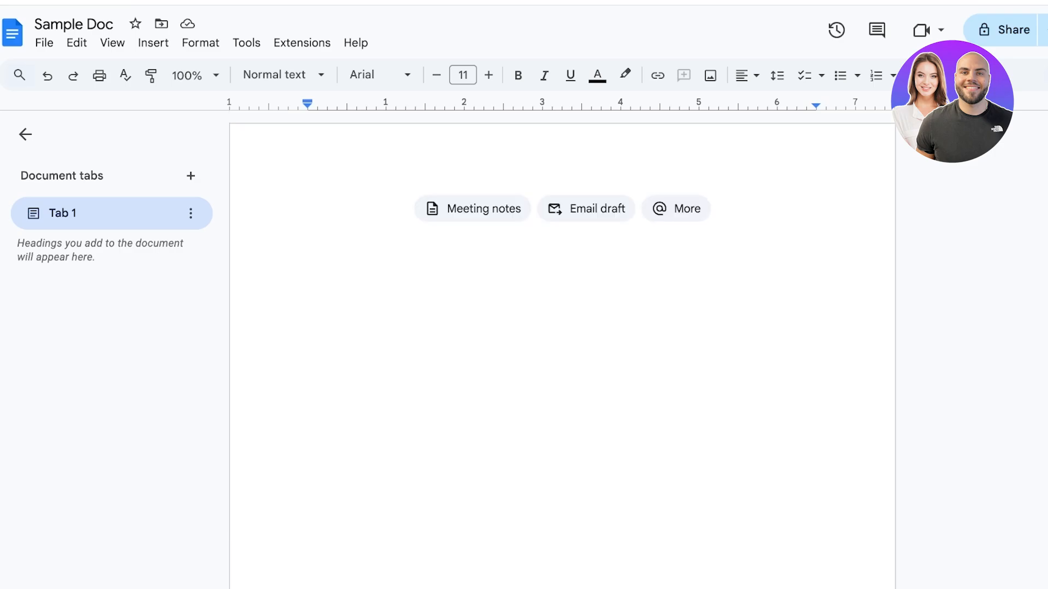
{"action": "left_click", "coordinate": [308, 209]}
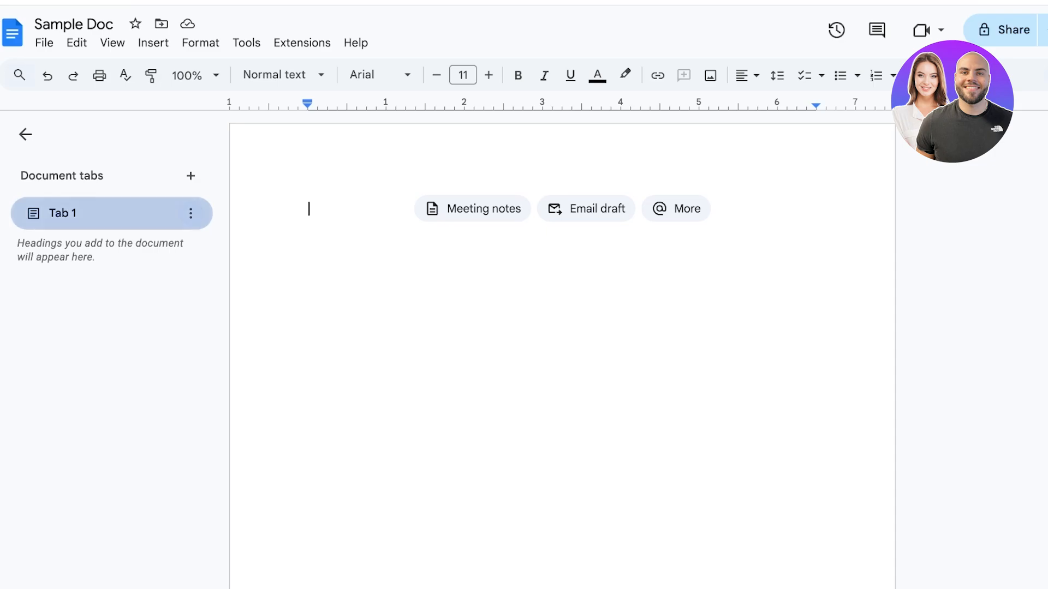
Rename the document tab to 'How to process returns'
{"action": "left_click", "coordinate": [191, 214]}
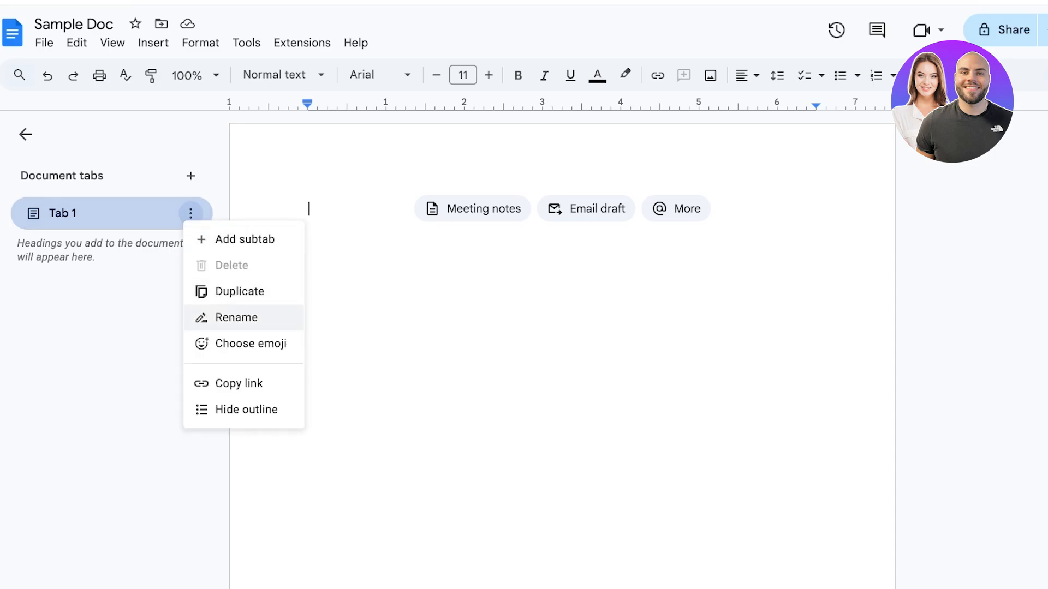
{"action": "left_click", "coordinate": [235, 316]}
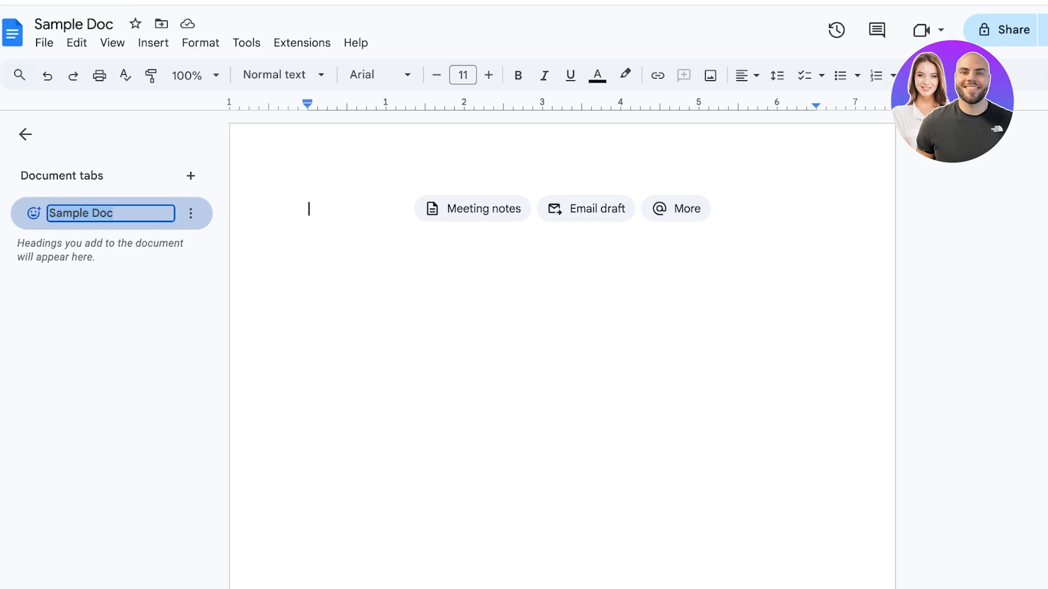
{"action": "type", "text": "How to process retur"}
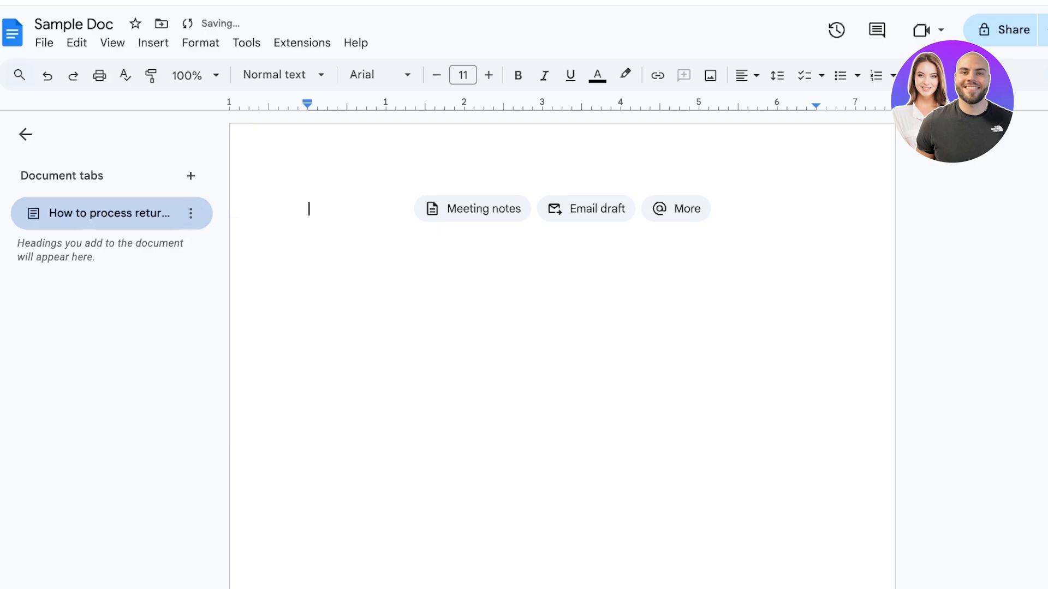
Give the tab the back-arrow emoji found by searching 'arrow'
{"action": "left_click", "coordinate": [190, 213]}
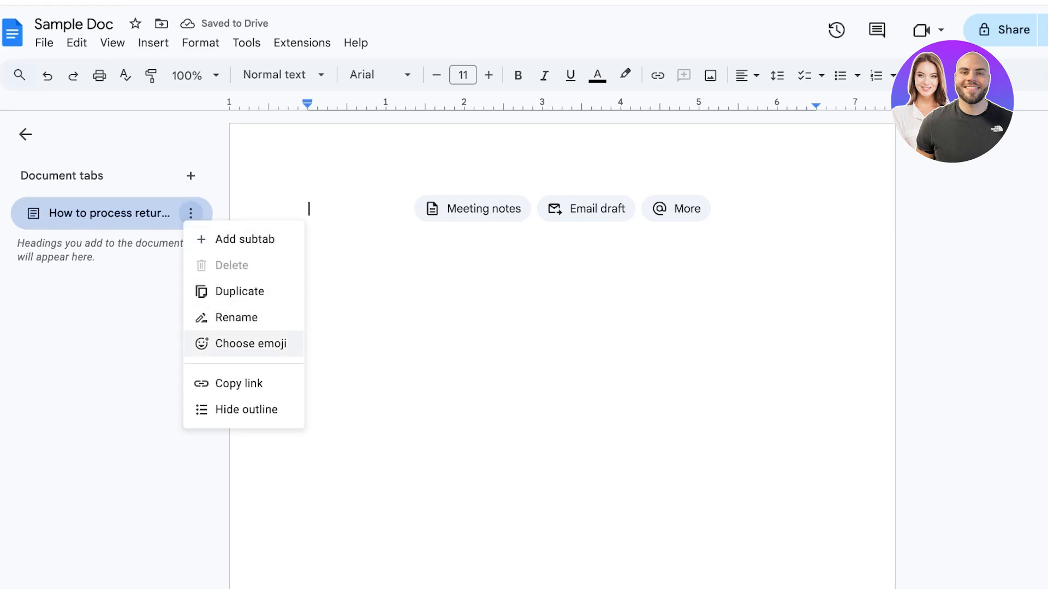
{"action": "left_click", "coordinate": [249, 343]}
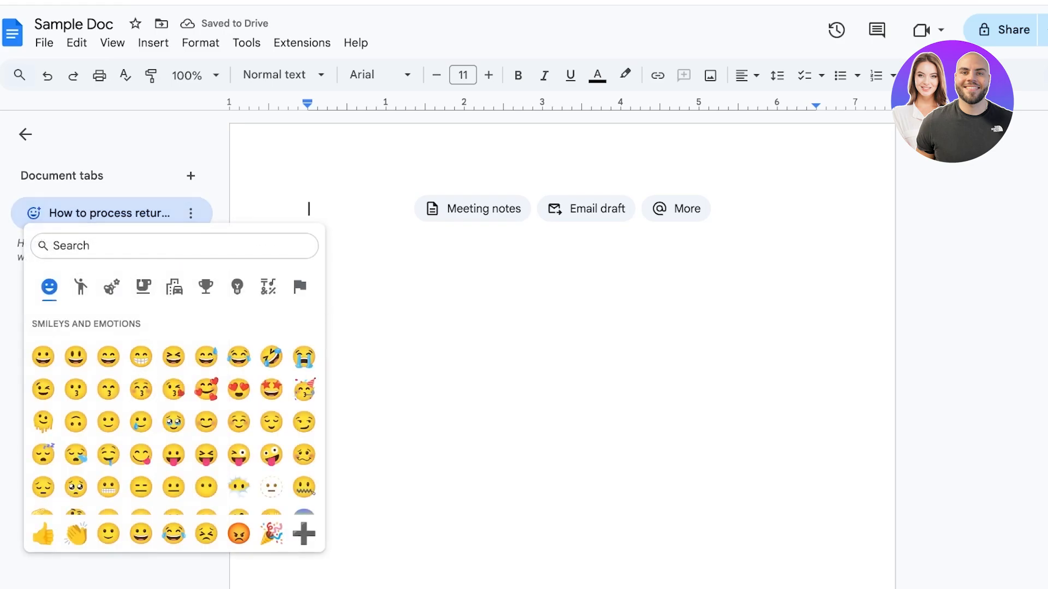
{"action": "type", "text": "arrow"}
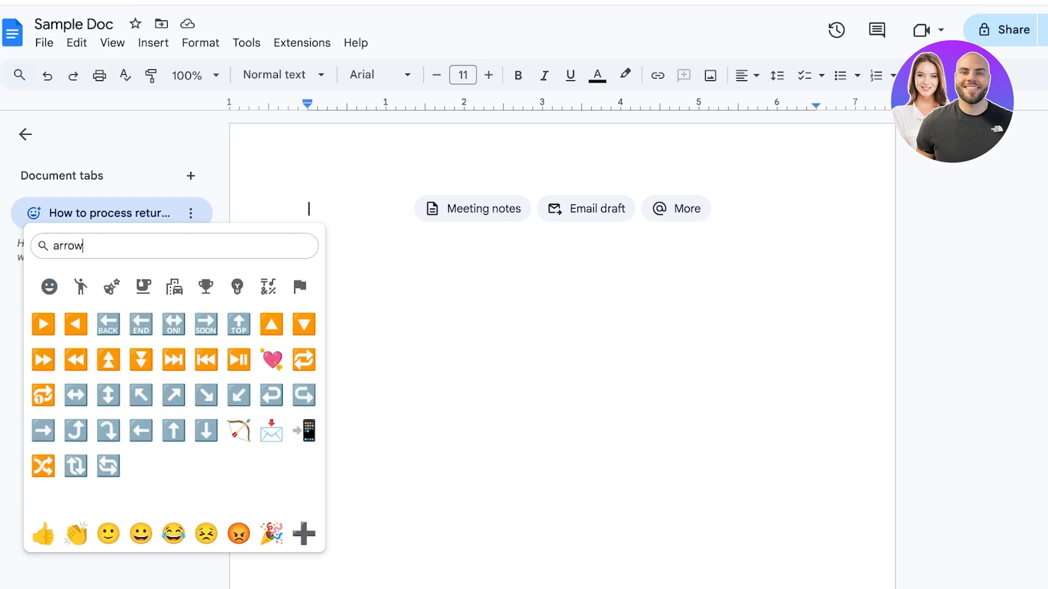
{"action": "left_click", "coordinate": [108, 324]}
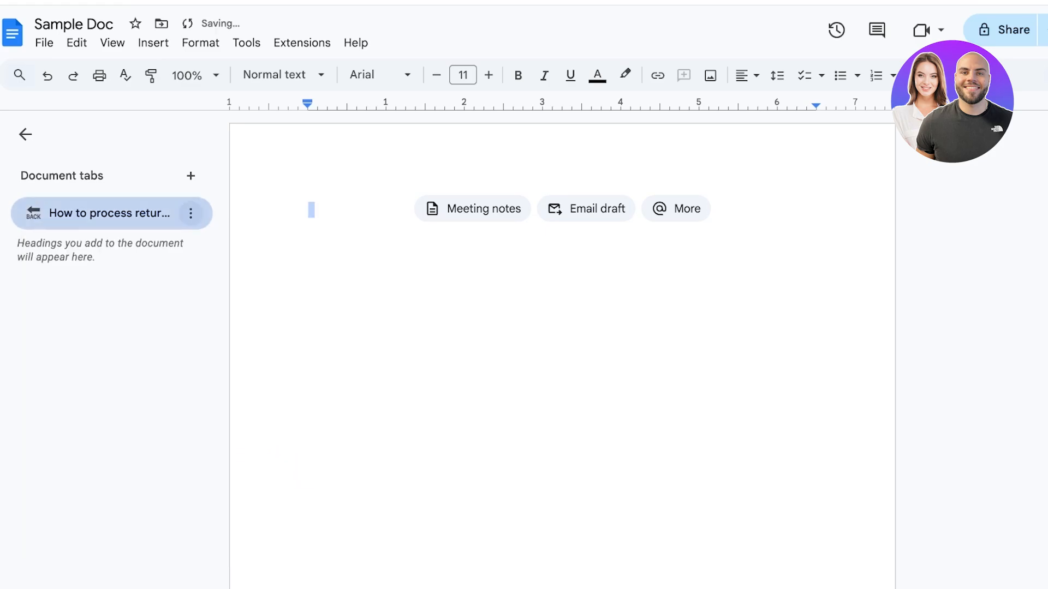
Add a new document tab named 'Processing Refunds'
{"action": "left_click", "coordinate": [190, 176]}
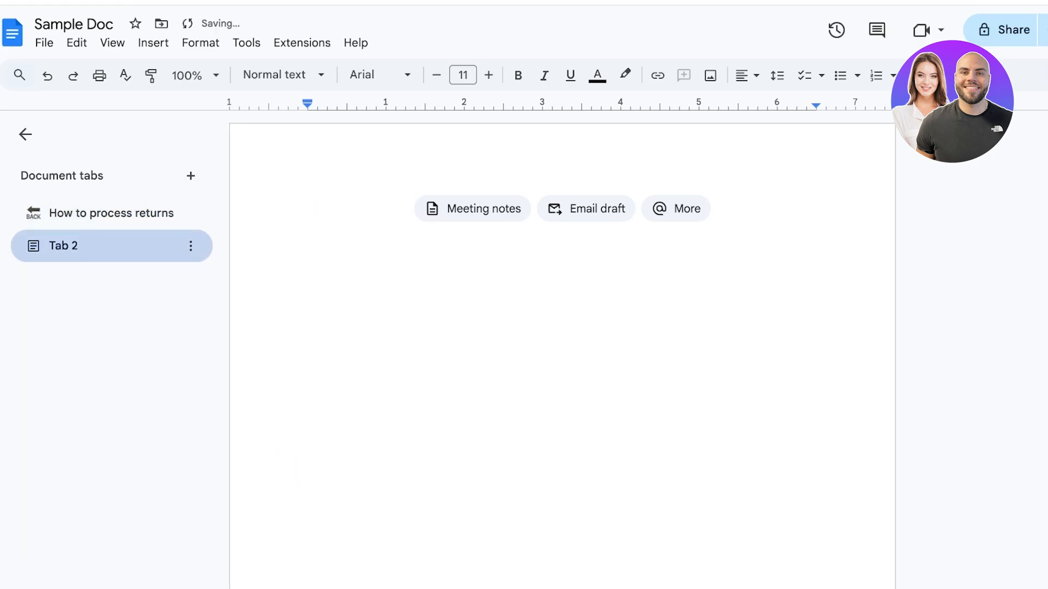
{"action": "left_click", "coordinate": [191, 246]}
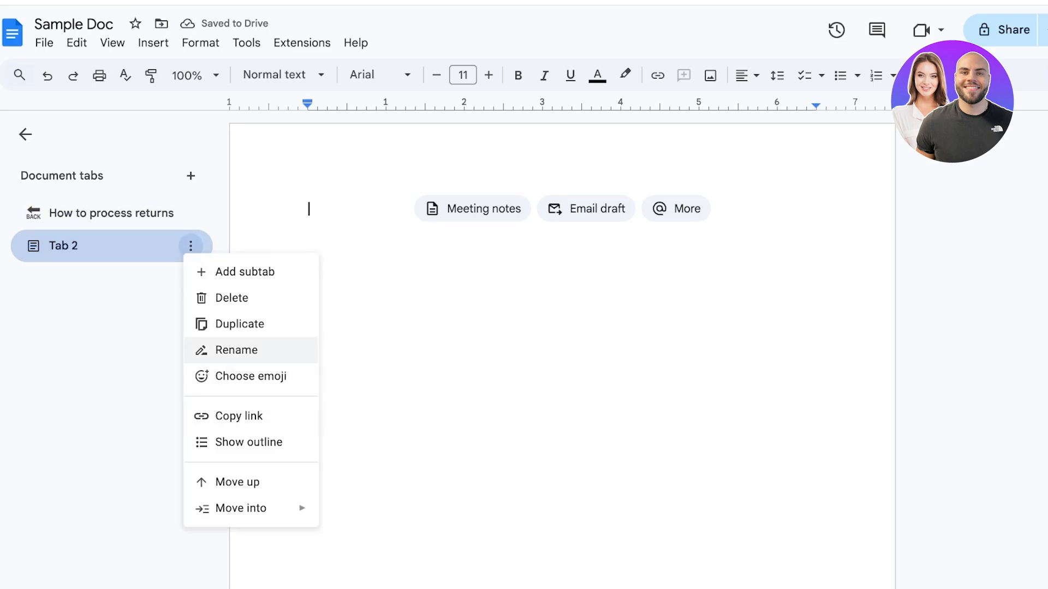
{"action": "left_click", "coordinate": [236, 349]}
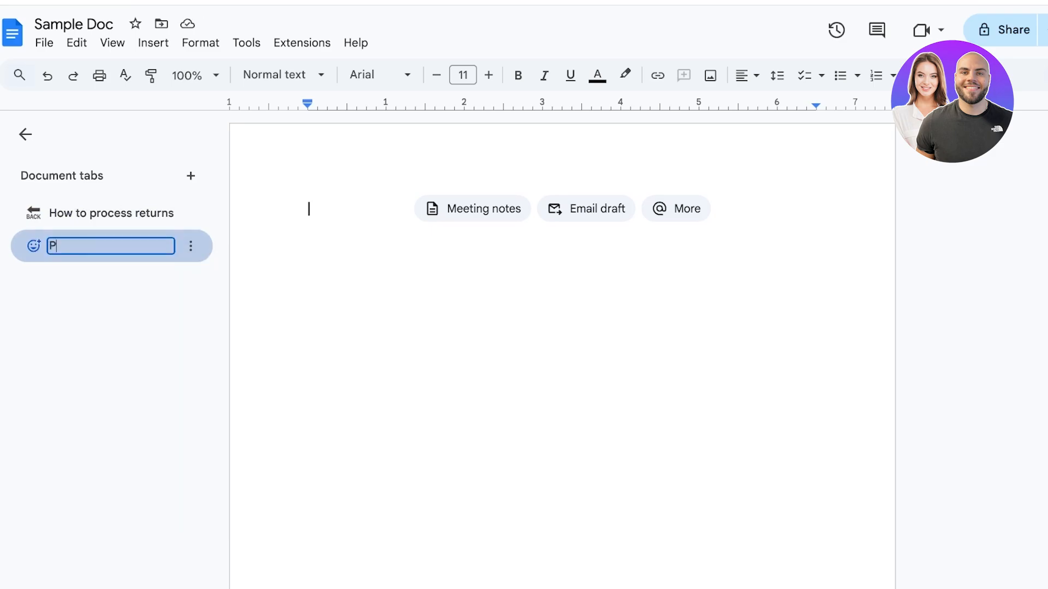
{"action": "type", "text": "rocessing Refunds"}
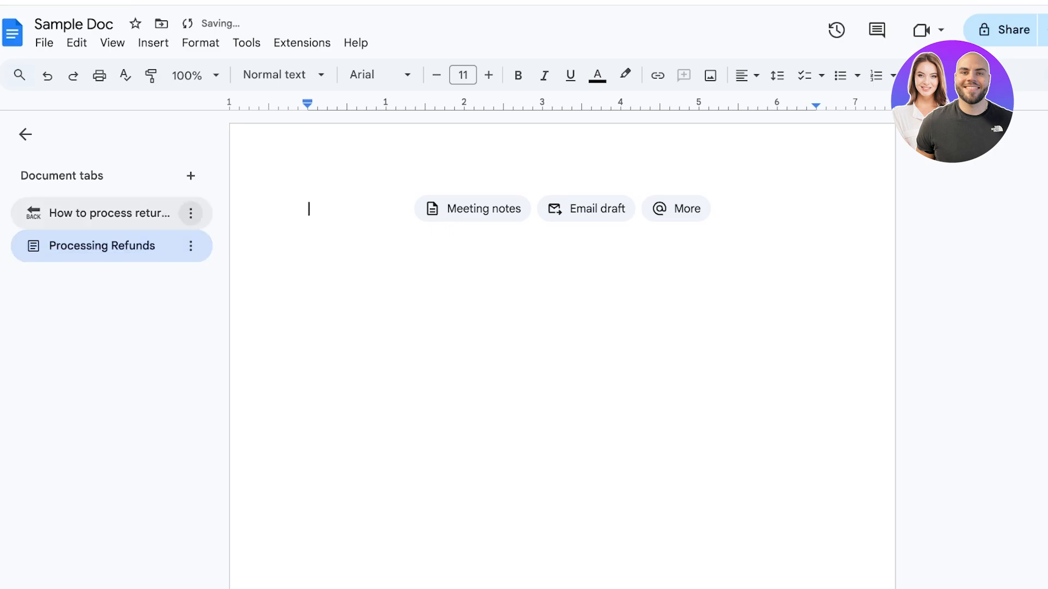
Rename the first tab to 'Process returns'
{"action": "double_click", "coordinate": [110, 212]}
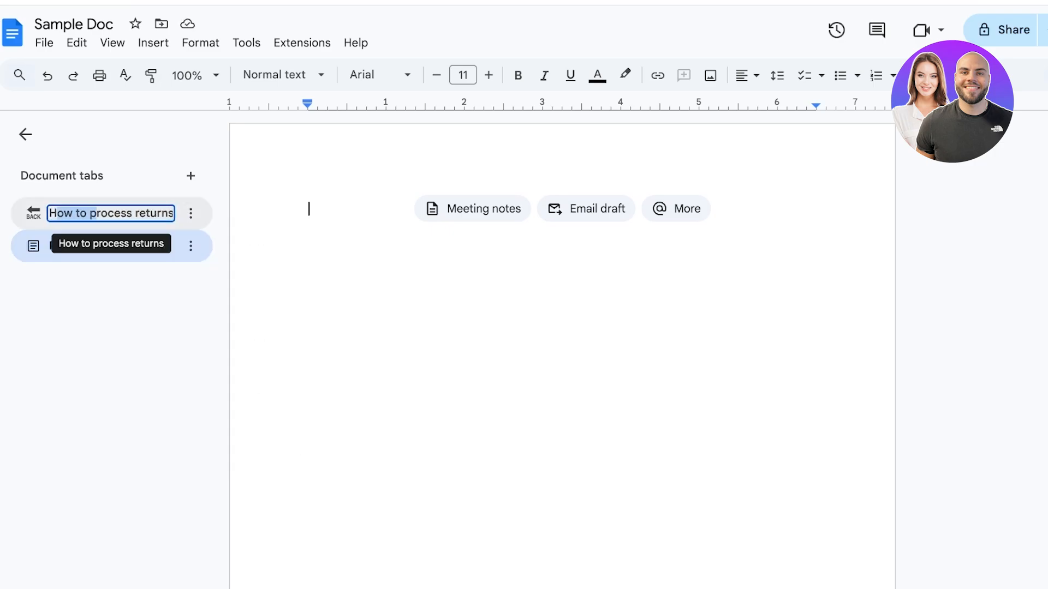
{"action": "left_click", "coordinate": [191, 213]}
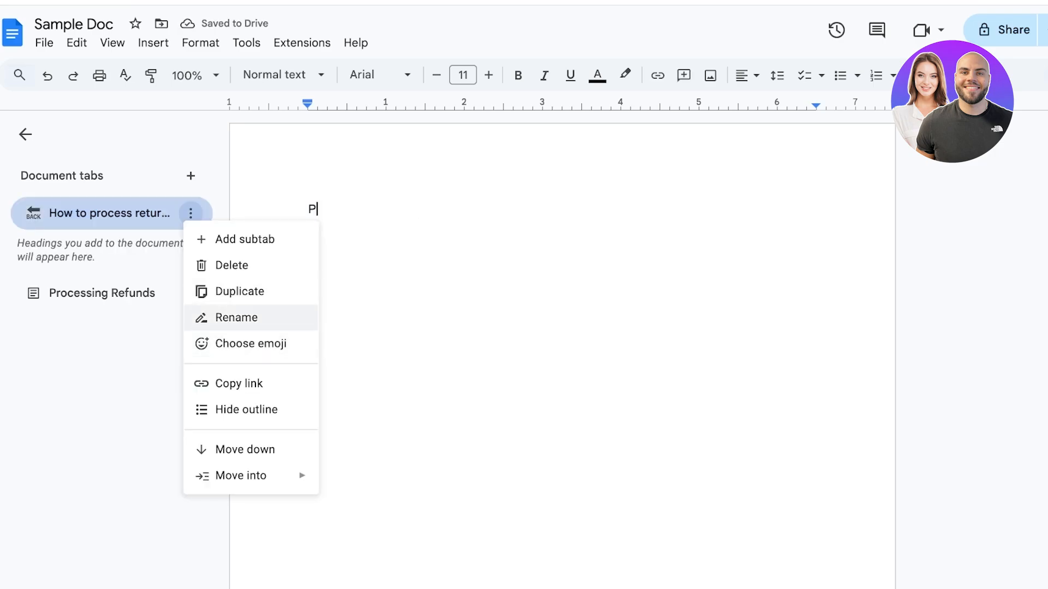
{"action": "left_click", "coordinate": [236, 316]}
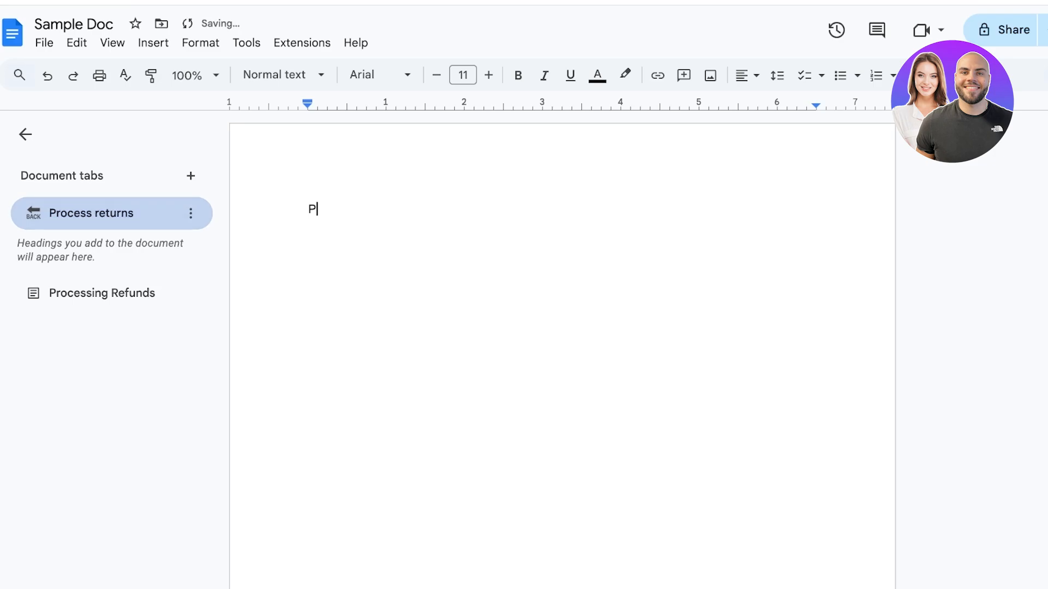
{"action": "key", "text": "backspace"}
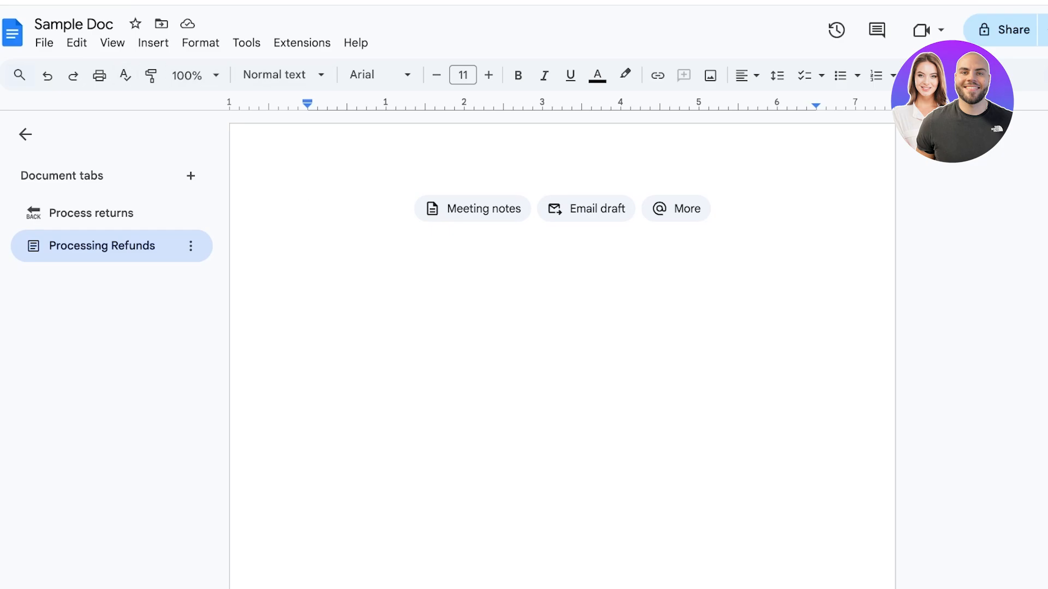
Apply Heading 1 and set the text to Times New Roman at size 12
{"action": "left_click", "coordinate": [273, 74]}
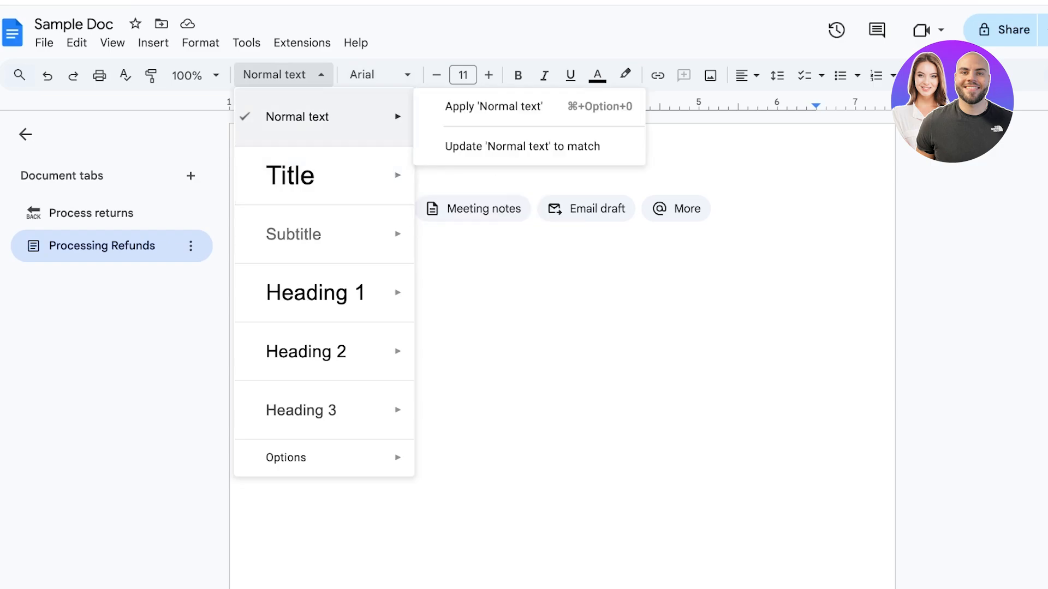
{"action": "mouse_move", "coordinate": [300, 409]}
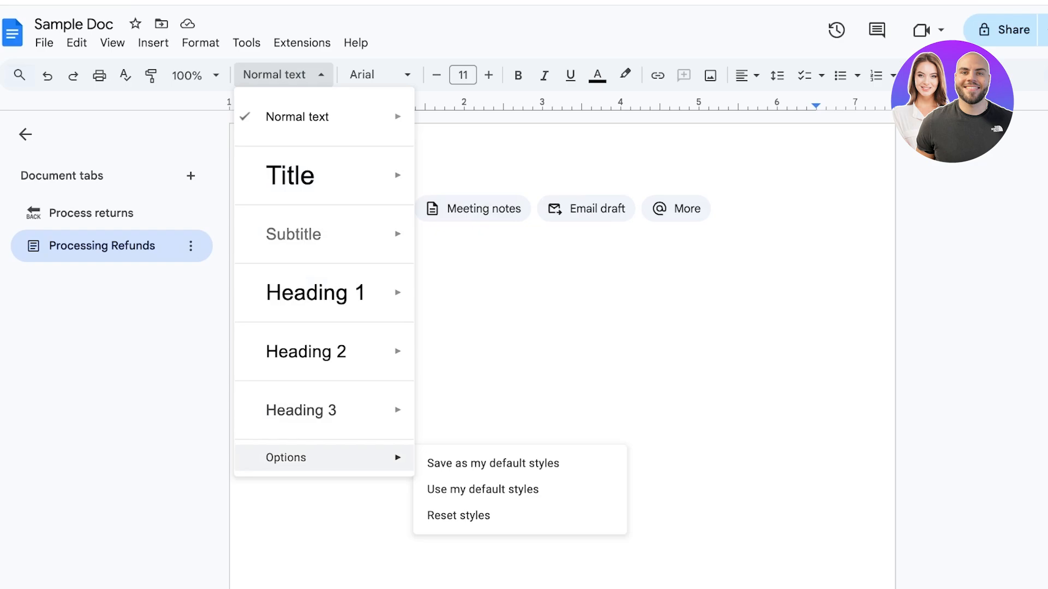
{"action": "mouse_move", "coordinate": [492, 463]}
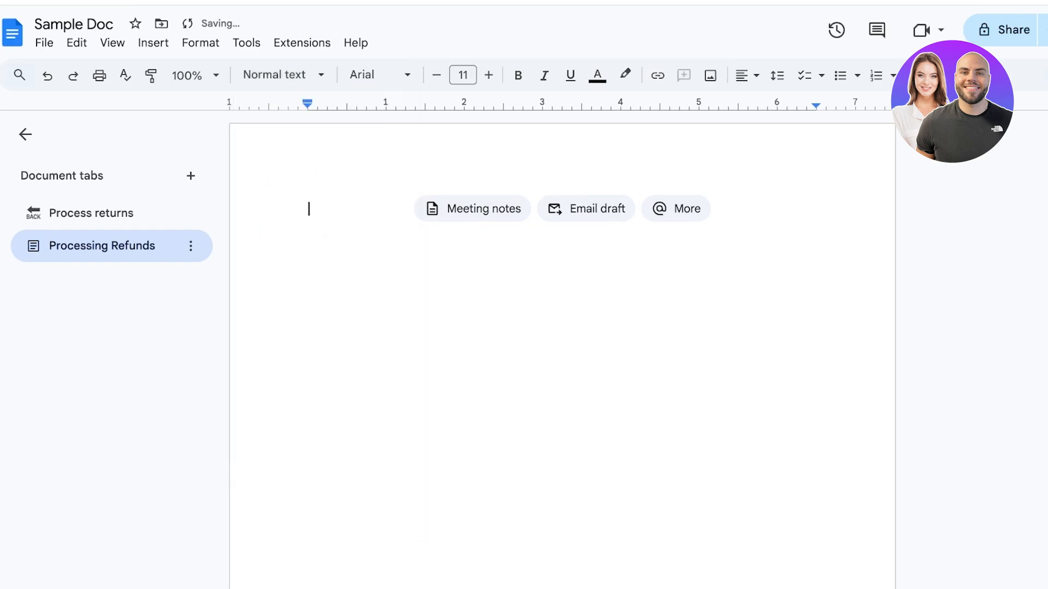
{"action": "left_click", "coordinate": [374, 74]}
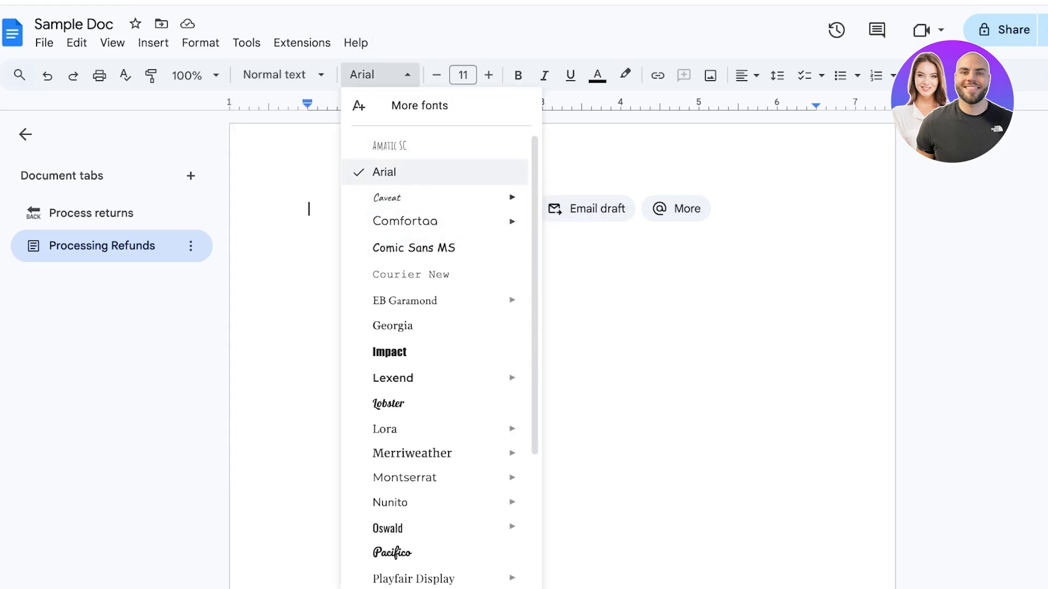
{"action": "scroll", "scroll_direction": "down", "scroll_amount": 3}
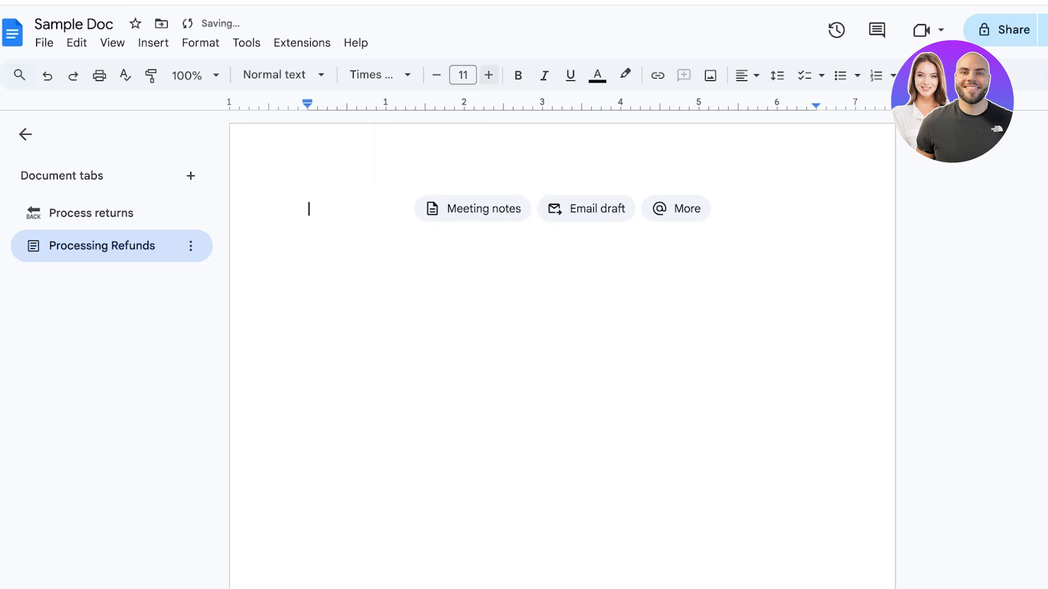
{"action": "left_click", "coordinate": [488, 74]}
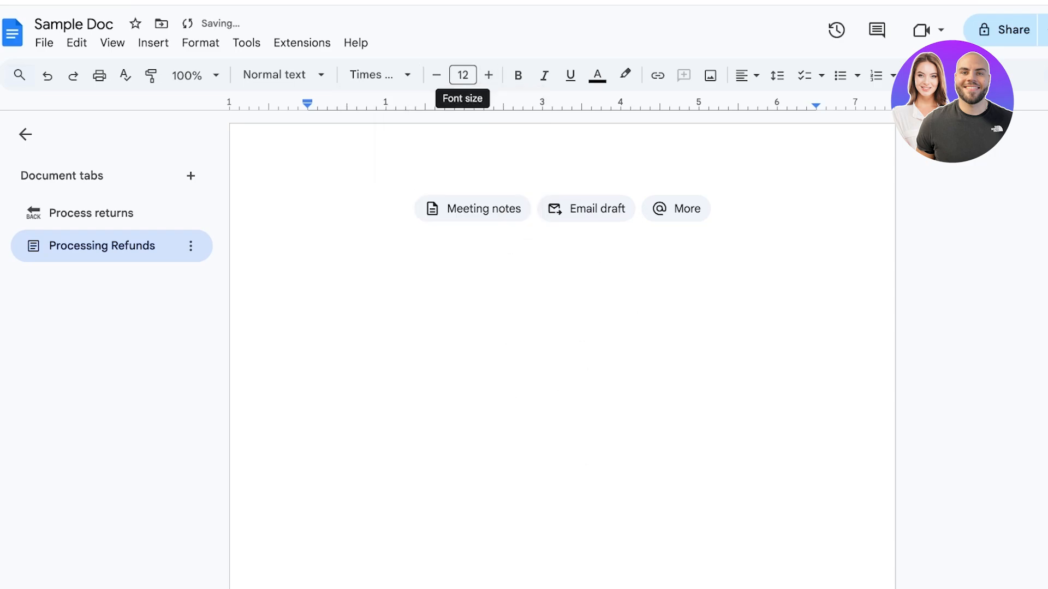
{"action": "left_click", "coordinate": [276, 74]}
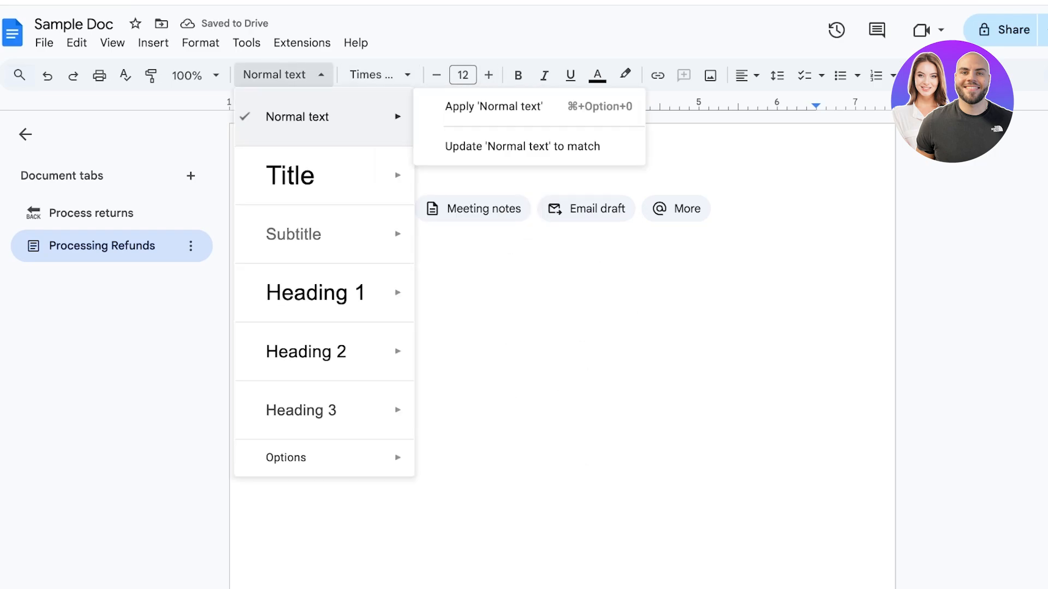
{"action": "left_click", "coordinate": [314, 292]}
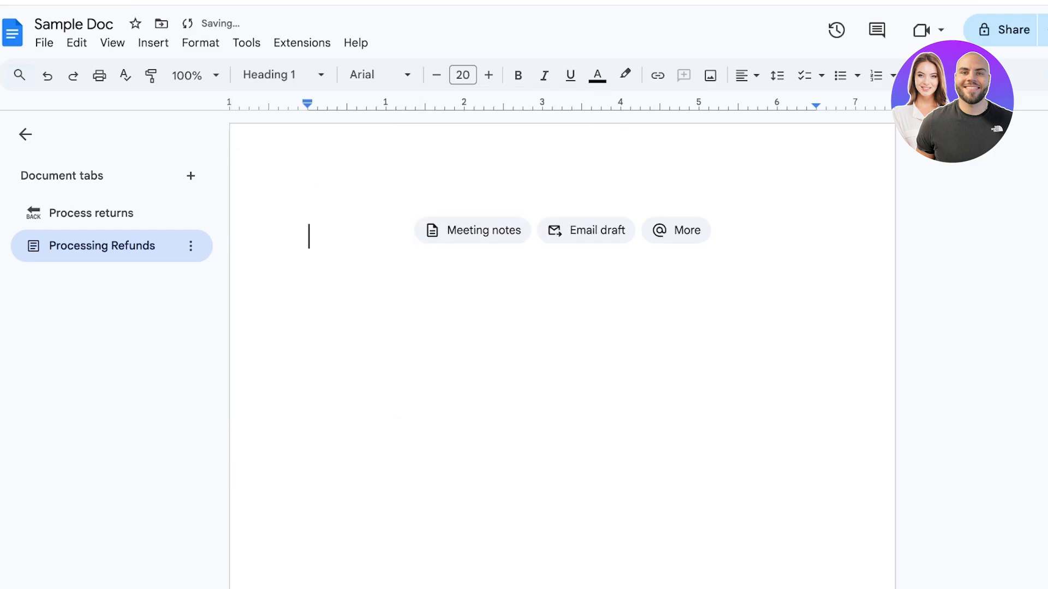
{"action": "left_click", "coordinate": [378, 75]}
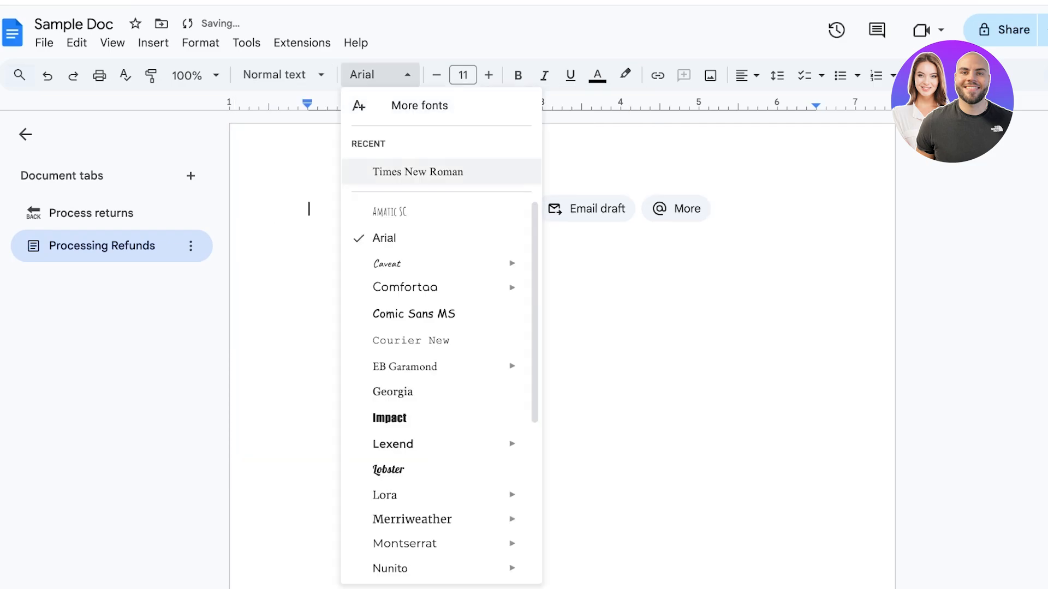
{"action": "left_click", "coordinate": [416, 172]}
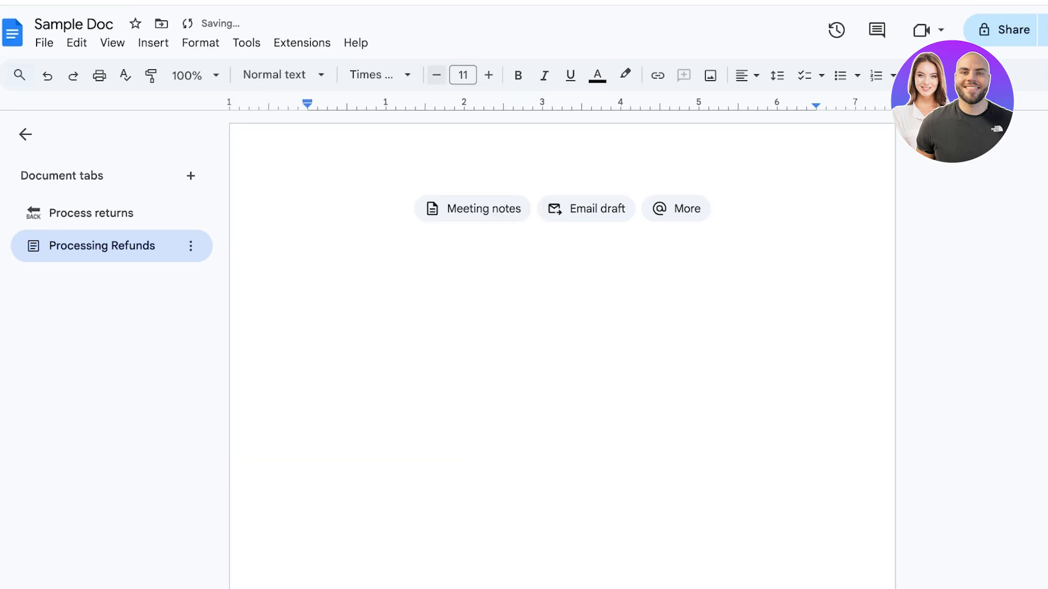
{"action": "left_click", "coordinate": [276, 74]}
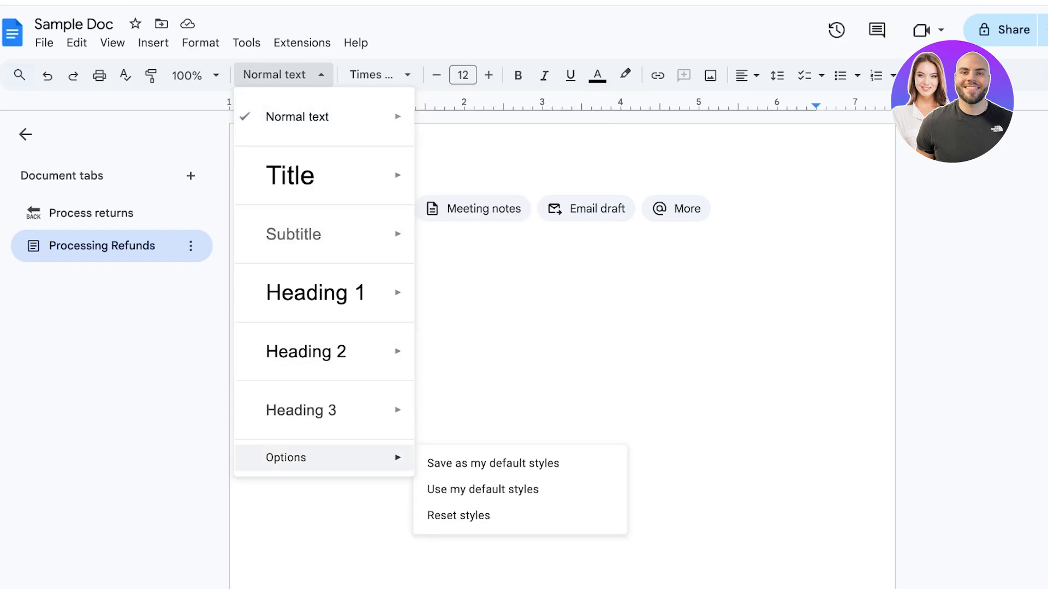
Reset this tab's styles and save the current styles as default
{"action": "left_click", "coordinate": [459, 515]}
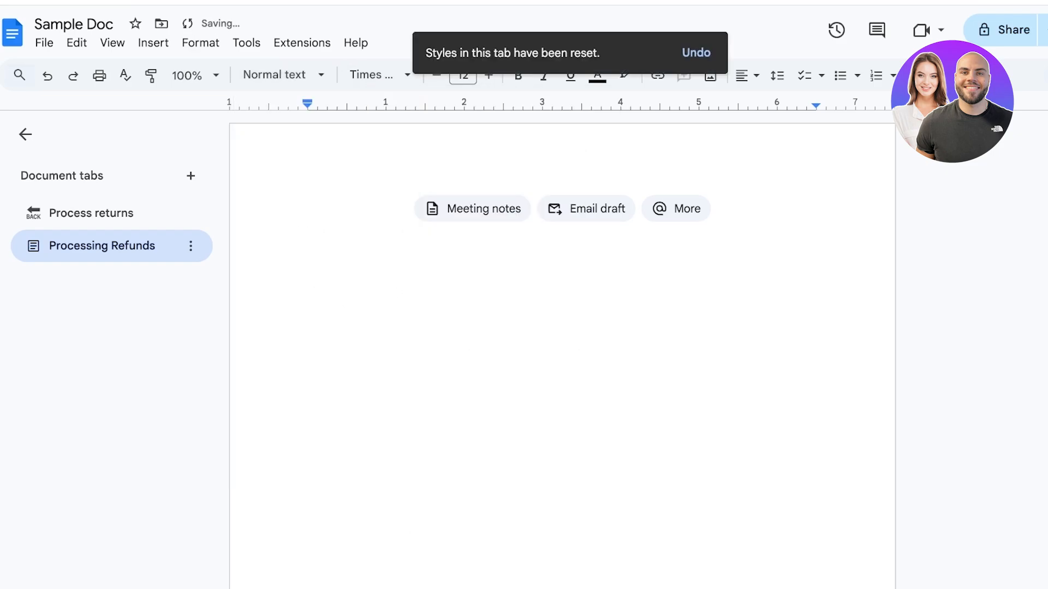
{"action": "left_click", "coordinate": [277, 75]}
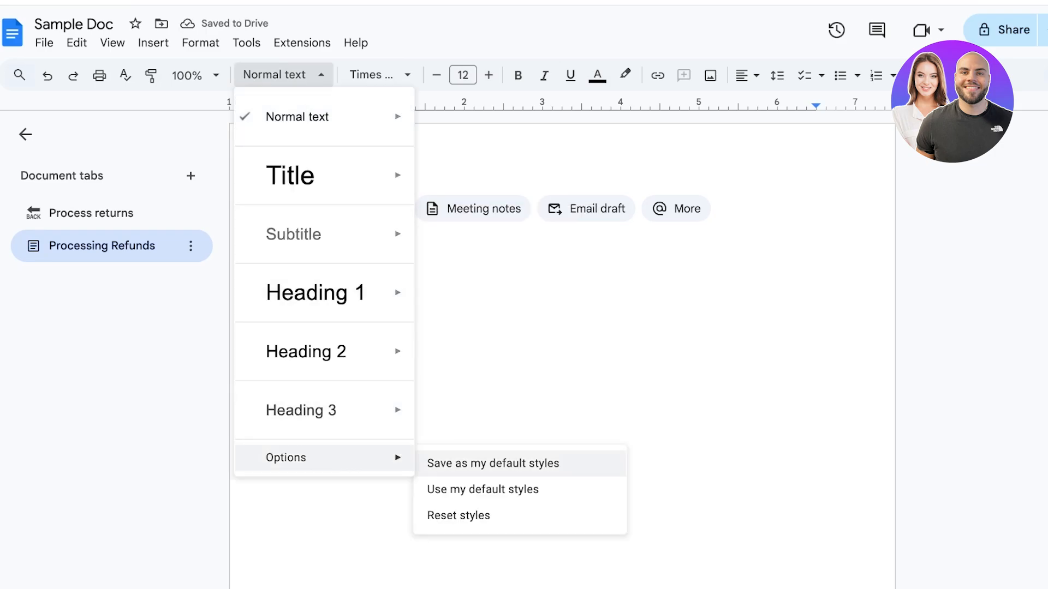
{"action": "left_click", "coordinate": [492, 463]}
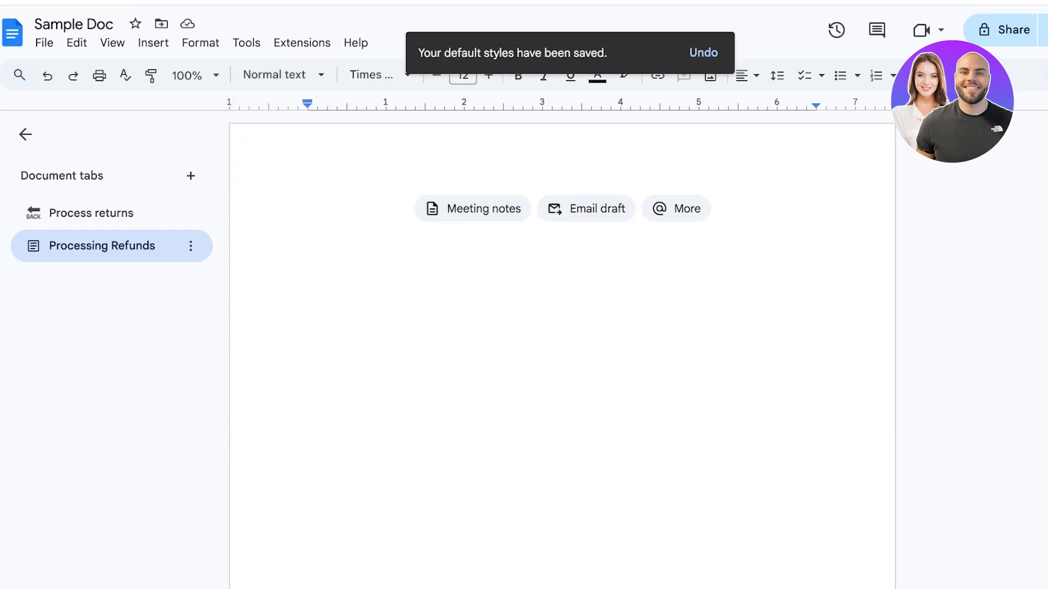
{"action": "left_click", "coordinate": [307, 207]}
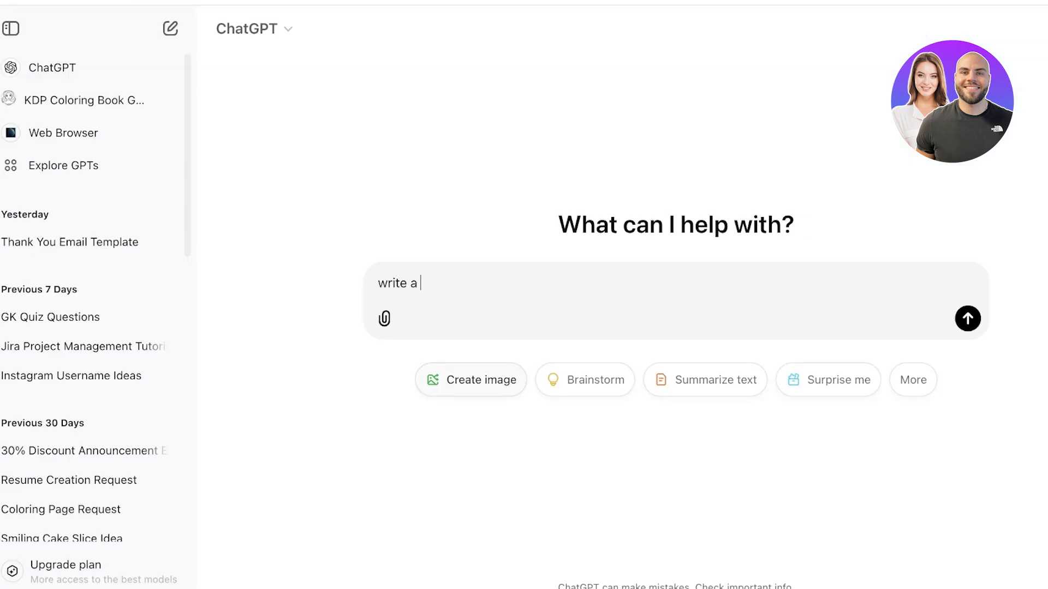
Ask ChatGPT for a generic guide on how to refund an order
{"action": "type", "text": "generic about ho"}
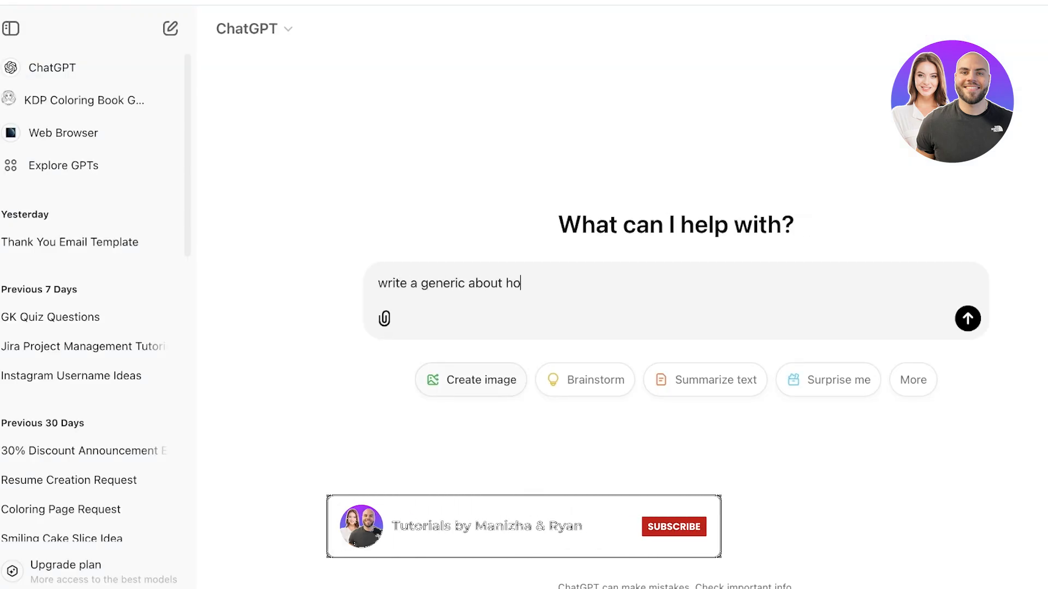
{"action": "type", "text": "w to refund a"}
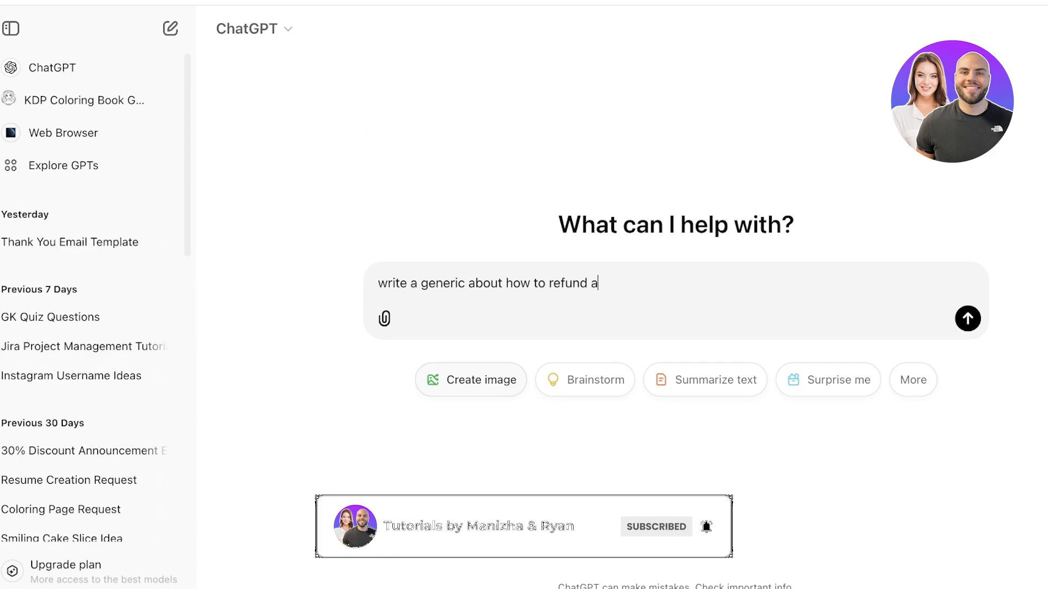
{"action": "left_click", "coordinate": [966, 319]}
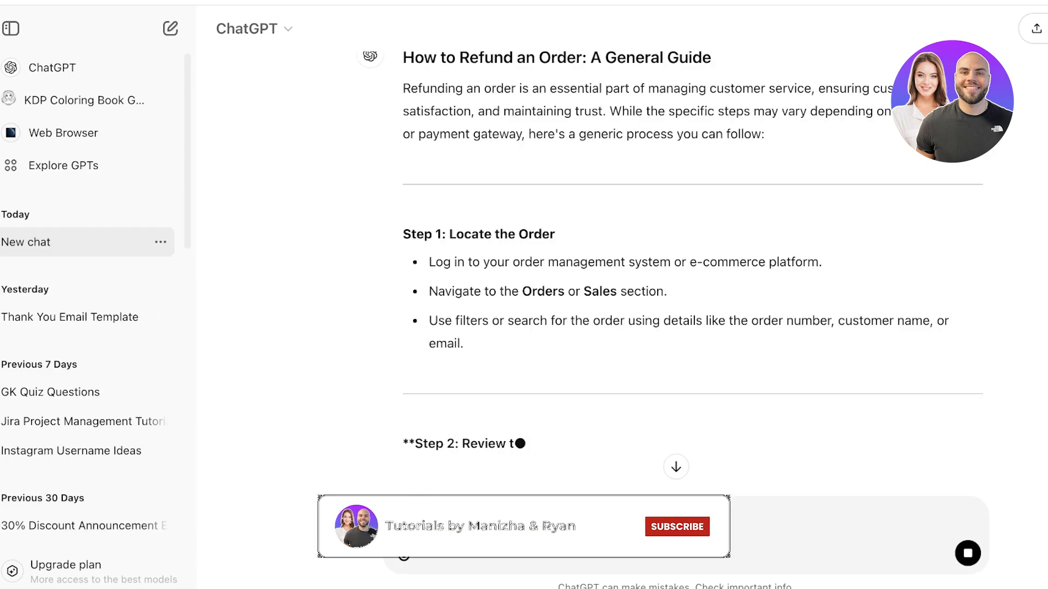
{"action": "scroll", "scroll_direction": "down", "scroll_amount": 3}
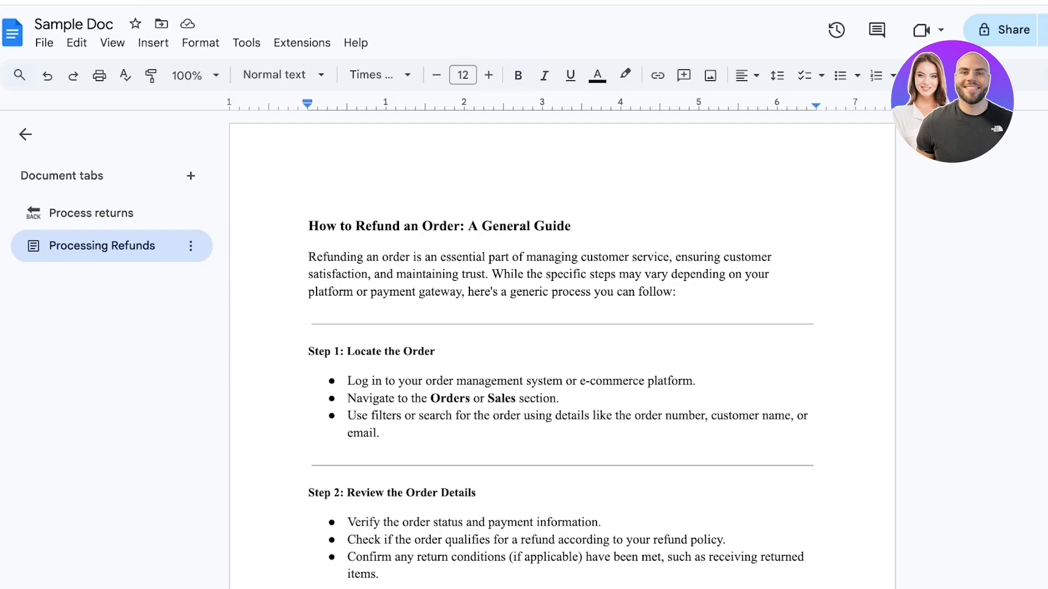
Remove the divider after the intro paragraph and reach Insert's smart chip options
{"action": "left_click", "coordinate": [675, 291]}
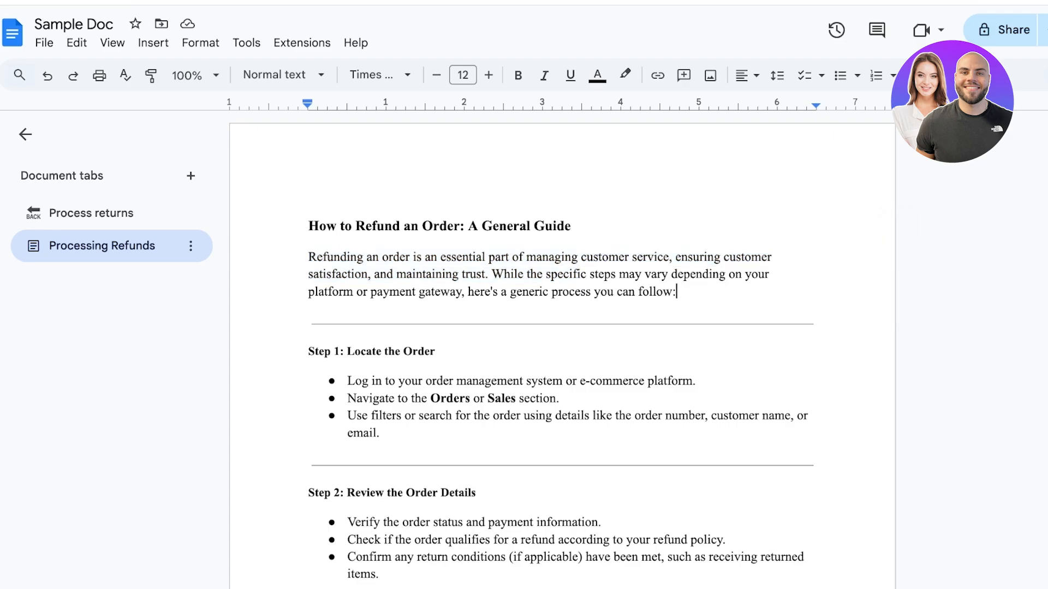
{"action": "key", "text": "Backspace"}
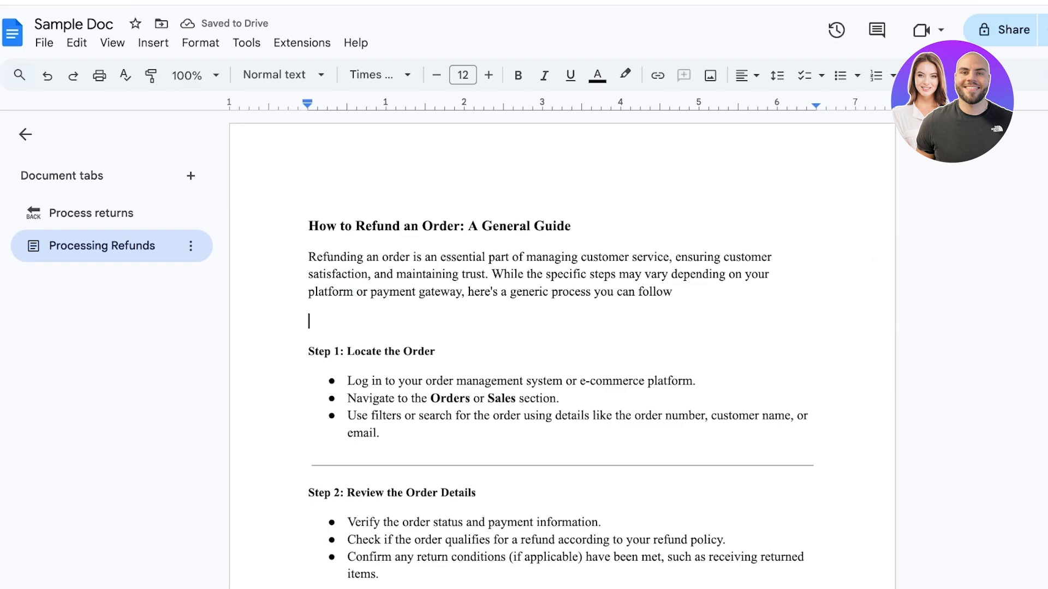
{"action": "left_click", "coordinate": [152, 42]}
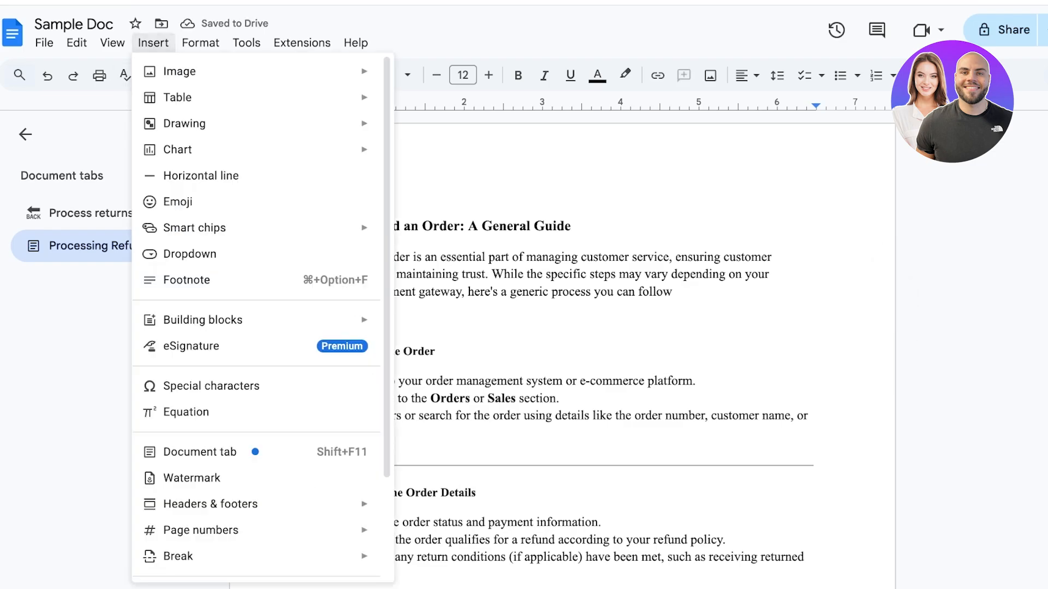
{"action": "left_click", "coordinate": [176, 72]}
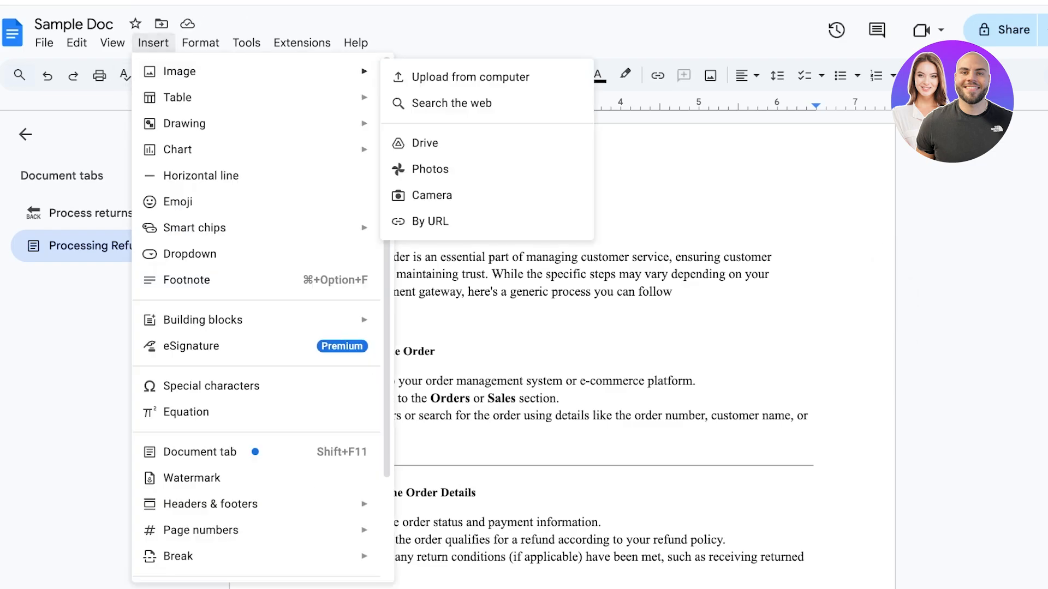
{"action": "mouse_move", "coordinate": [177, 72]}
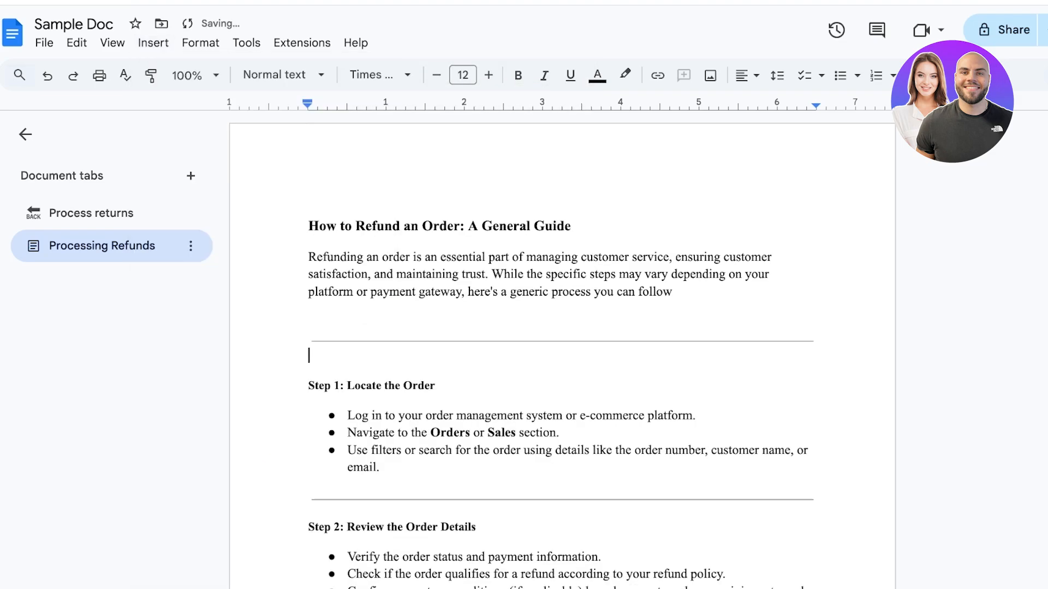
{"action": "left_click", "coordinate": [152, 42]}
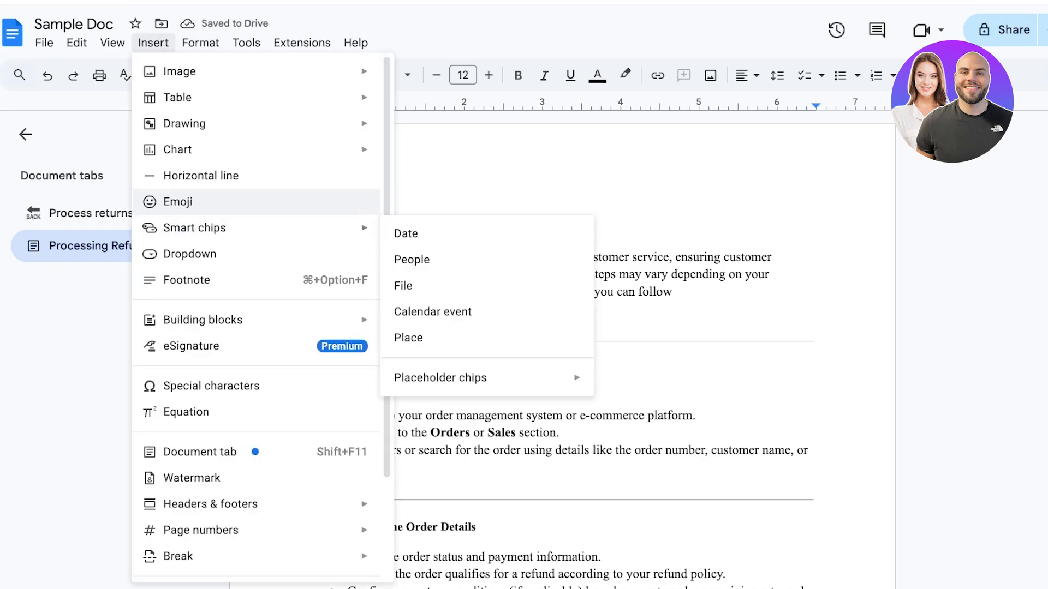
{"action": "mouse_move", "coordinate": [201, 227]}
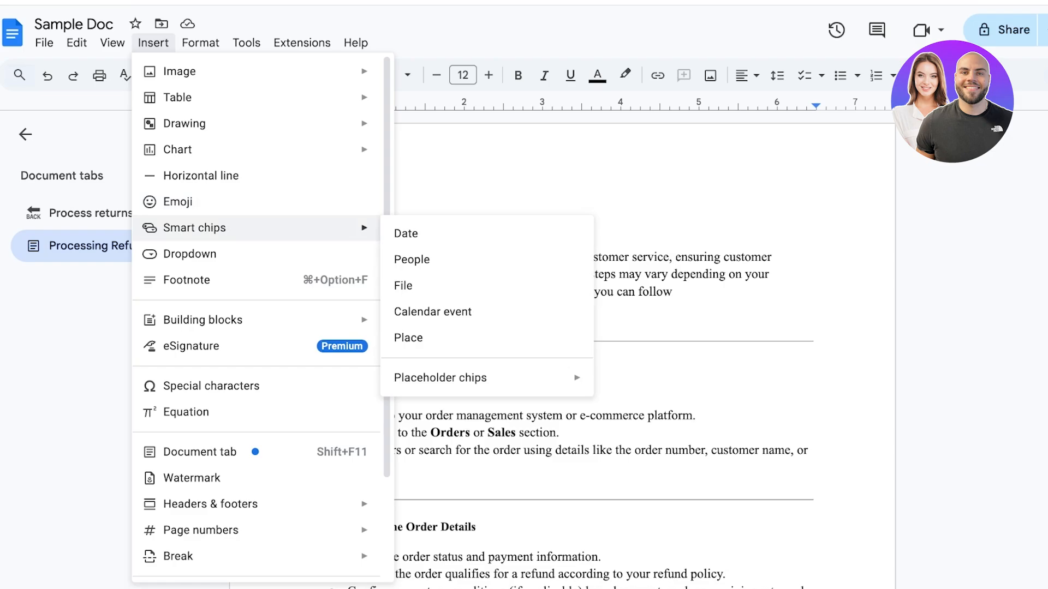
{"action": "left_click", "coordinate": [405, 233]}
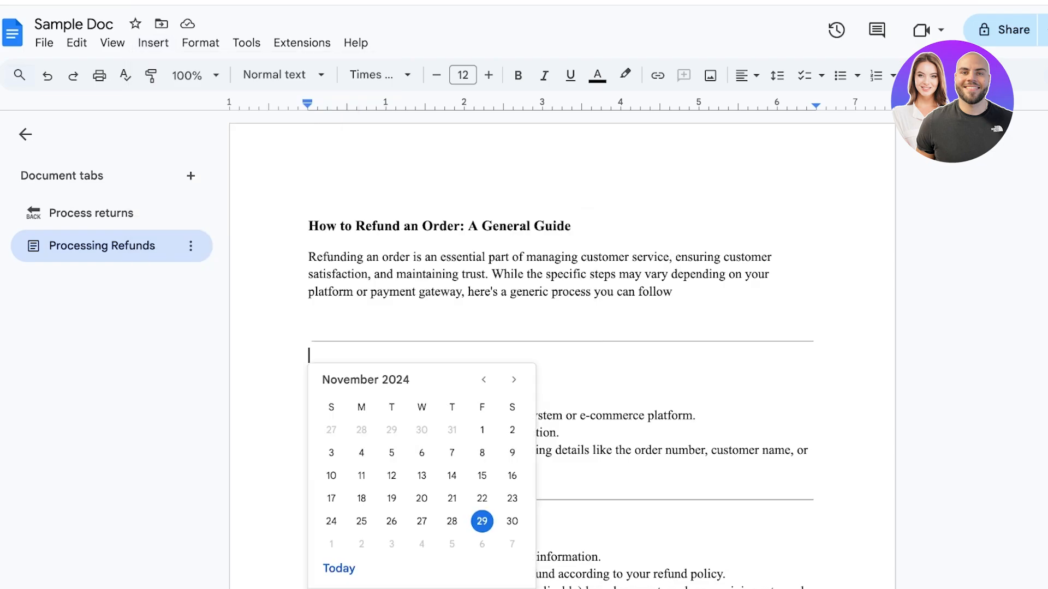
{"action": "left_click", "coordinate": [511, 521]}
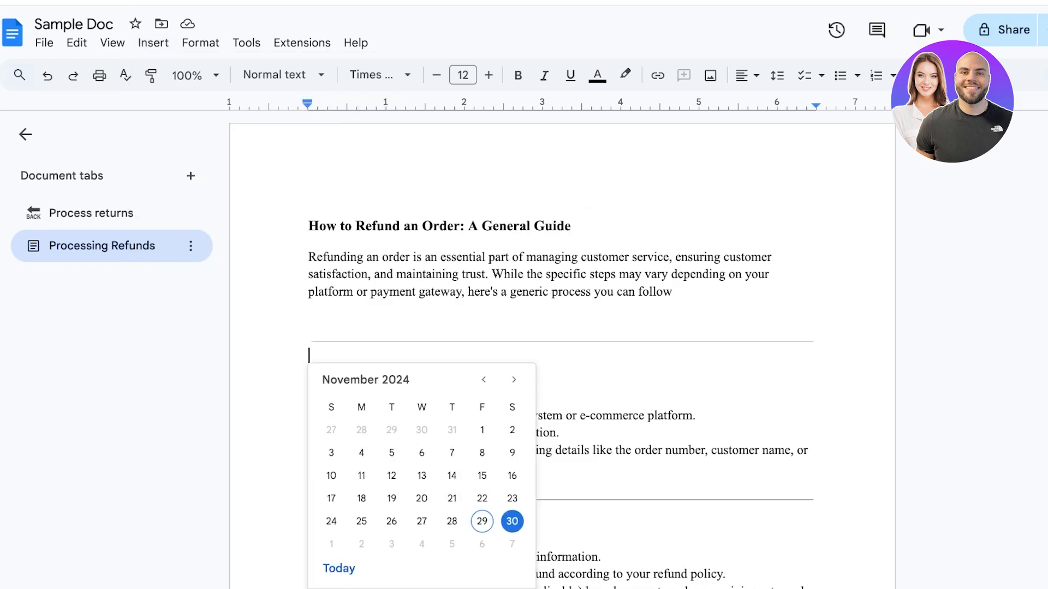
{"action": "left_click", "coordinate": [511, 521]}
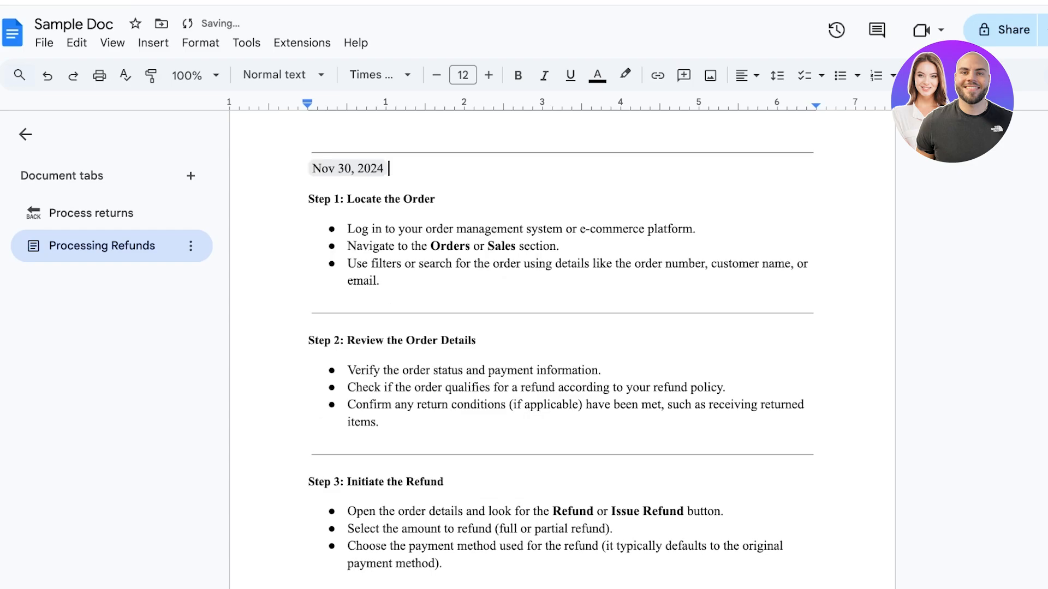
{"action": "left_click", "coordinate": [347, 168]}
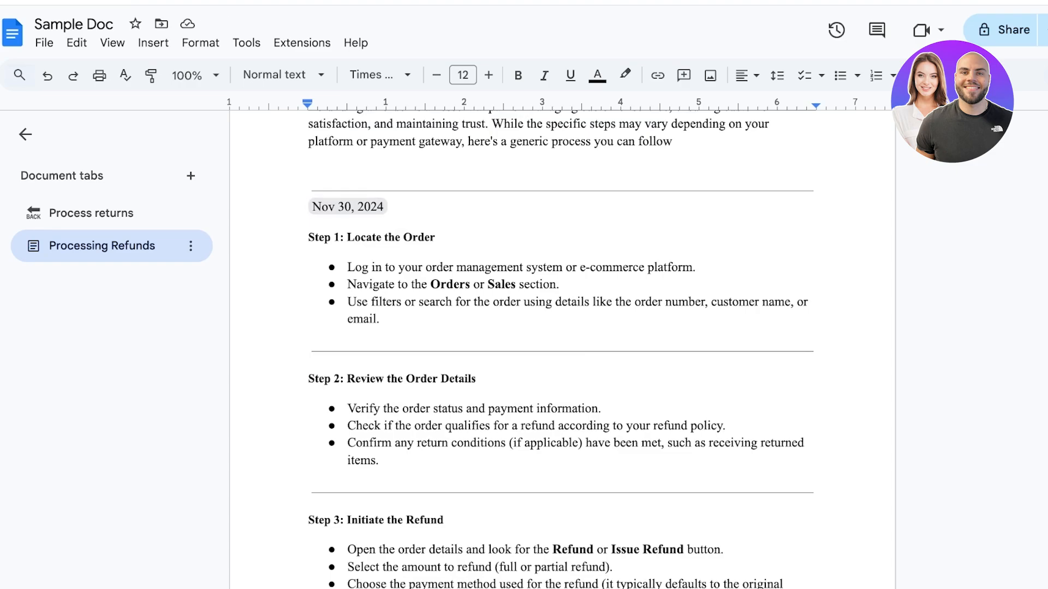
{"action": "left_click", "coordinate": [347, 206]}
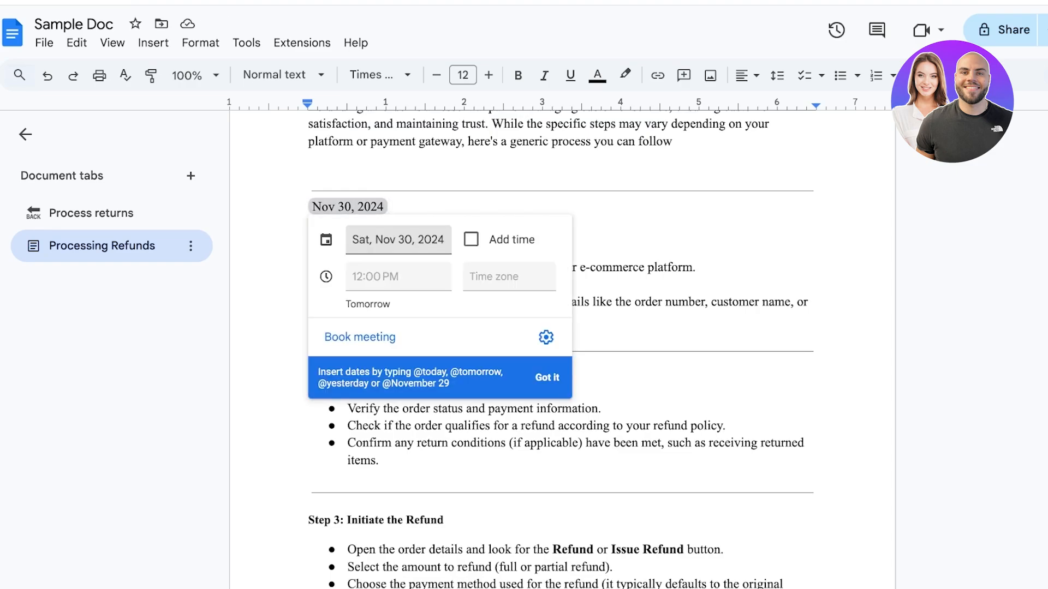
{"action": "left_click", "coordinate": [393, 206]}
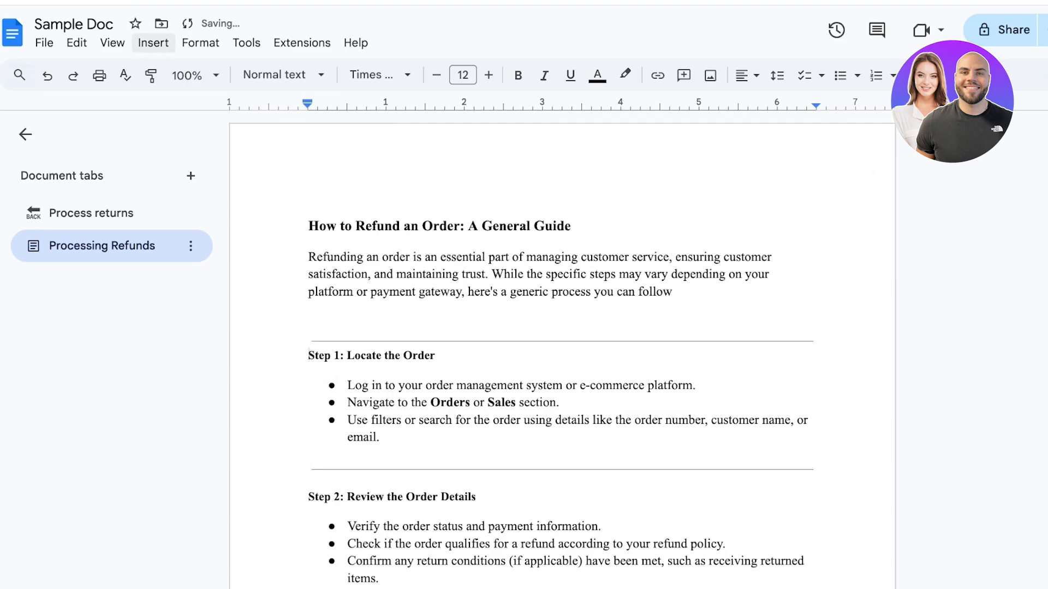
Type the line 'Get confirmation from Manager' without trailing underscores
{"action": "left_click", "coordinate": [152, 42]}
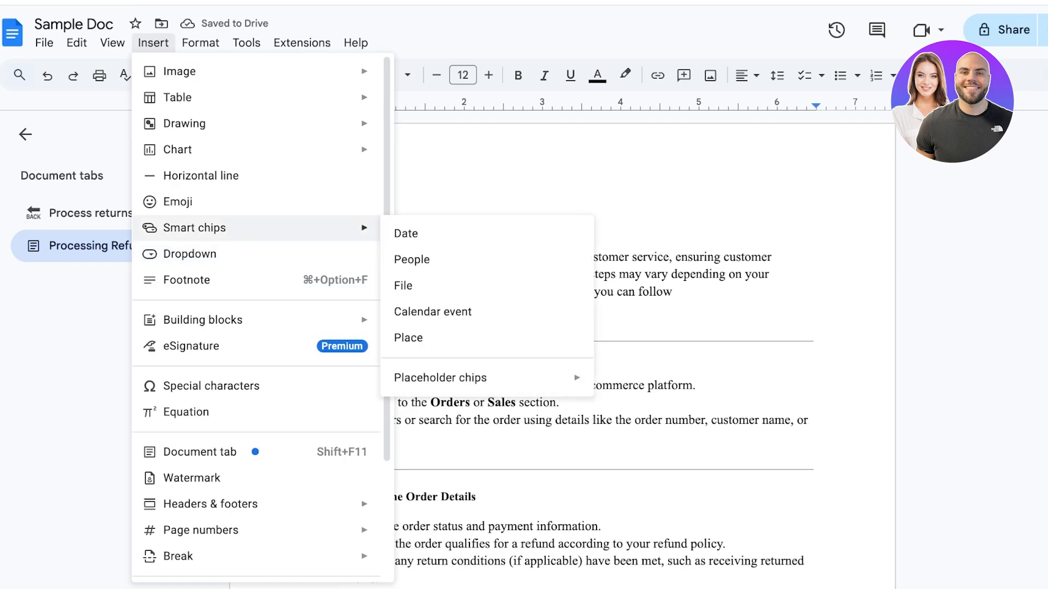
{"action": "mouse_move", "coordinate": [440, 377]}
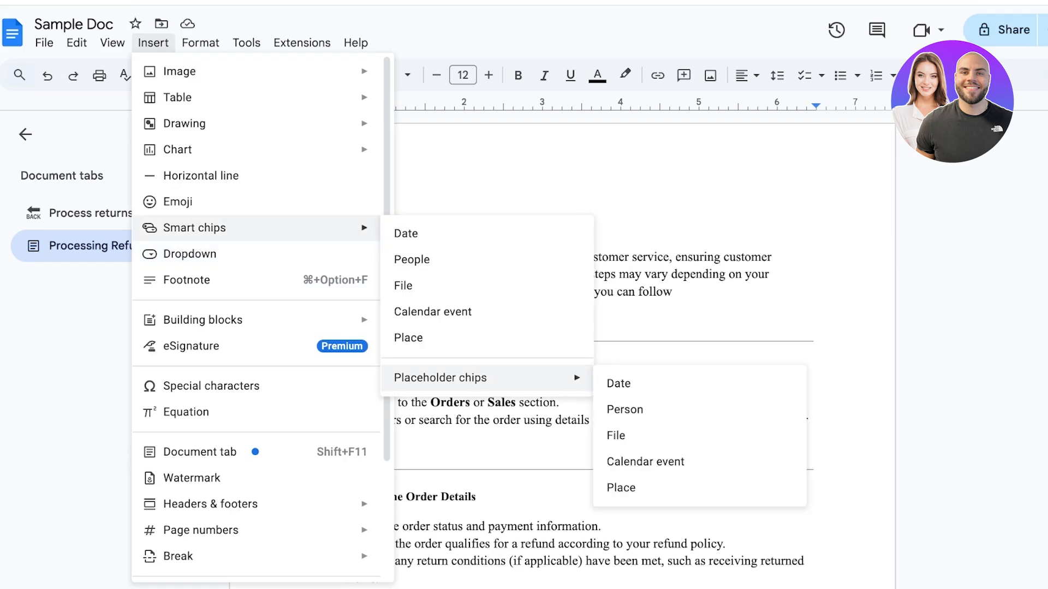
{"action": "mouse_move", "coordinate": [440, 377]}
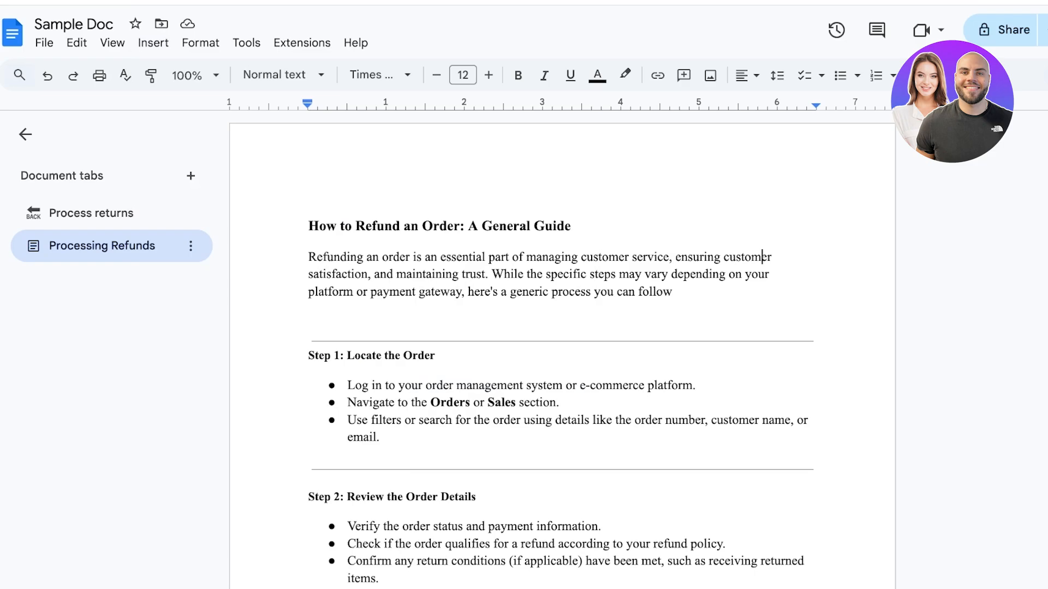
{"action": "type", "text": "G"}
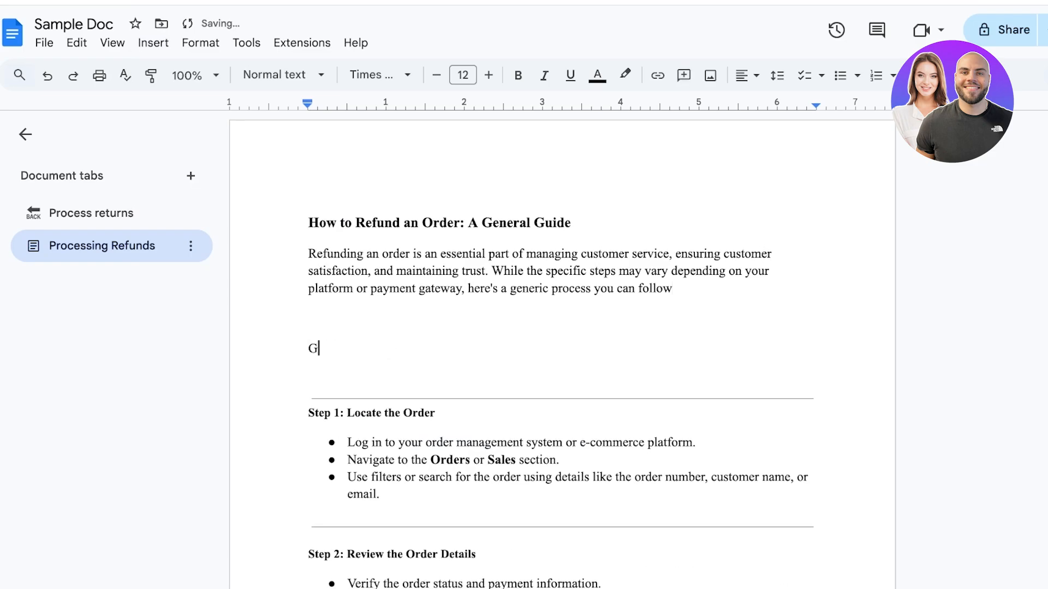
{"action": "type", "text": "et confirmation from"}
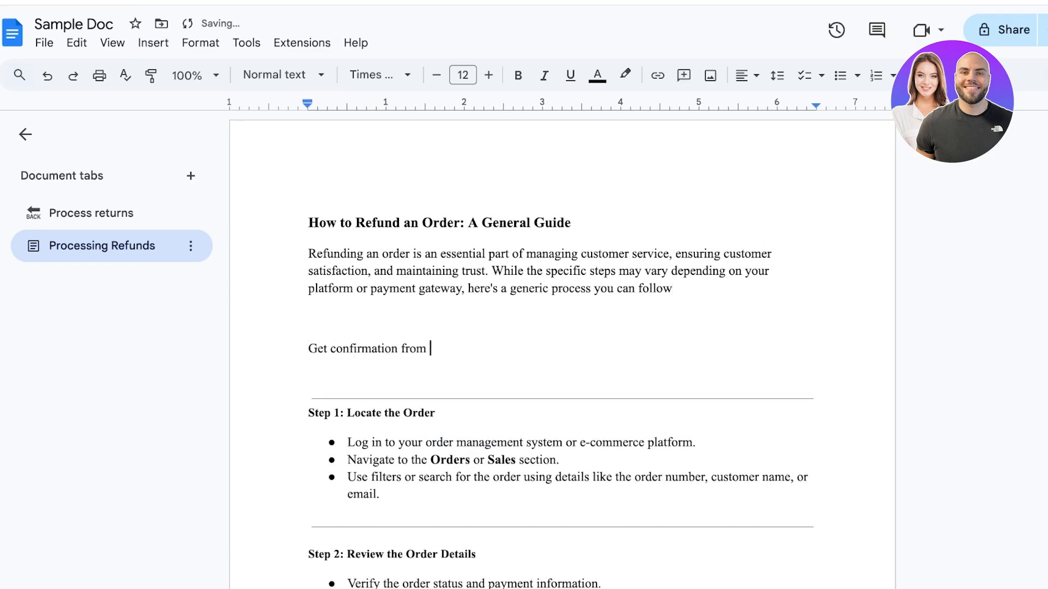
{"action": "type", "text": "Manager __"}
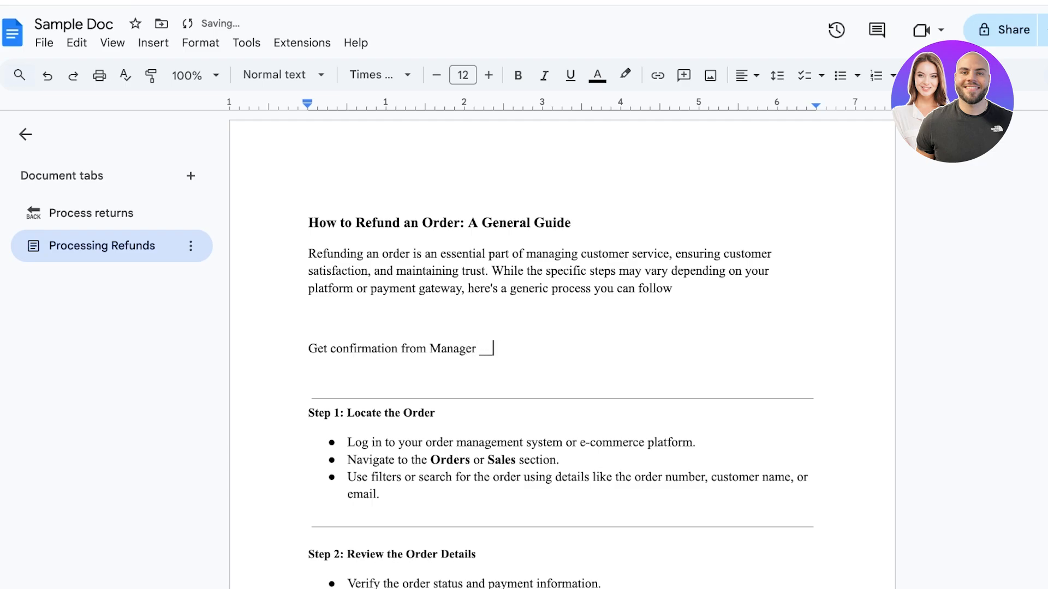
{"action": "key", "text": "Backspace"}
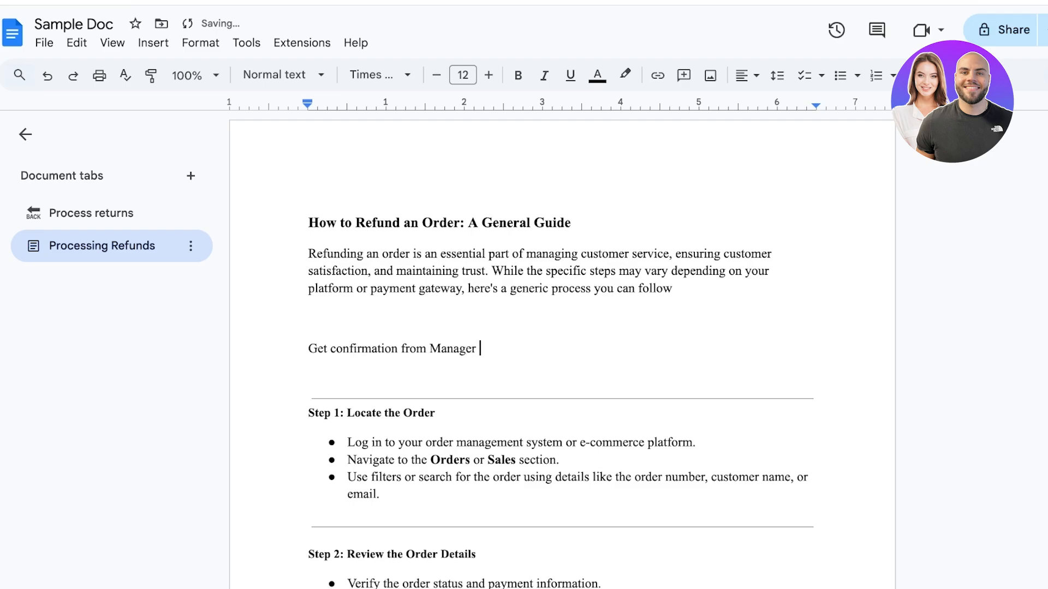
Insert a person placeholder chip after 'Manager' and assign the manager
{"action": "left_click", "coordinate": [152, 42]}
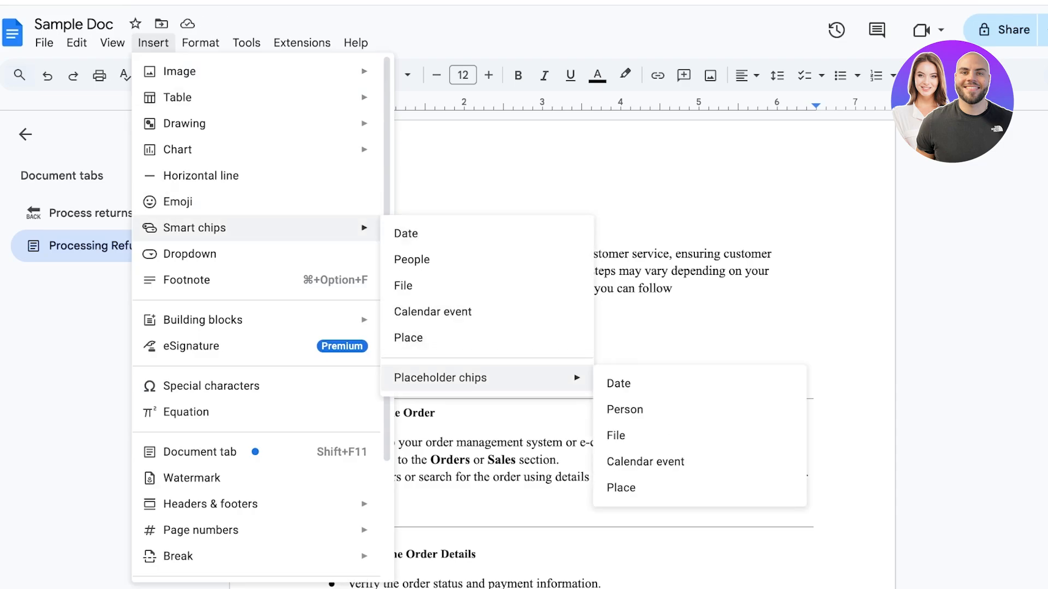
{"action": "left_click", "coordinate": [624, 409]}
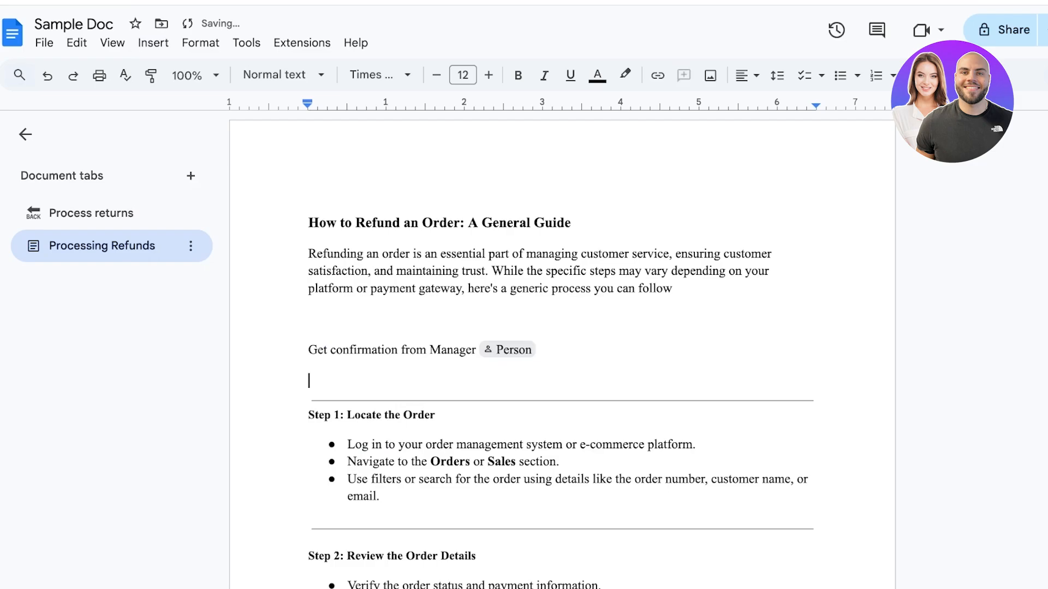
{"action": "left_click", "coordinate": [506, 349]}
{"action": "type", "text": "Lily"}
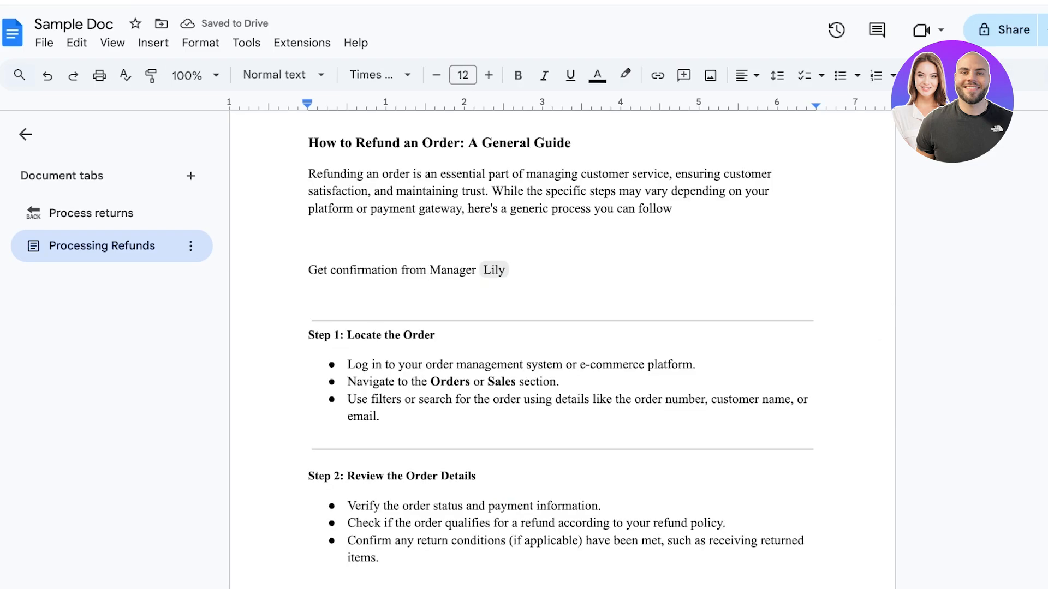
{"action": "left_click", "coordinate": [153, 42]}
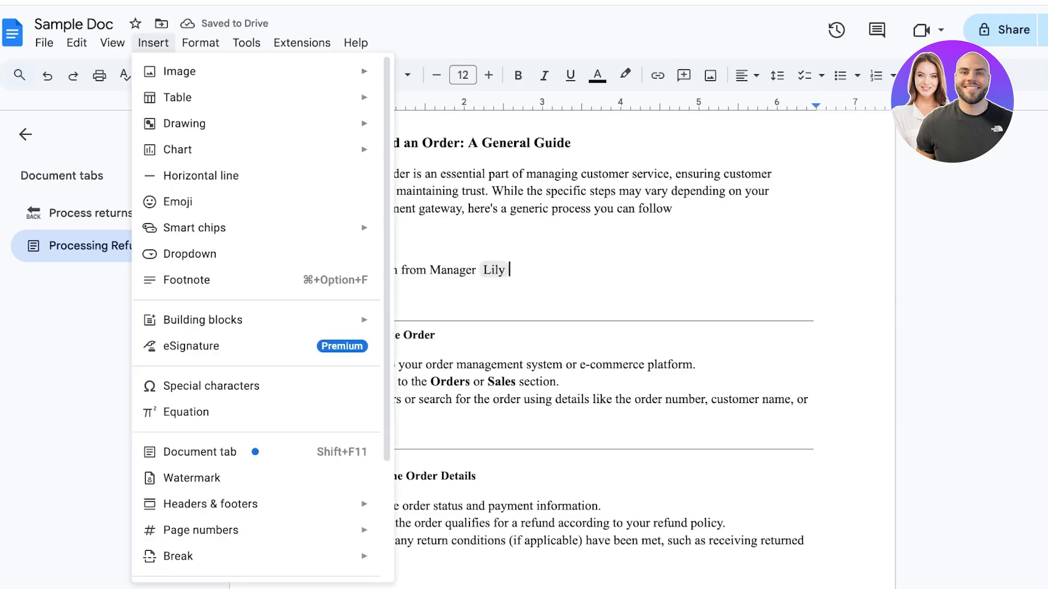
{"action": "mouse_move", "coordinate": [193, 254]}
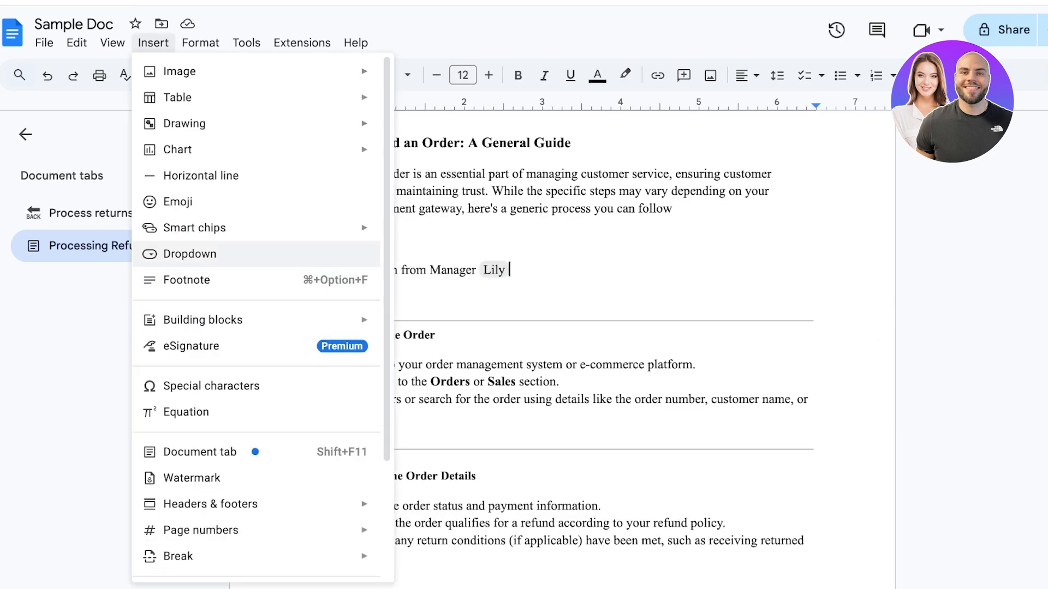
{"action": "left_click", "coordinate": [191, 254]}
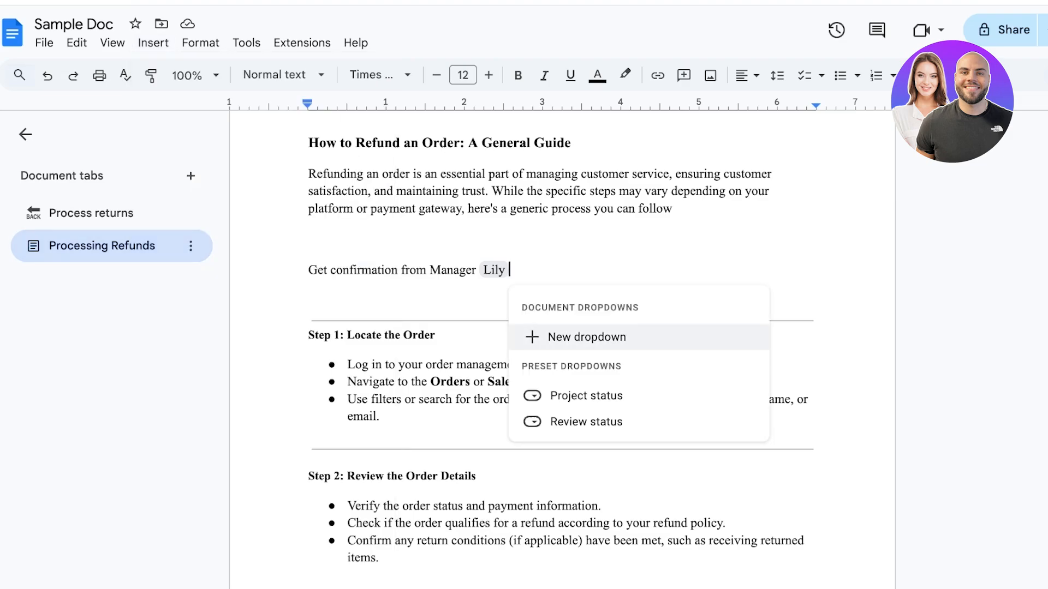
{"action": "scroll", "scroll_direction": "down", "scroll_amount": 3}
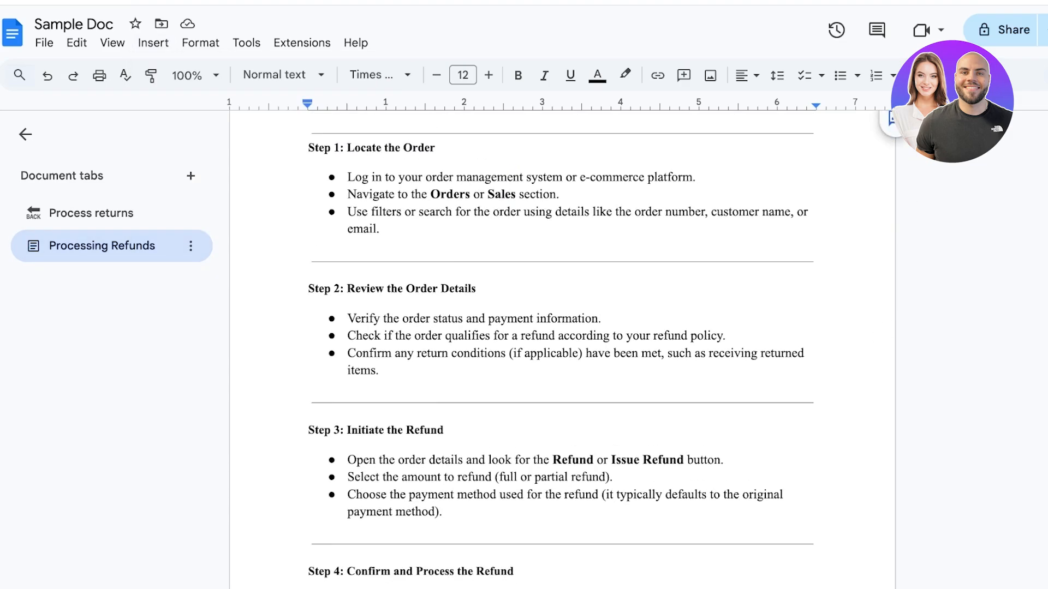
{"action": "scroll", "scroll_direction": "up", "scroll_amount": 3}
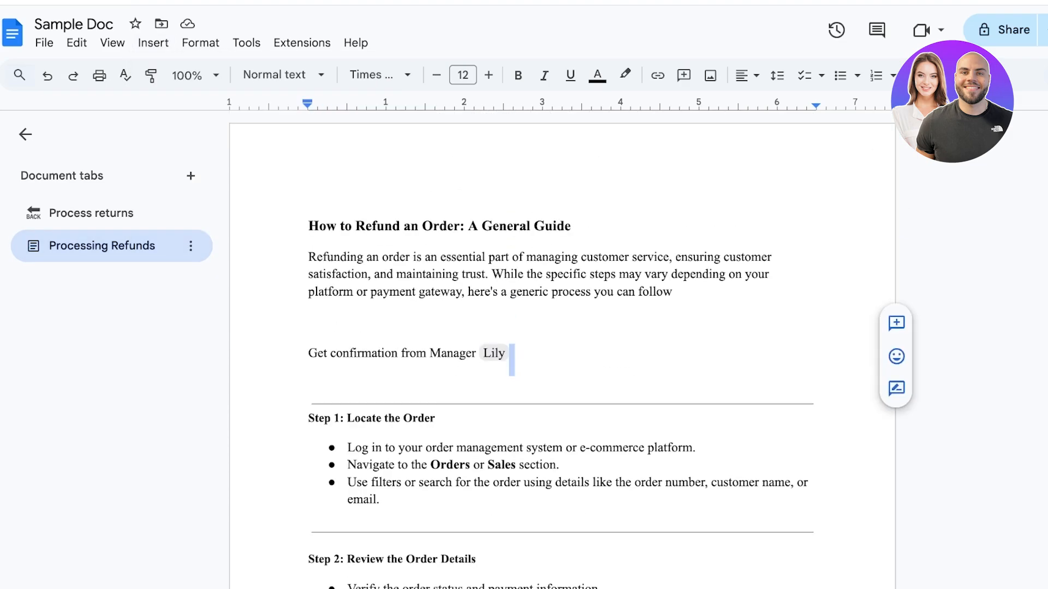
{"action": "scroll", "scroll_direction": "down", "scroll_amount": 3}
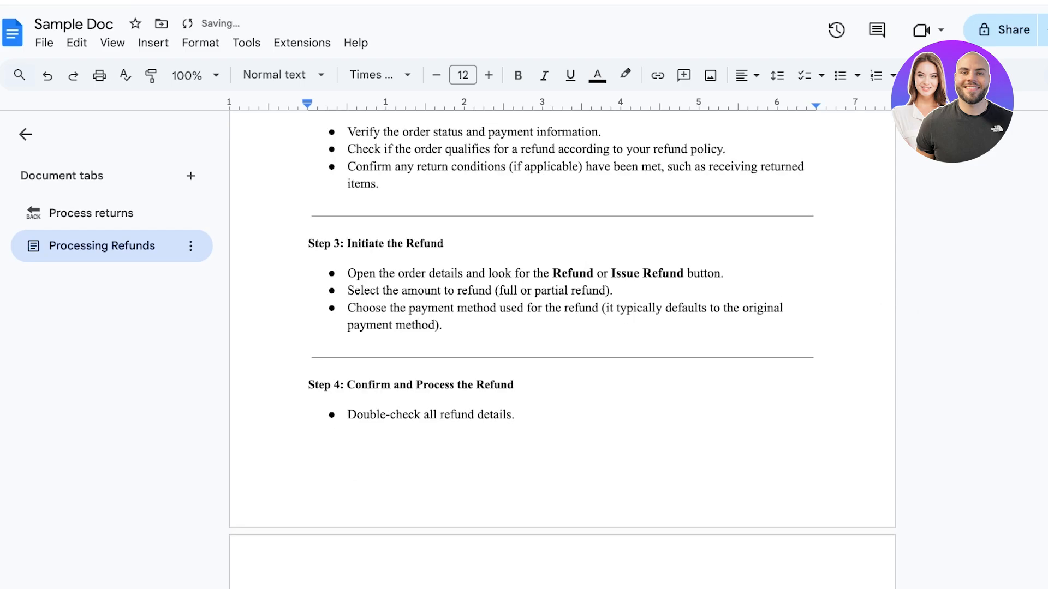
{"action": "scroll", "scroll_direction": "up", "scroll_amount": 3}
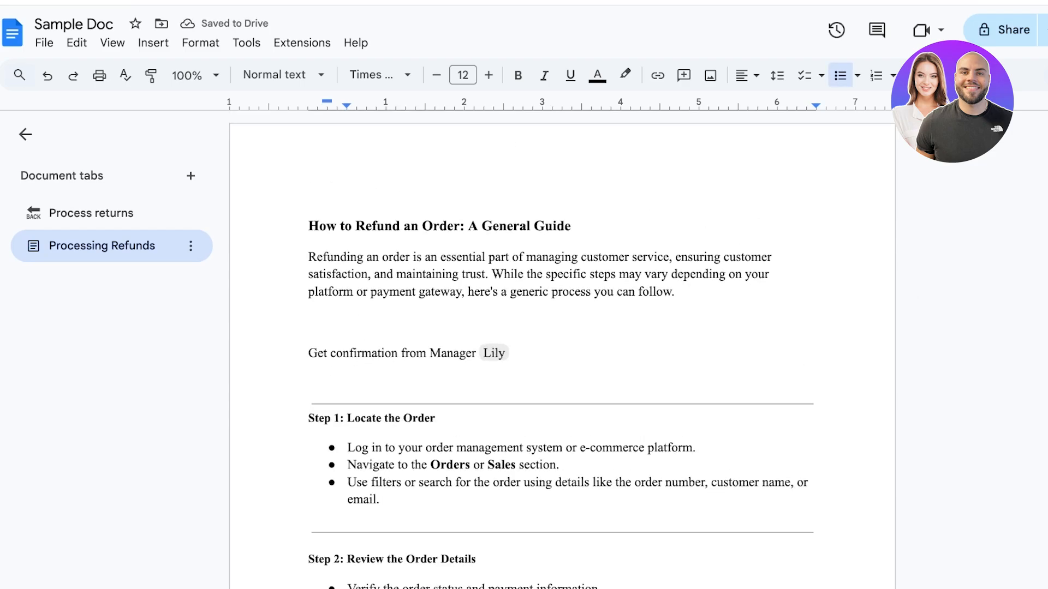
Type 'Locate item from warehouse' and start a custom 'Warehouse names' dropdown
{"action": "type", "text": "Local"}
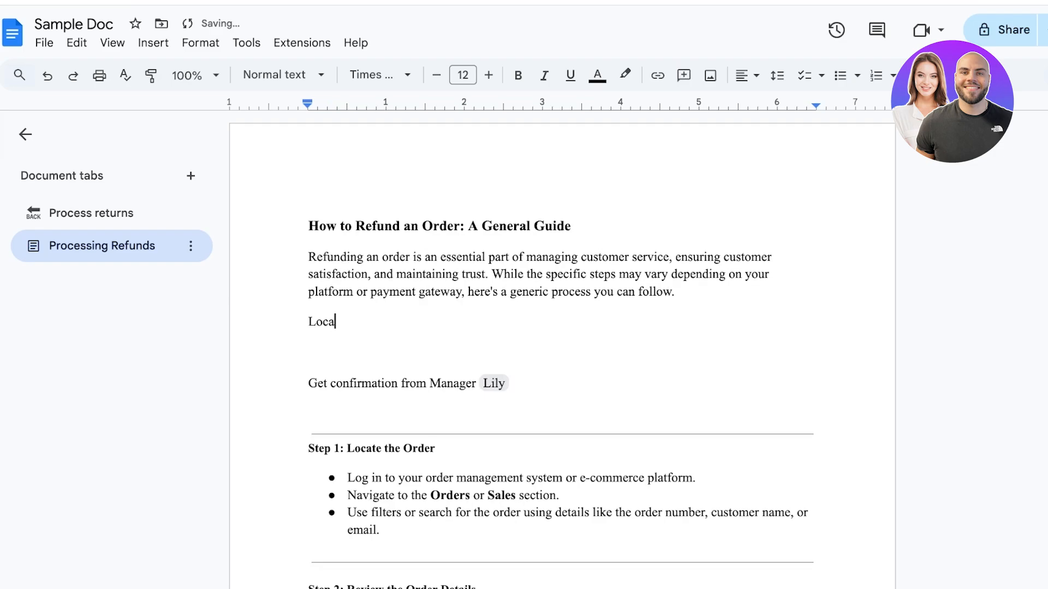
{"action": "type", "text": "te item from w"}
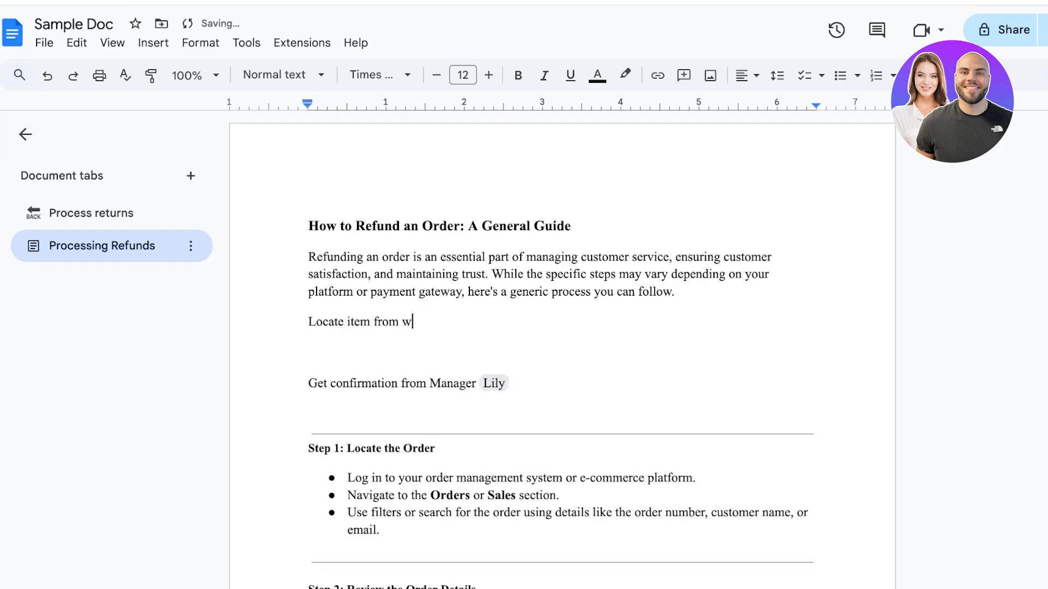
{"action": "left_click", "coordinate": [153, 42]}
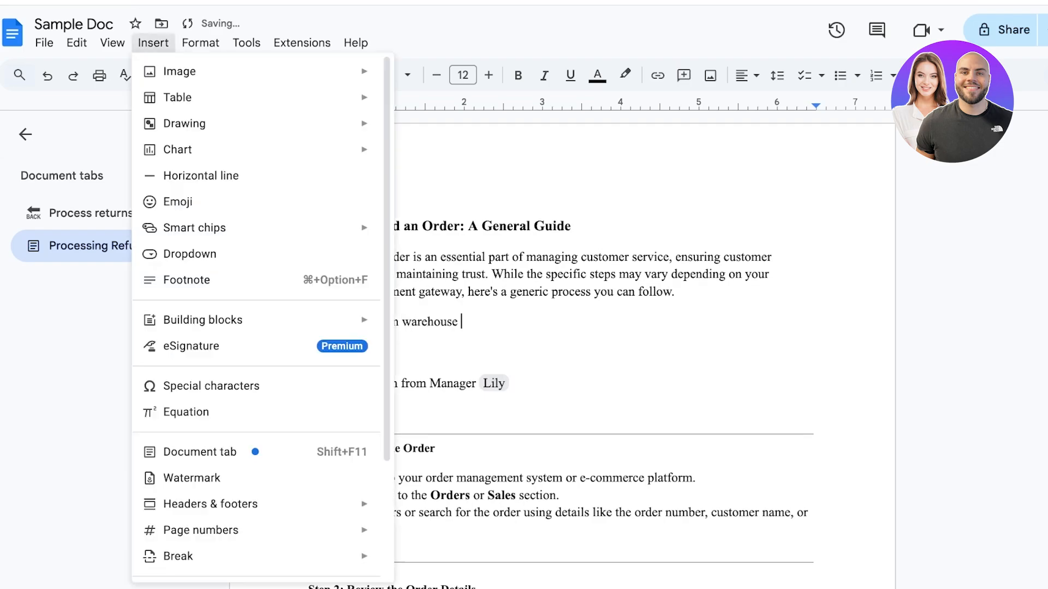
{"action": "left_click", "coordinate": [189, 254]}
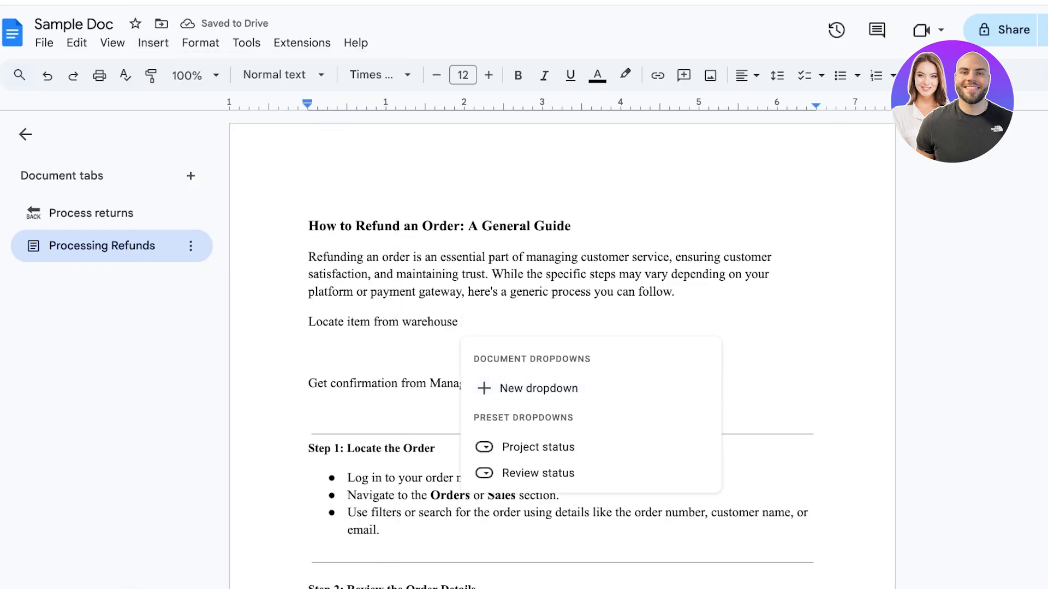
{"action": "left_click", "coordinate": [538, 388]}
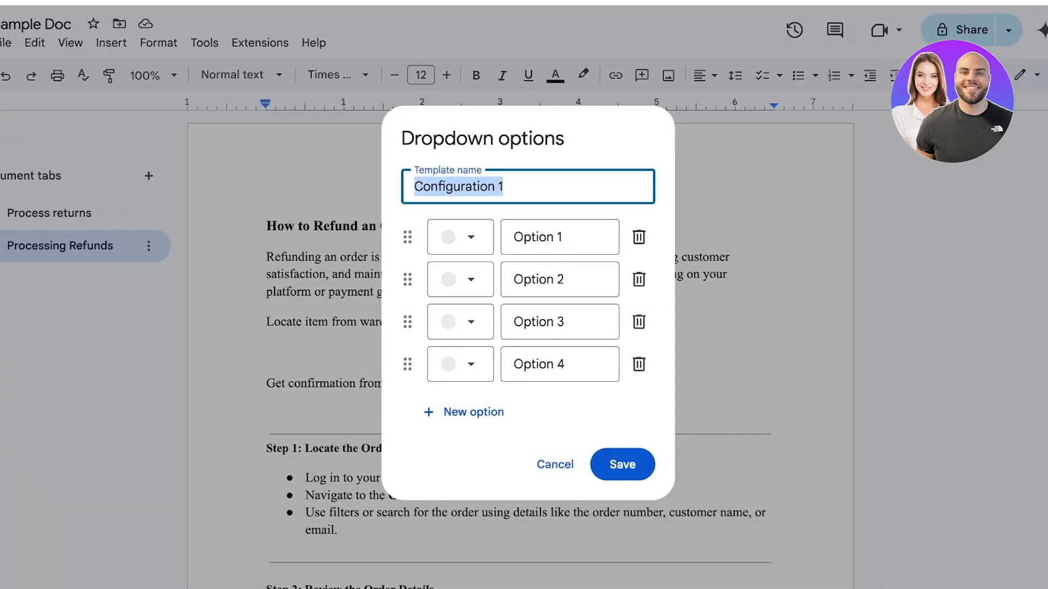
{"action": "type", "text": "Warehouse names"}
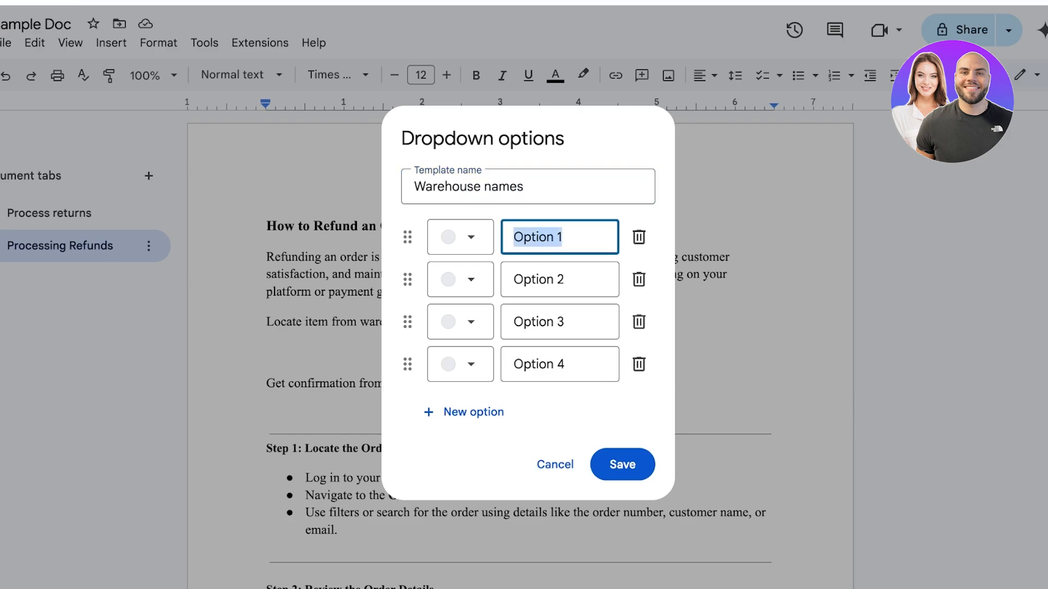
Create dropdown options Makeup and Clothing with chip colours, save, and select Makeup
{"action": "type", "text": "Makeup"}
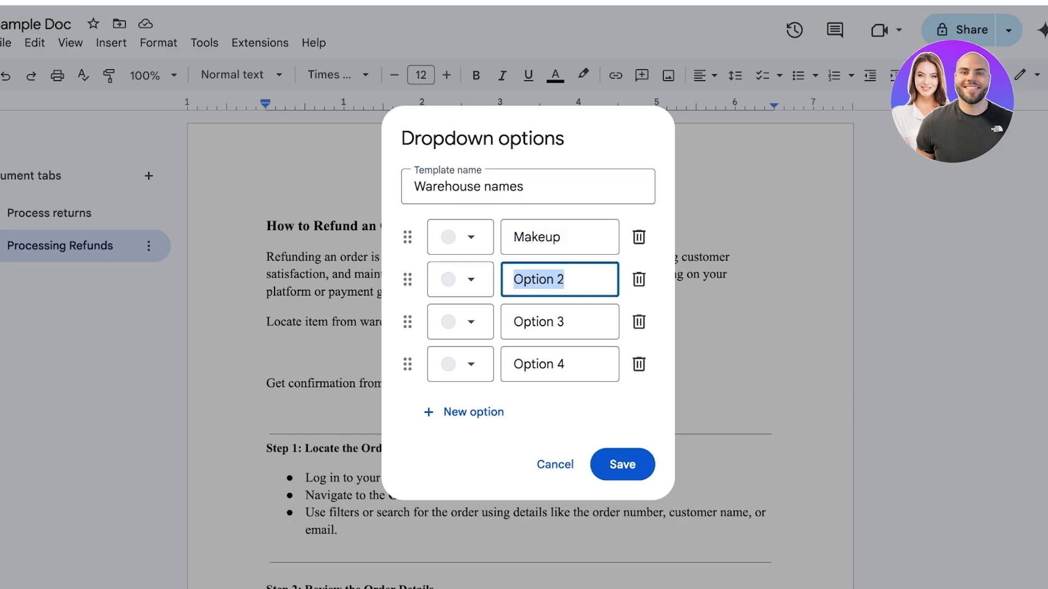
{"action": "type", "text": "Clothing"}
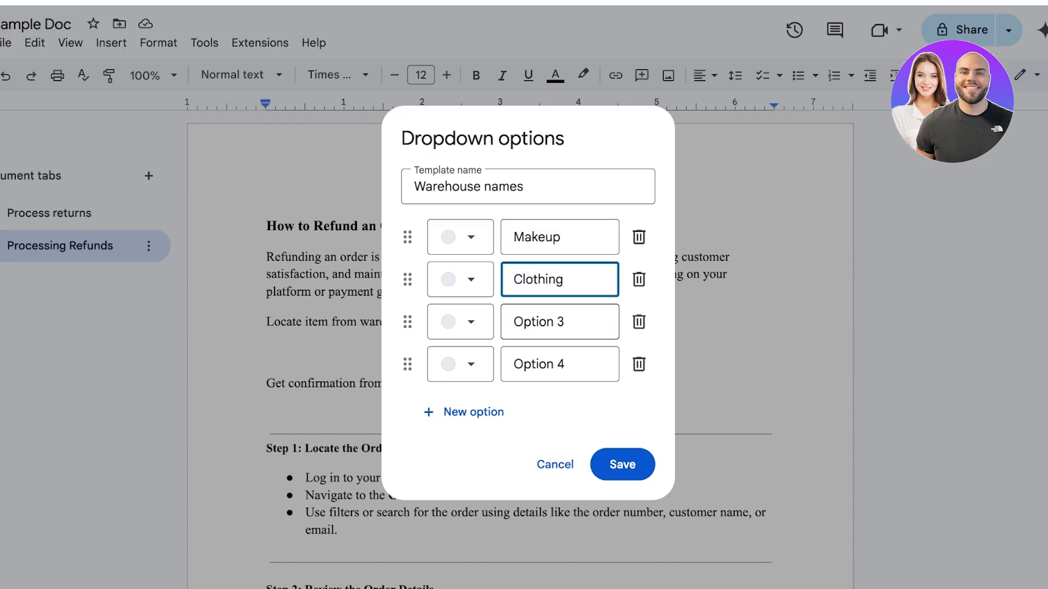
{"action": "left_click", "coordinate": [637, 321]}
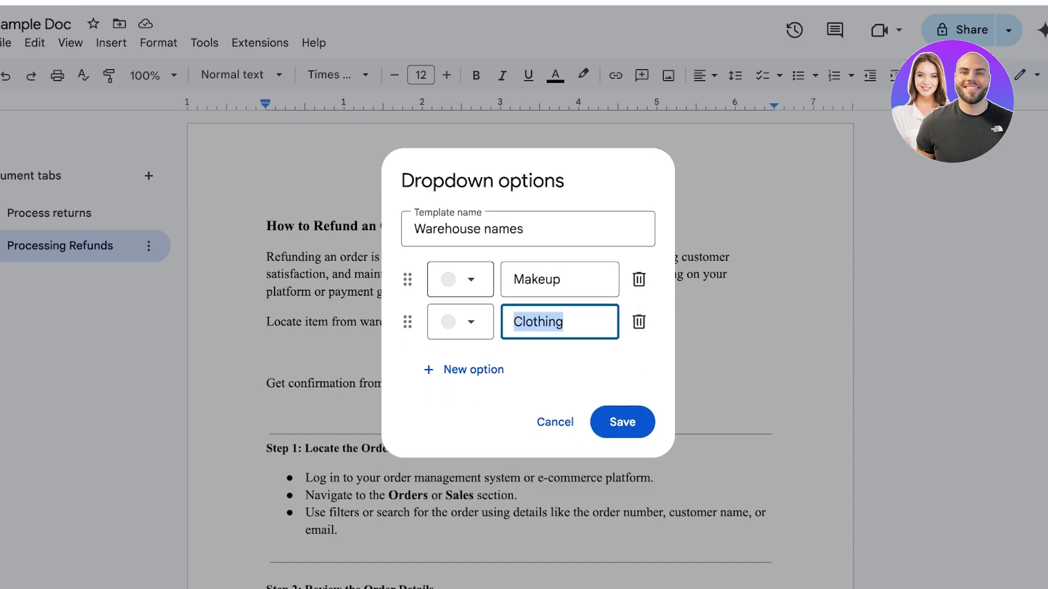
{"action": "left_click", "coordinate": [460, 278]}
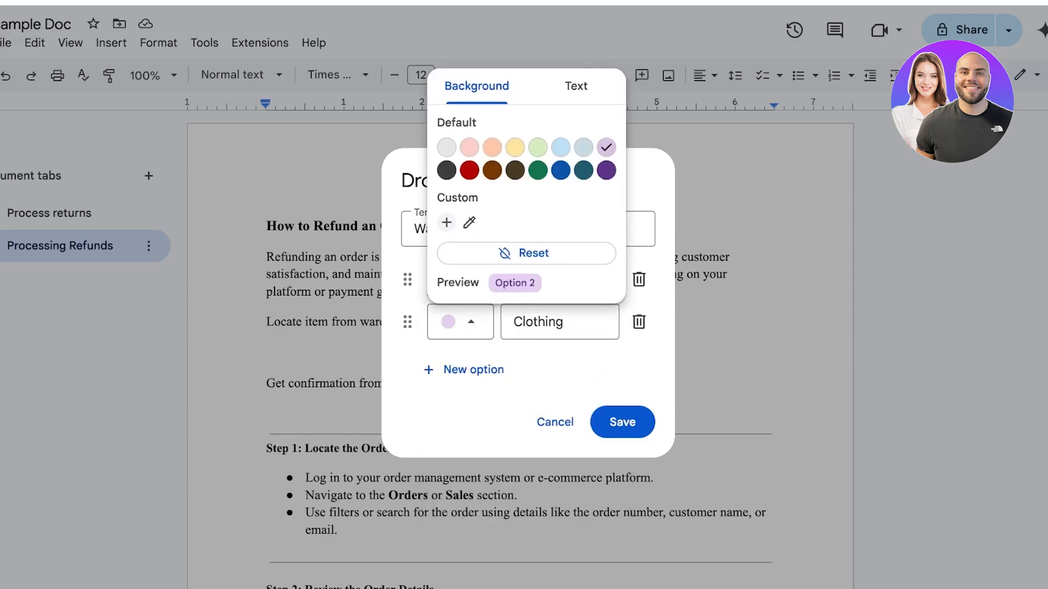
{"action": "left_click", "coordinate": [619, 422]}
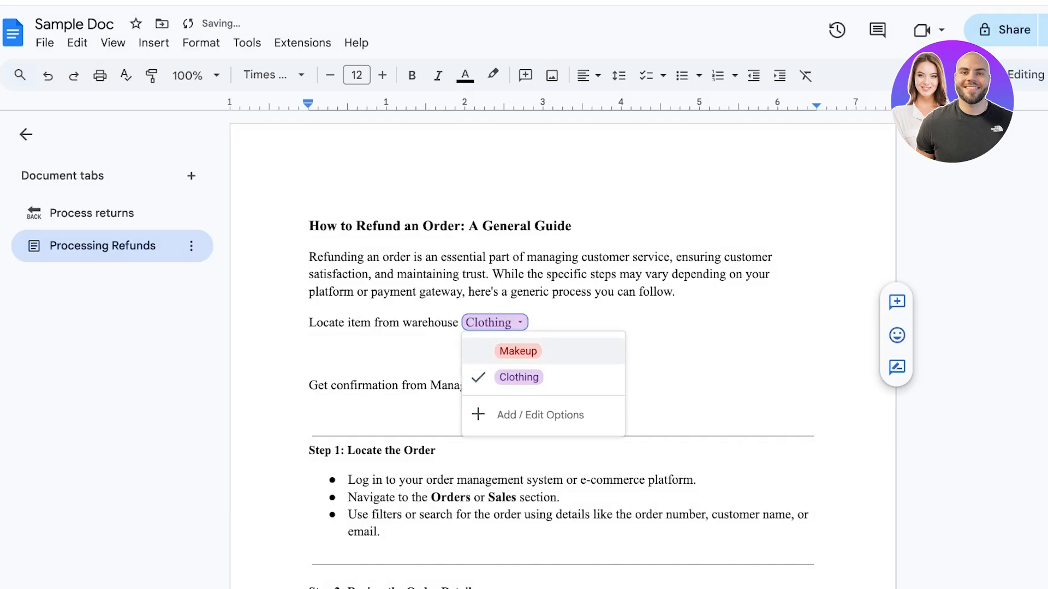
{"action": "left_click", "coordinate": [518, 351]}
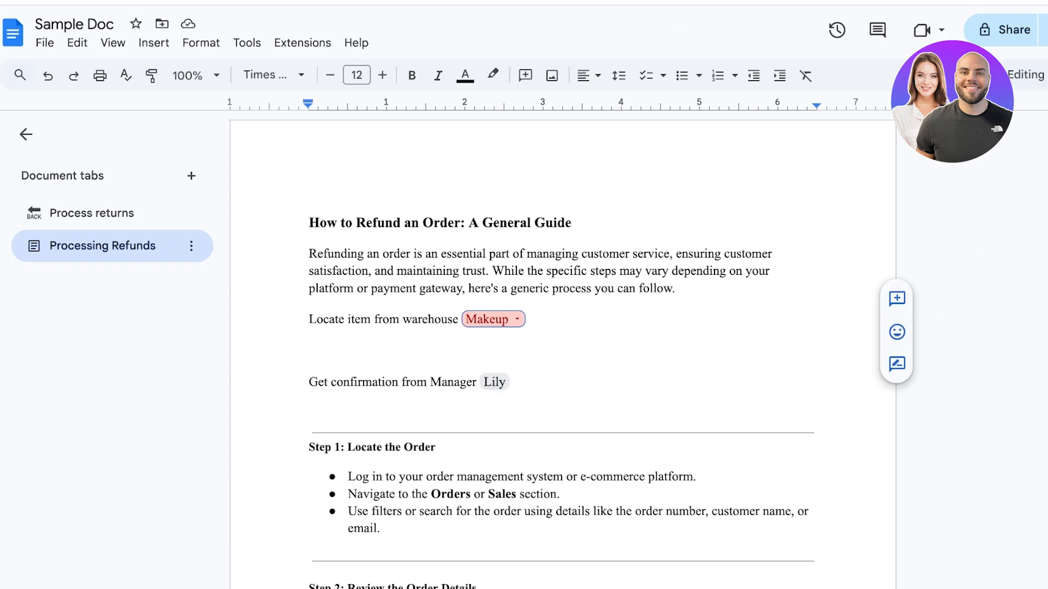
Add a new blank document tab, then discard it
{"action": "left_click", "coordinate": [152, 42]}
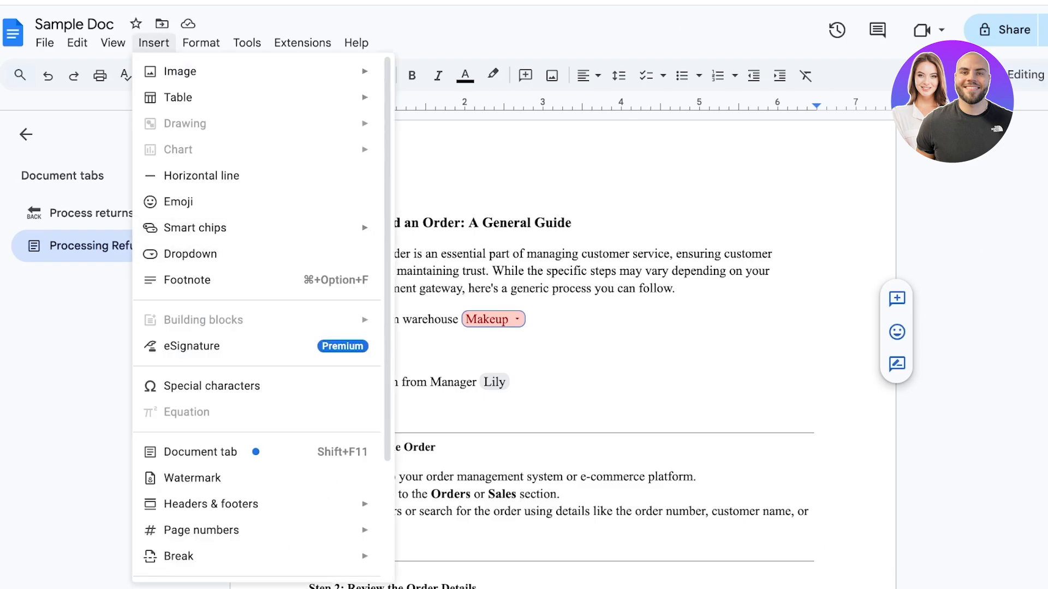
{"action": "mouse_move", "coordinate": [191, 345]}
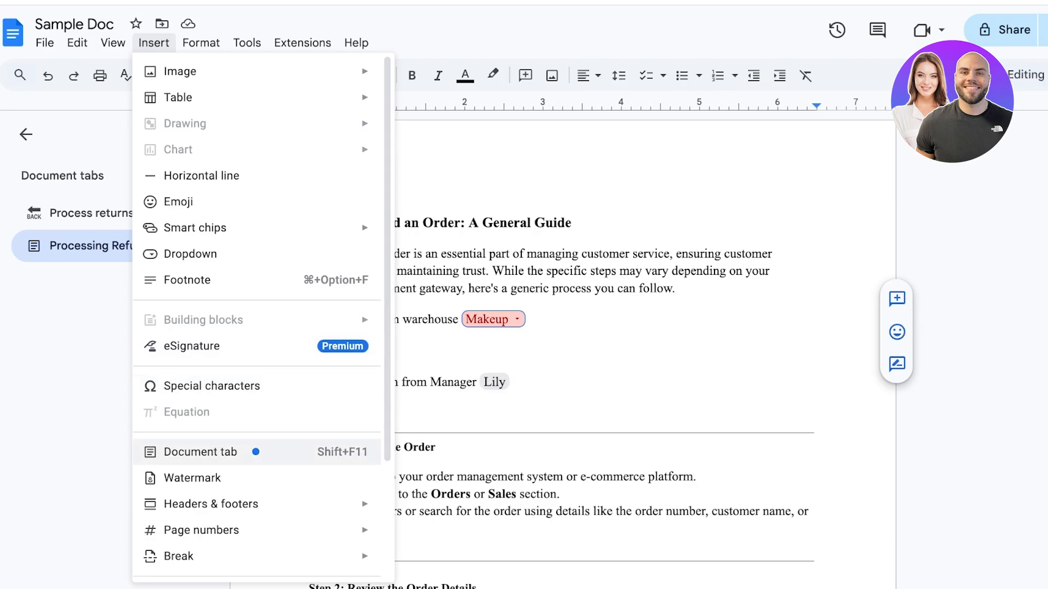
{"action": "left_click", "coordinate": [199, 452]}
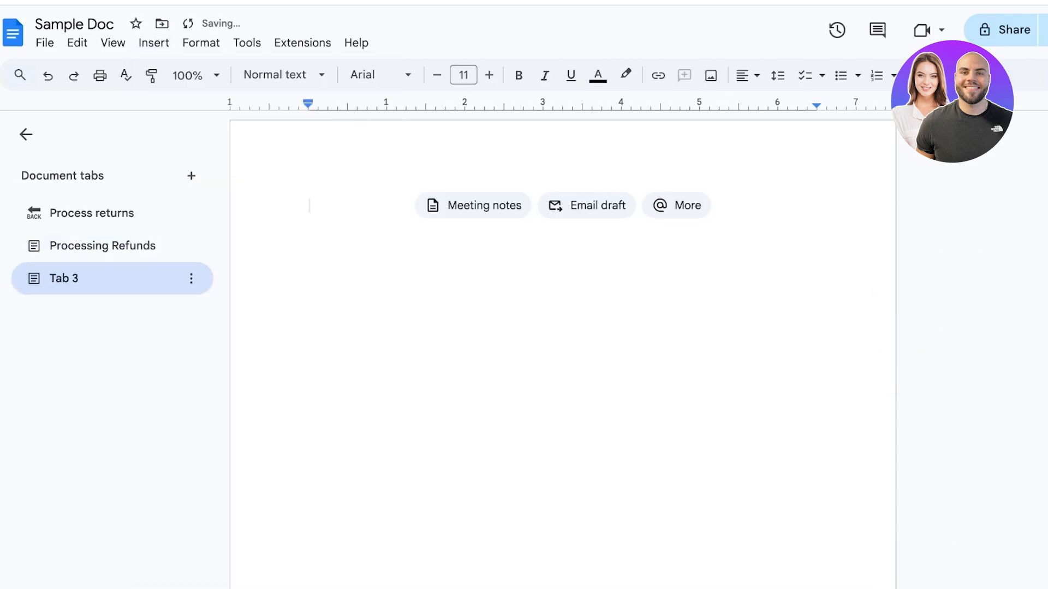
{"action": "left_click", "coordinate": [102, 245]}
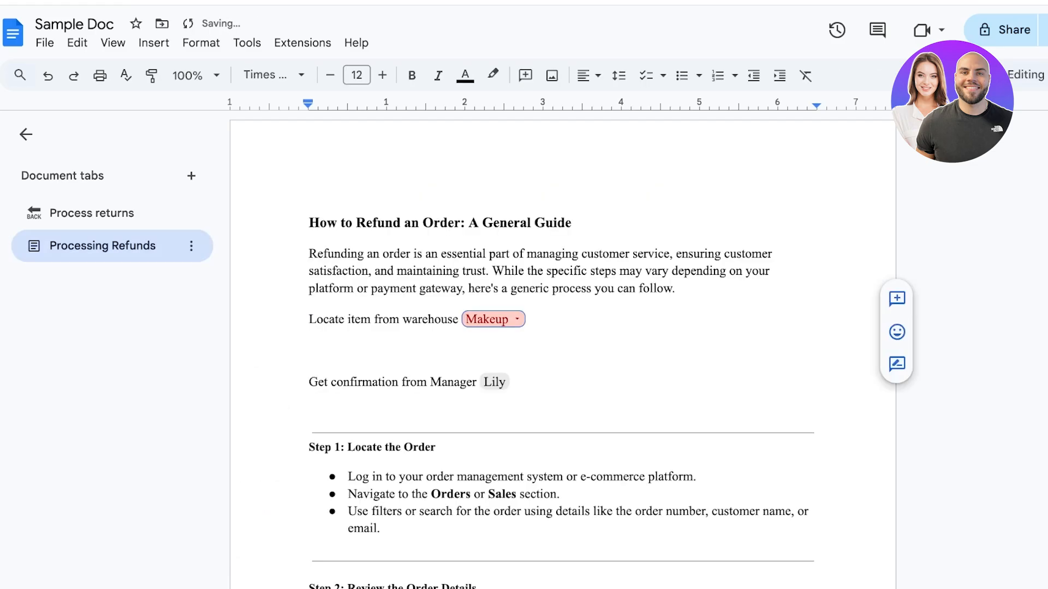
Collapse the document tabs sidebar and browse the Insert menu
{"action": "left_click", "coordinate": [25, 134]}
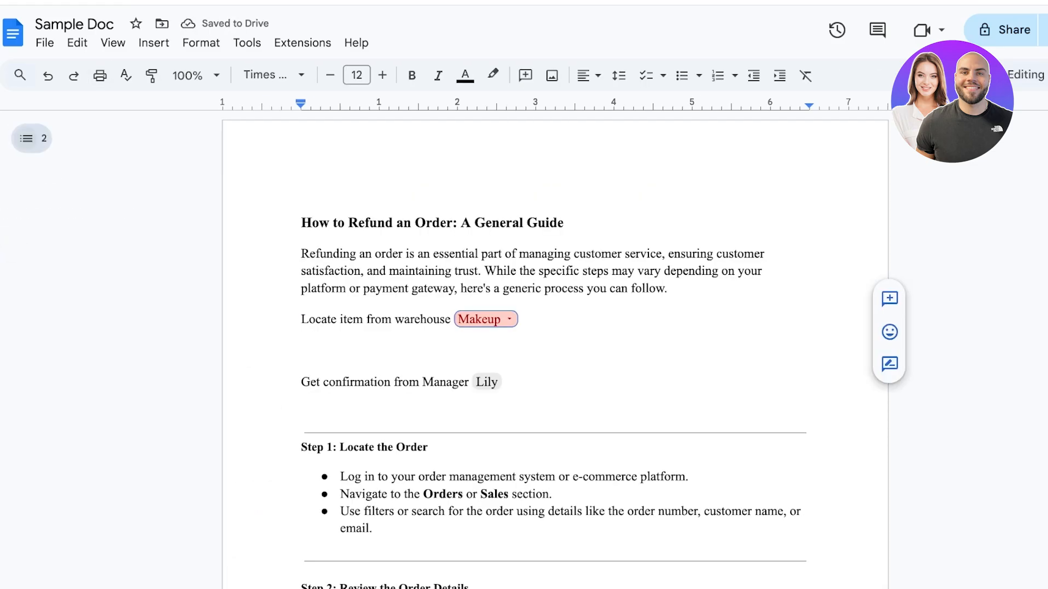
{"action": "left_click", "coordinate": [153, 43]}
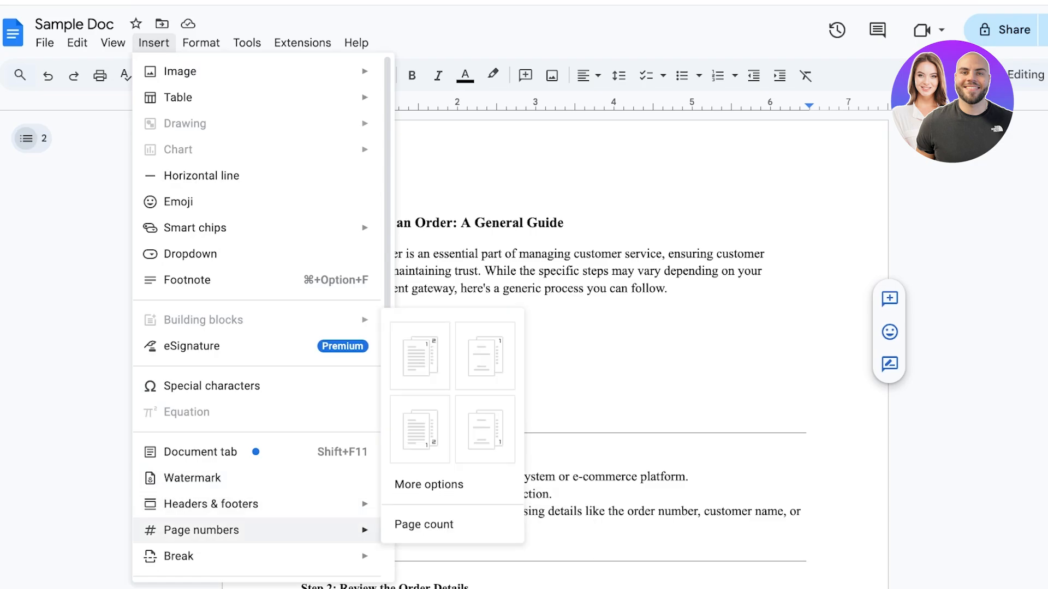
{"action": "scroll", "scroll_direction": "down", "scroll_amount": 3}
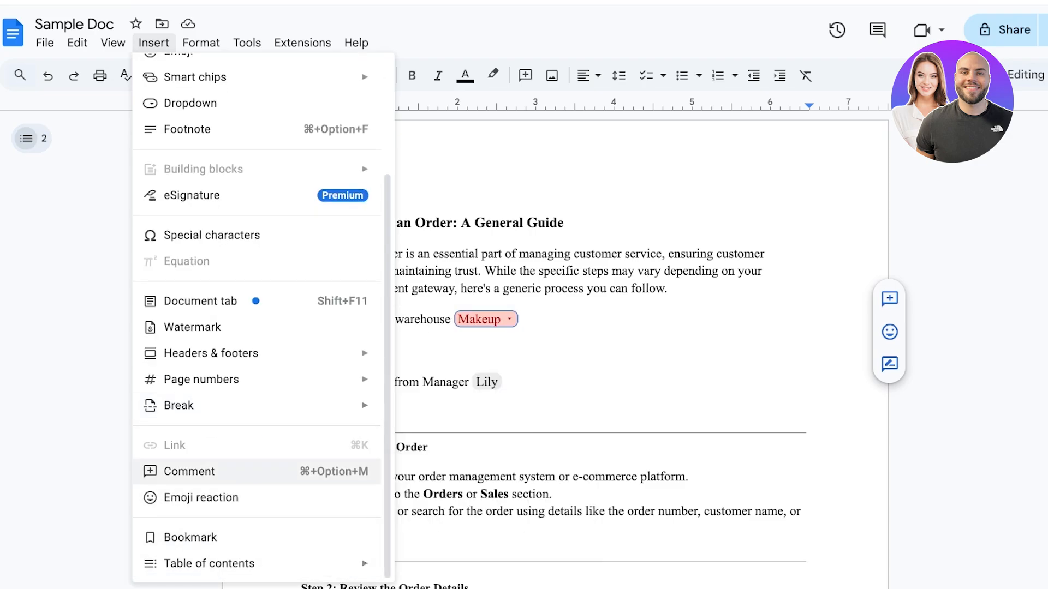
{"action": "mouse_move", "coordinate": [211, 497]}
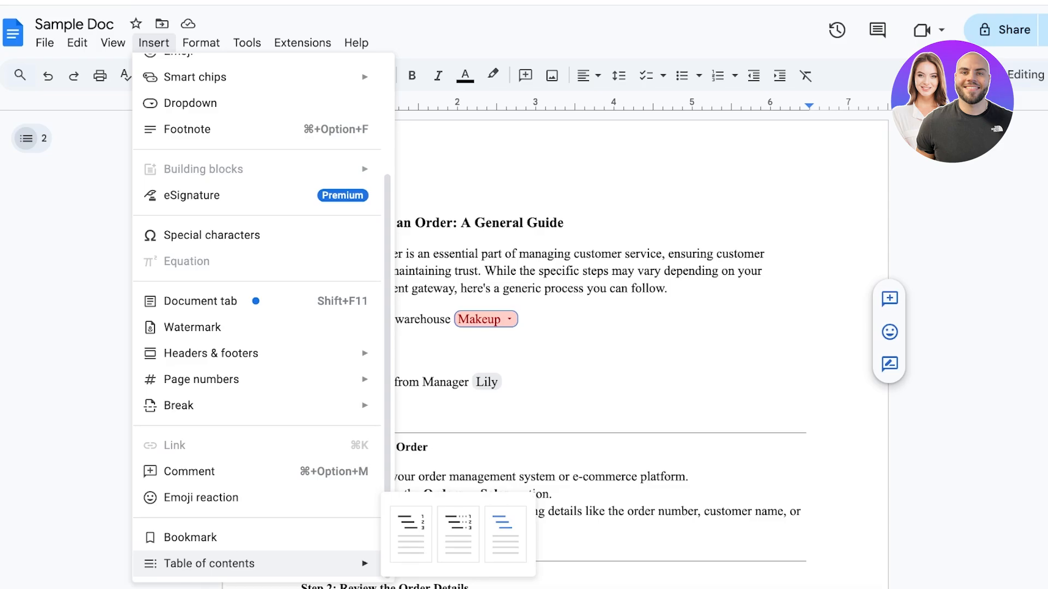
{"action": "mouse_move", "coordinate": [411, 534]}
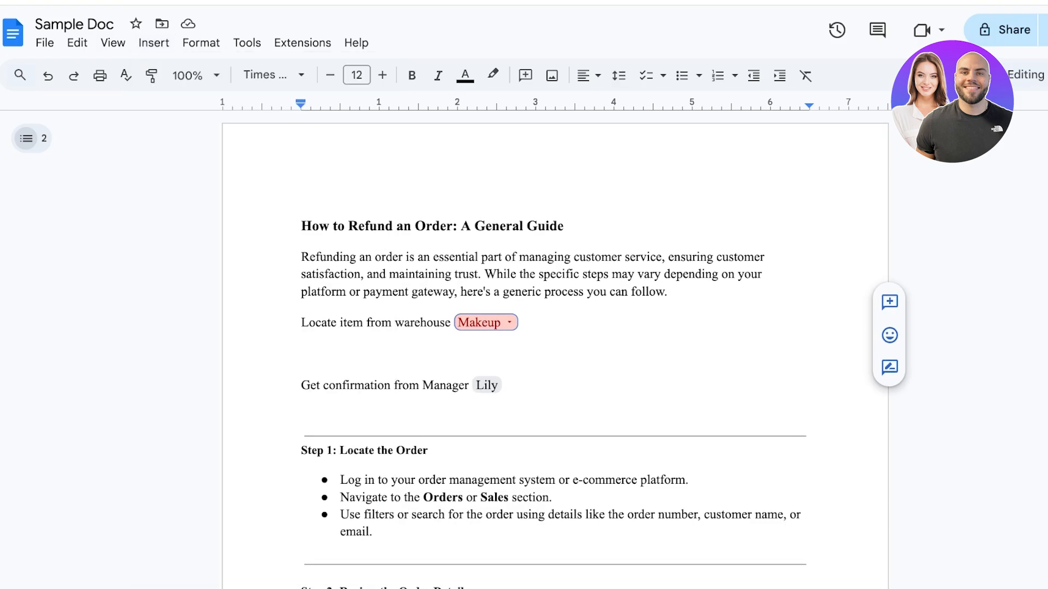
Check the paragraph style of the guide's main title
{"action": "left_click", "coordinate": [303, 226]}
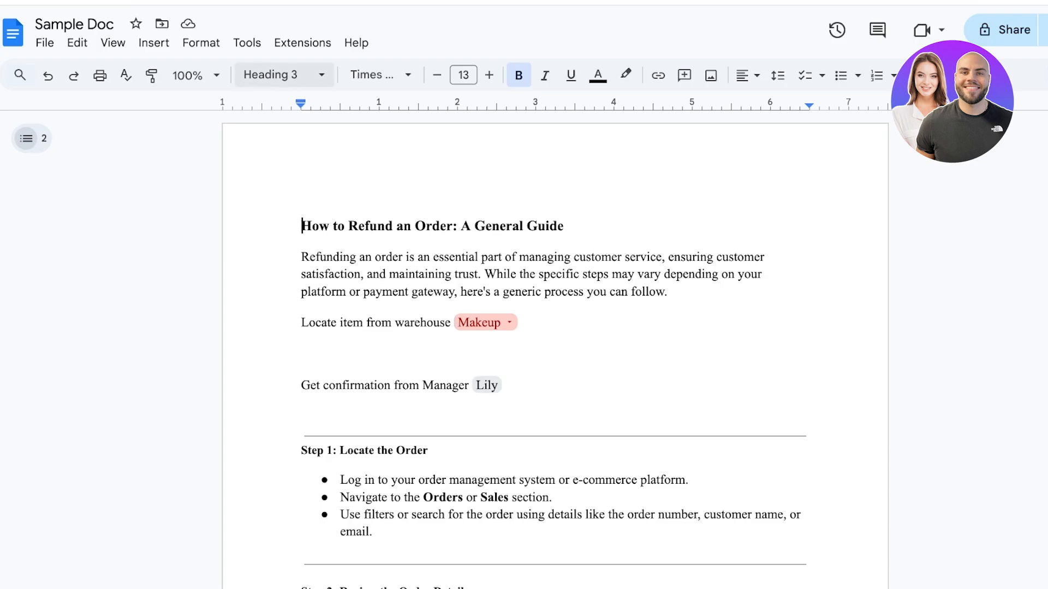
{"action": "left_click", "coordinate": [278, 74]}
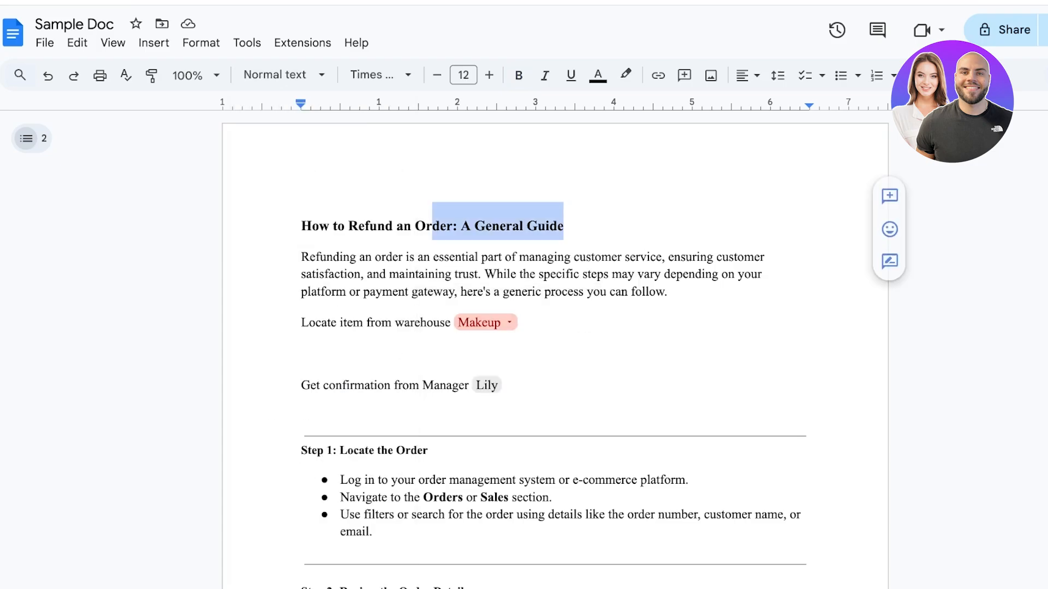
{"action": "left_click", "coordinate": [281, 75]}
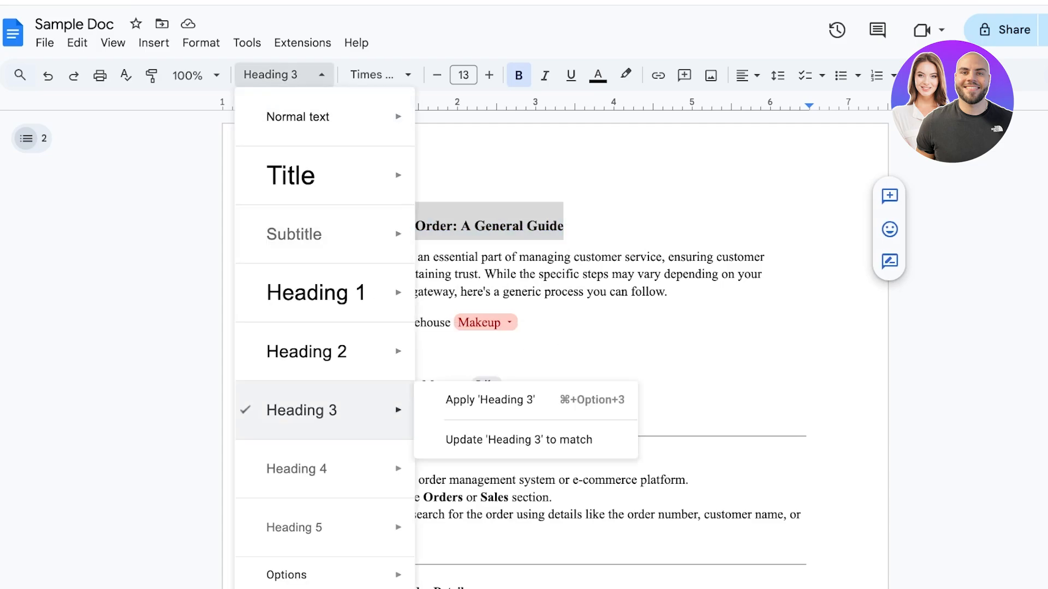
Make 'Step 1: Locate the Order' a heading in Times New Roman with adjusted size
{"action": "left_click", "coordinate": [298, 116]}
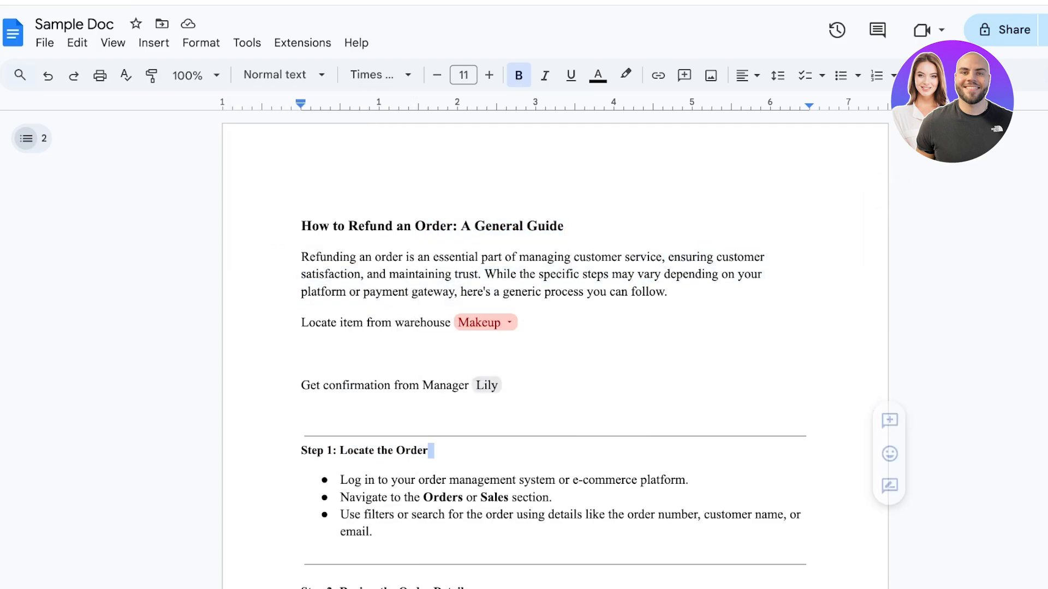
{"action": "left_click", "coordinate": [277, 74]}
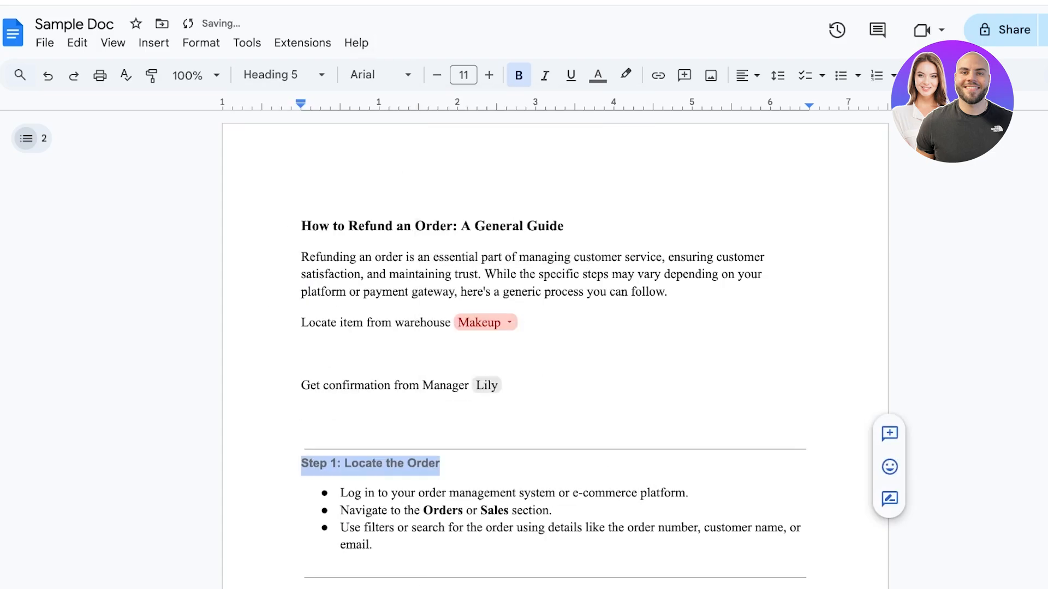
{"action": "left_click", "coordinate": [374, 75]}
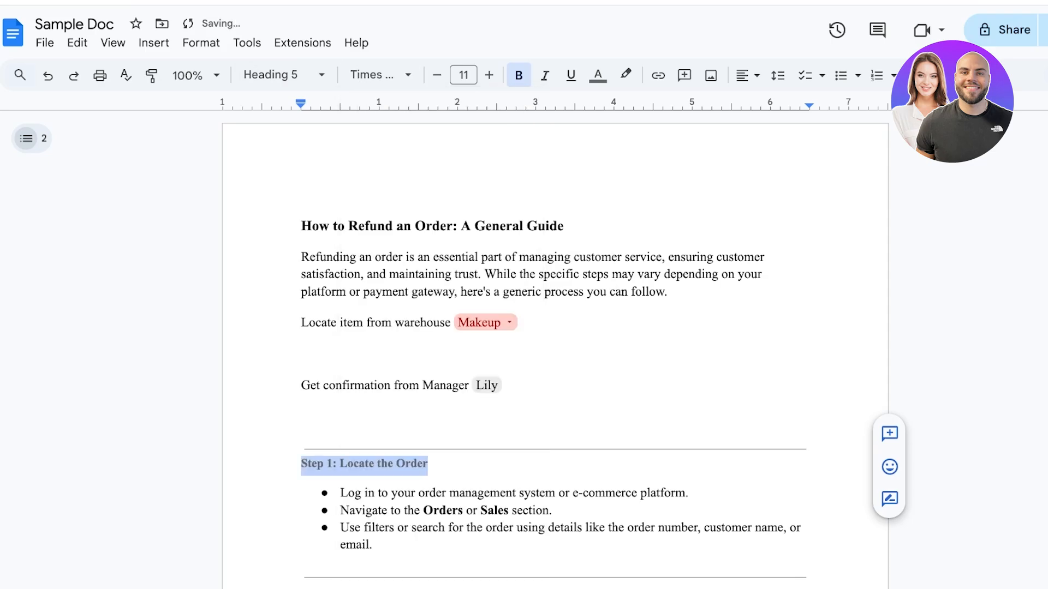
{"action": "left_click", "coordinate": [488, 75]}
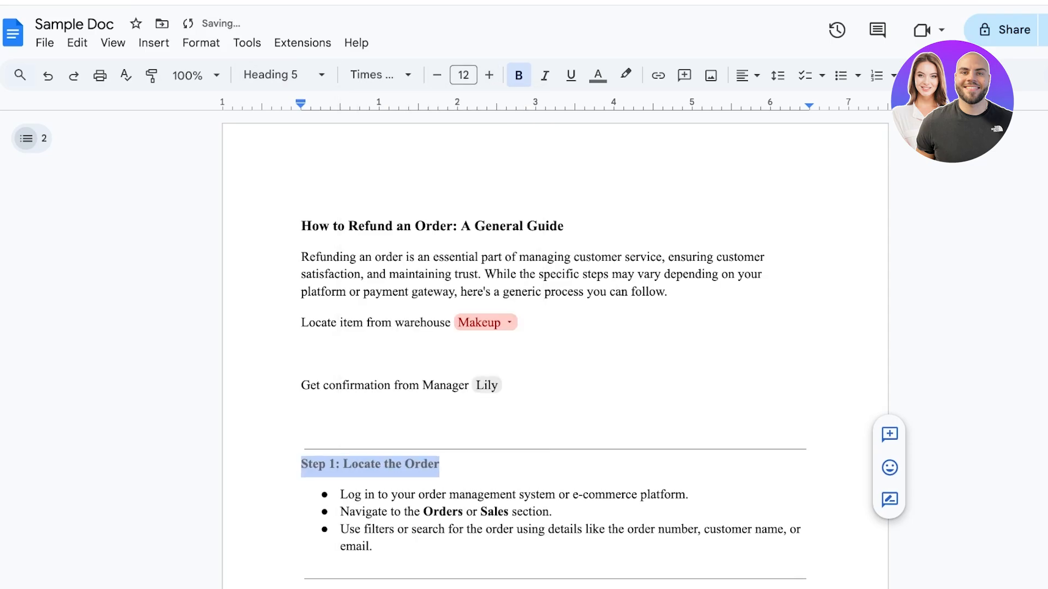
{"action": "left_click", "coordinate": [434, 226]}
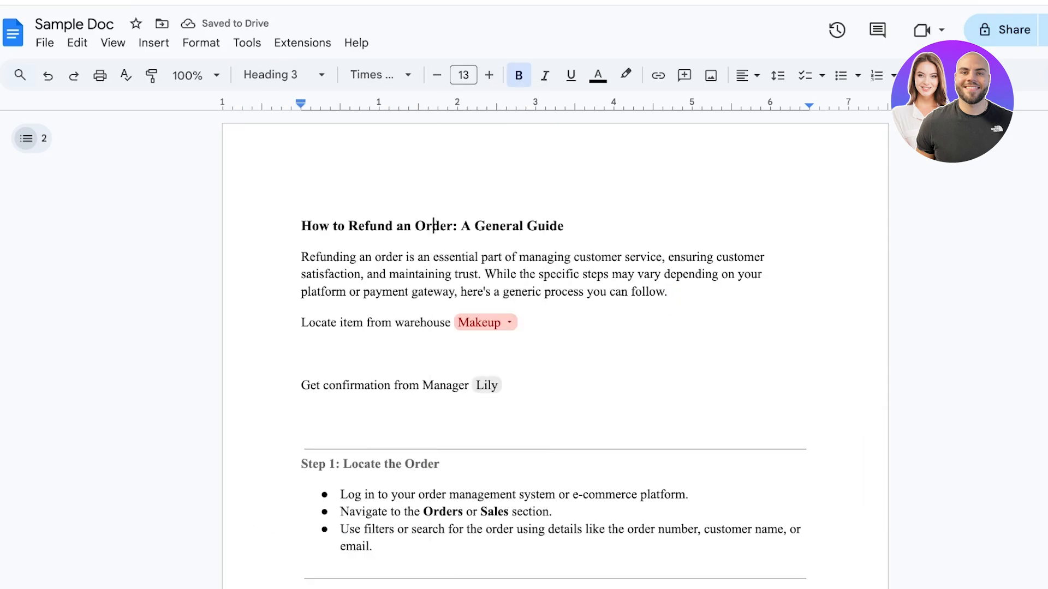
{"action": "left_click", "coordinate": [154, 42]}
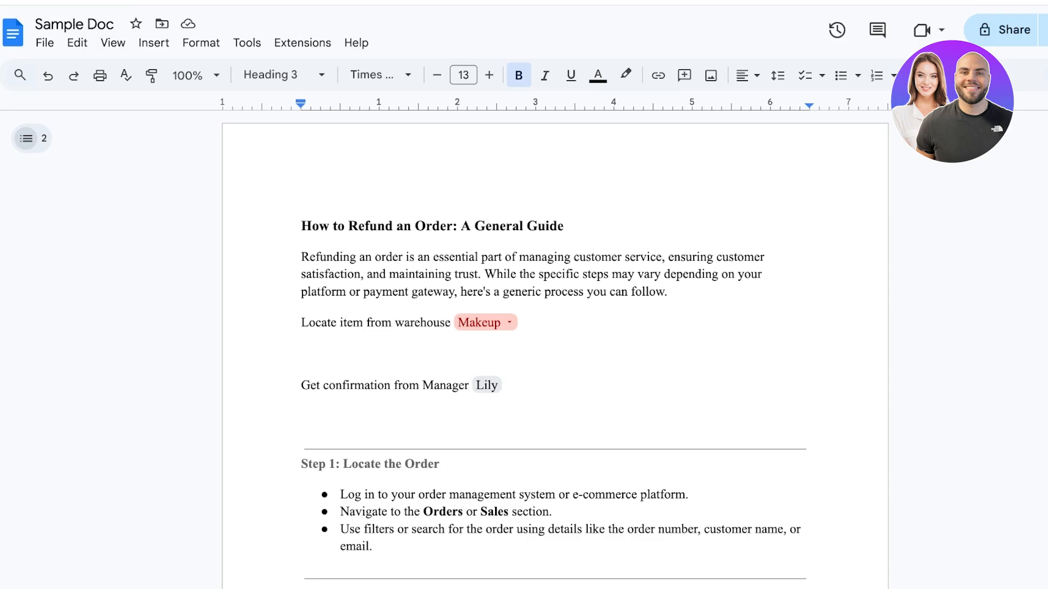
{"action": "left_click", "coordinate": [302, 226]}
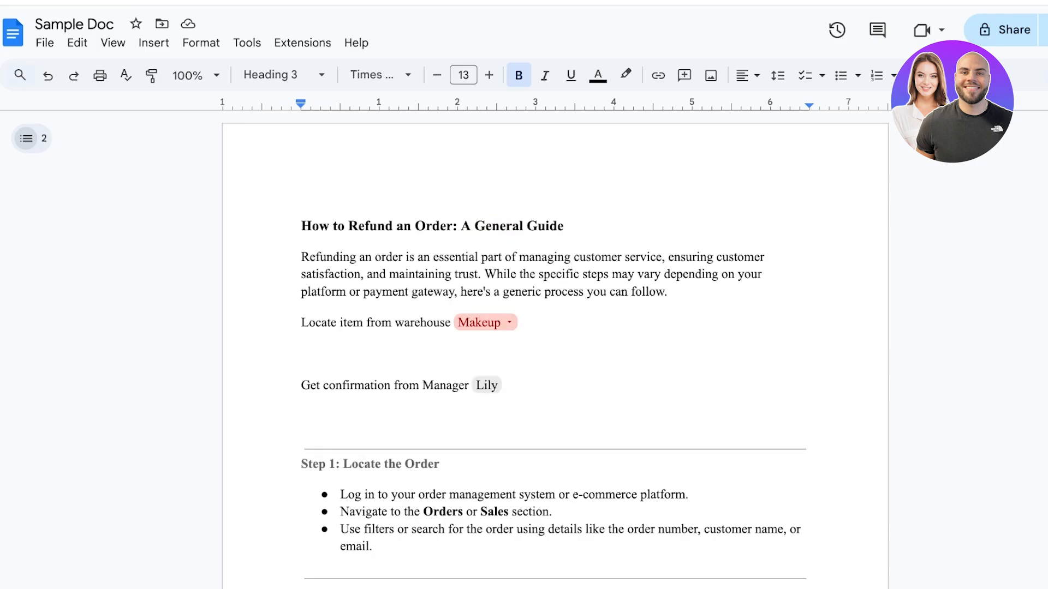
{"action": "mouse_move", "coordinate": [836, 30]}
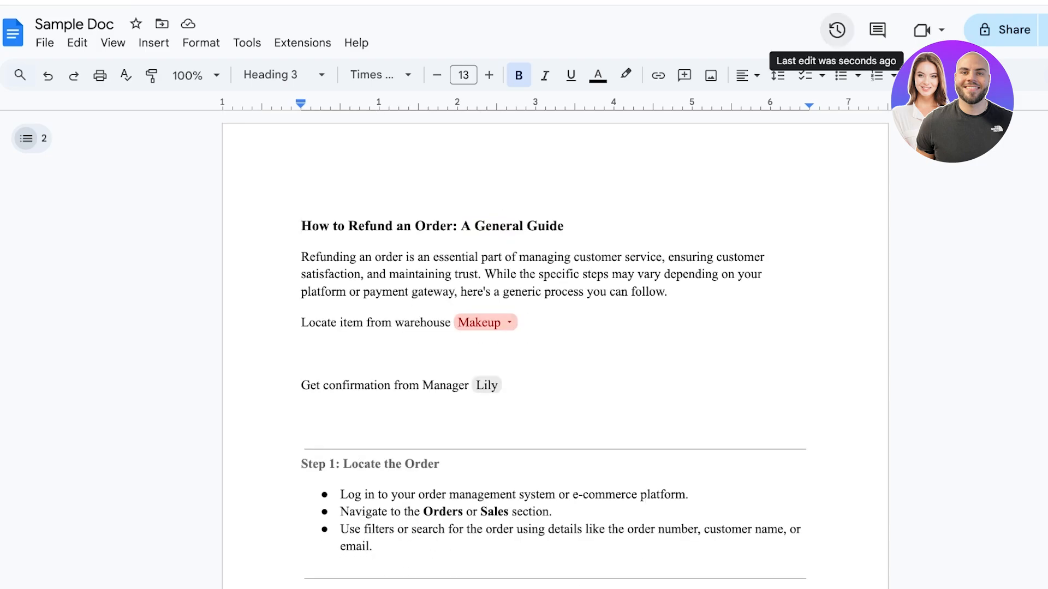
{"action": "left_click", "coordinate": [835, 30]}
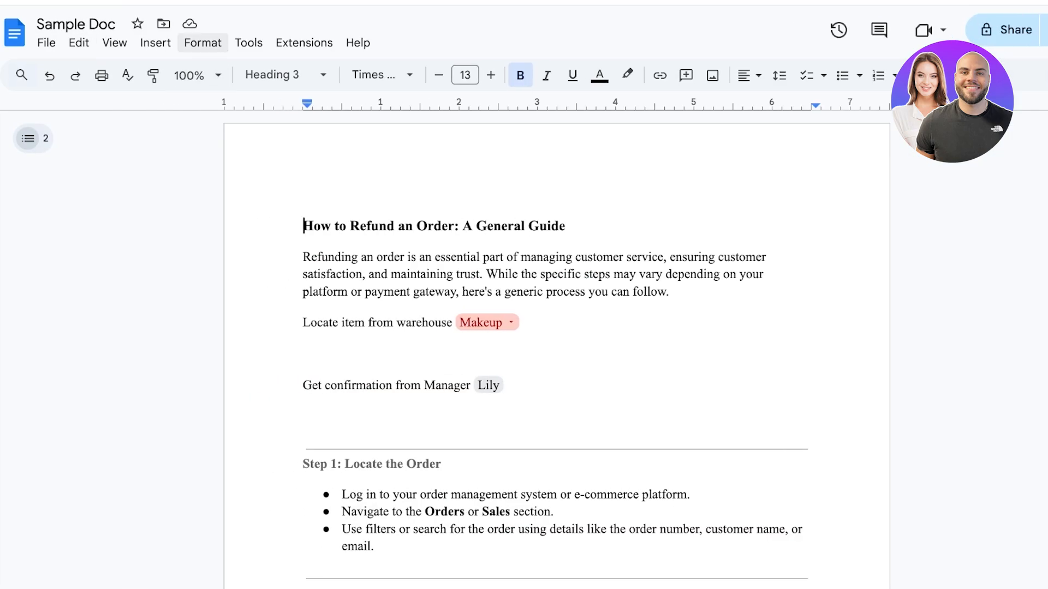
{"action": "left_click", "coordinate": [248, 42]}
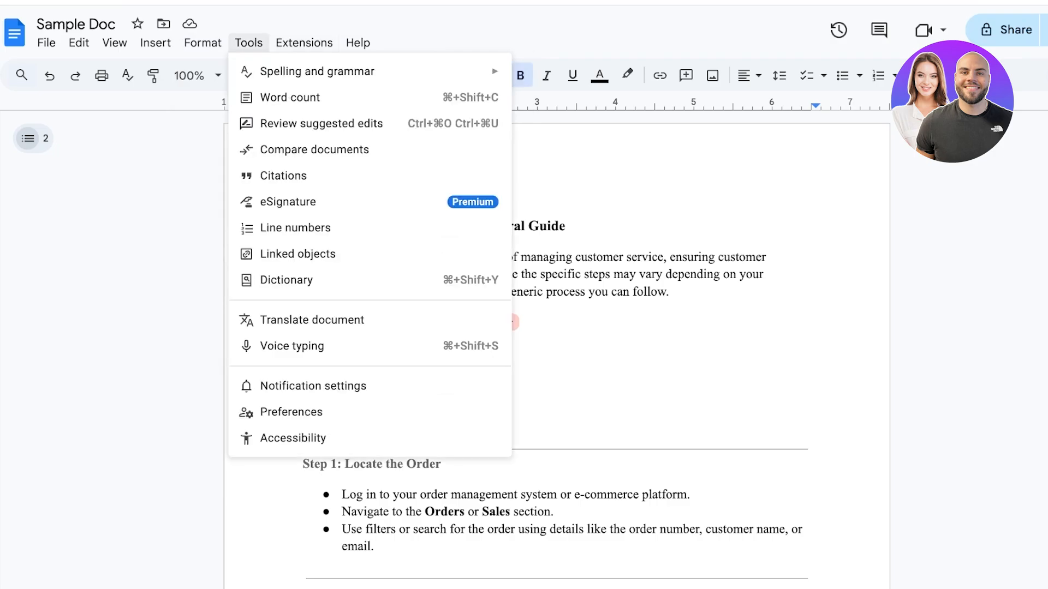
{"action": "mouse_move", "coordinate": [292, 345]}
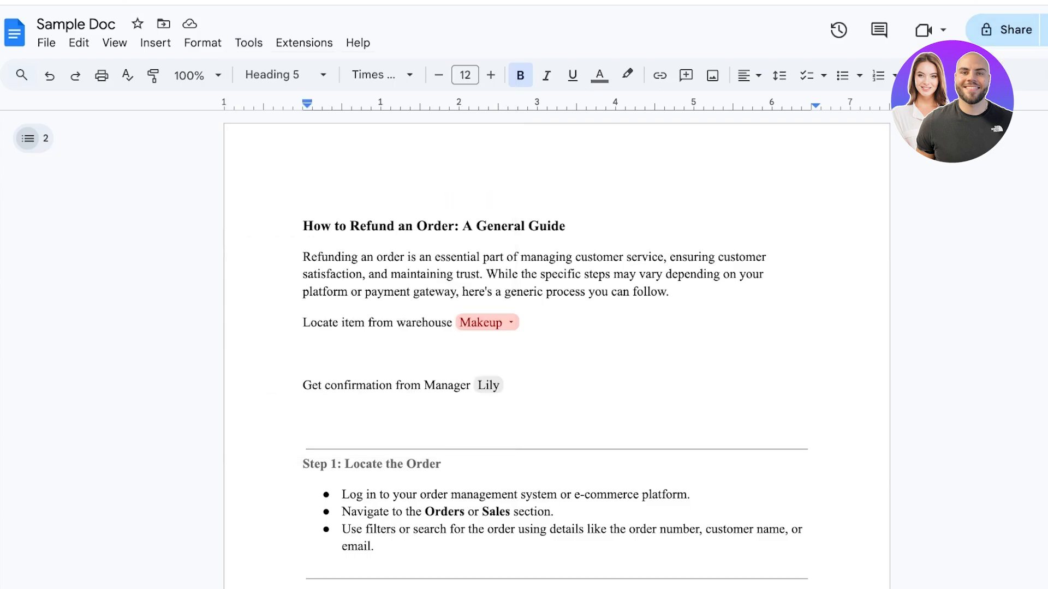
Set general access to anyone with the link and copy the link
{"action": "left_click", "coordinate": [486, 322]}
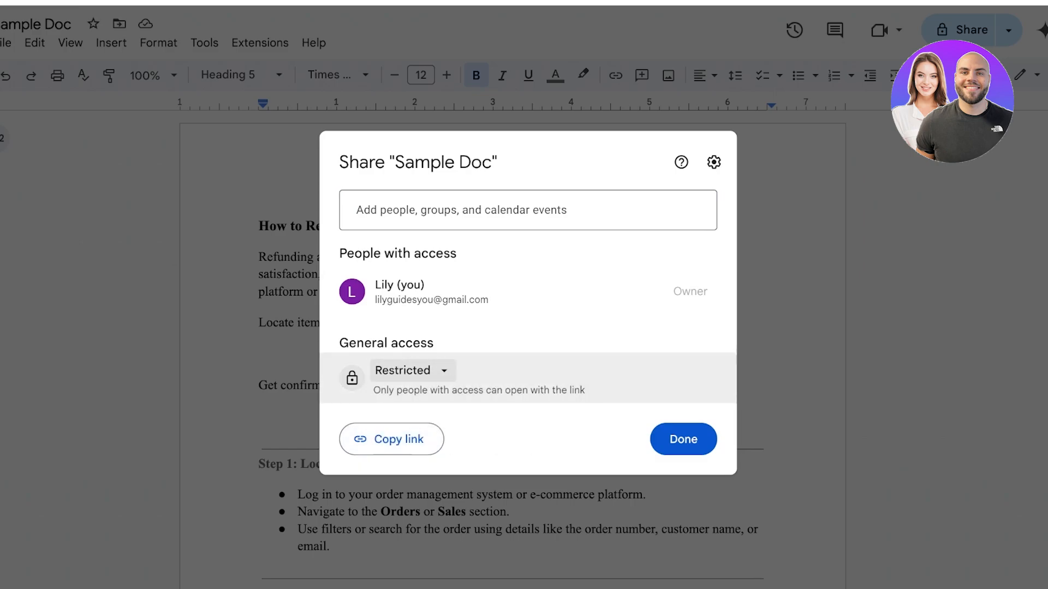
{"action": "left_click", "coordinate": [390, 440]}
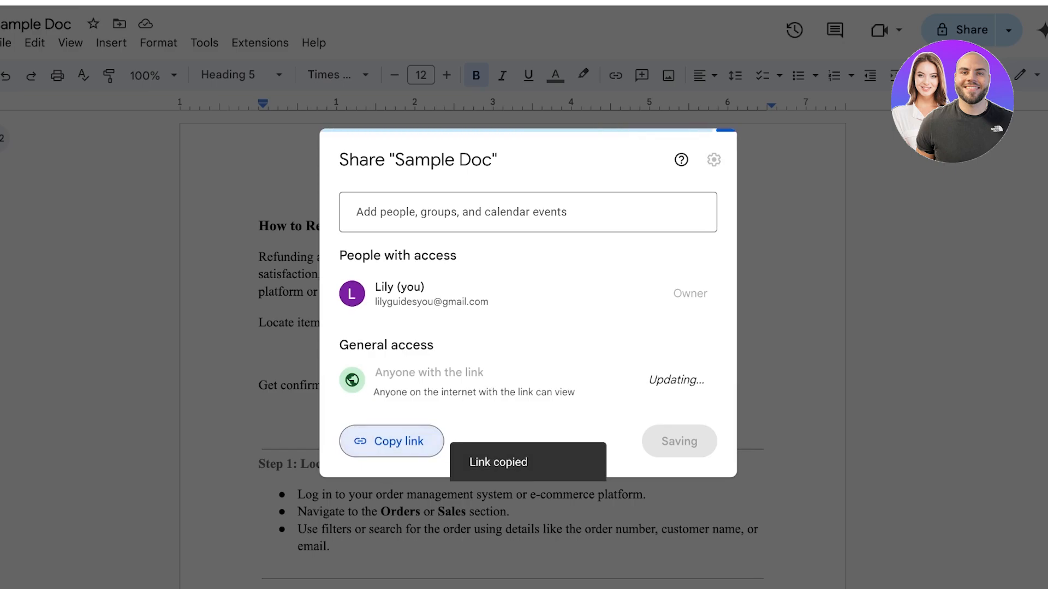